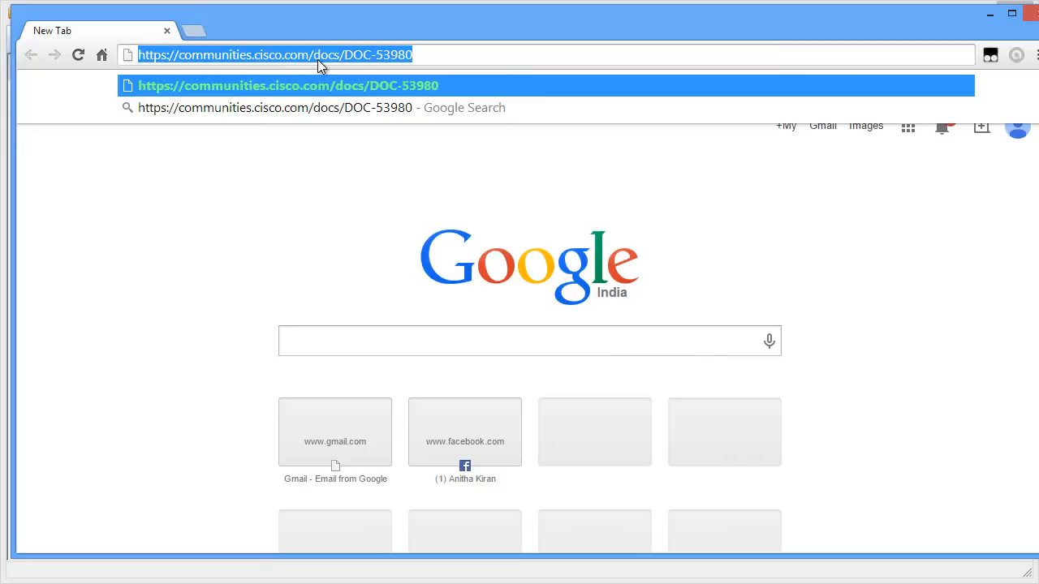
{"action": "type", "text": "www.google.com"}
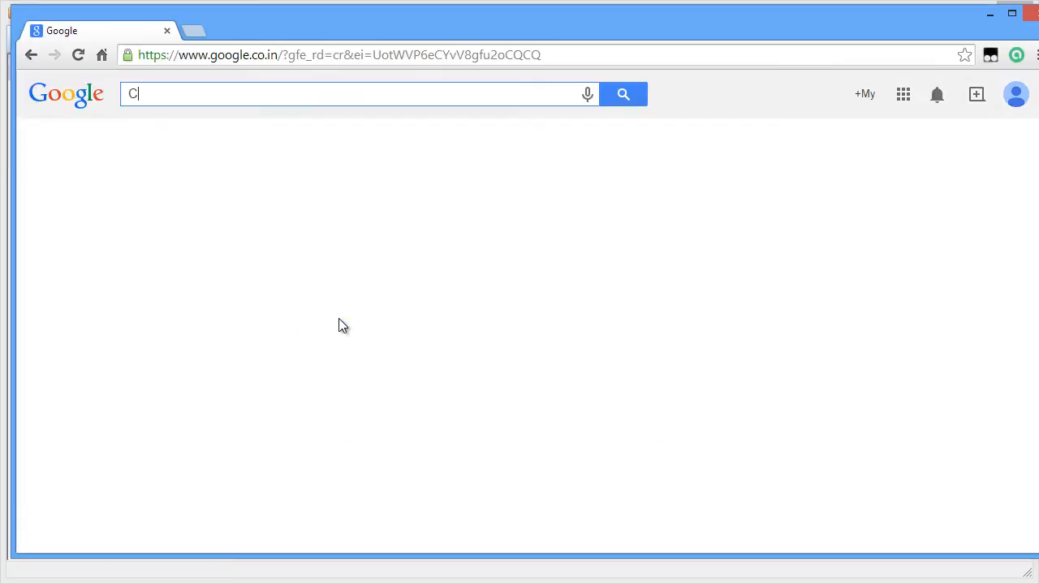
{"action": "type", "text": "isco UCS P"}
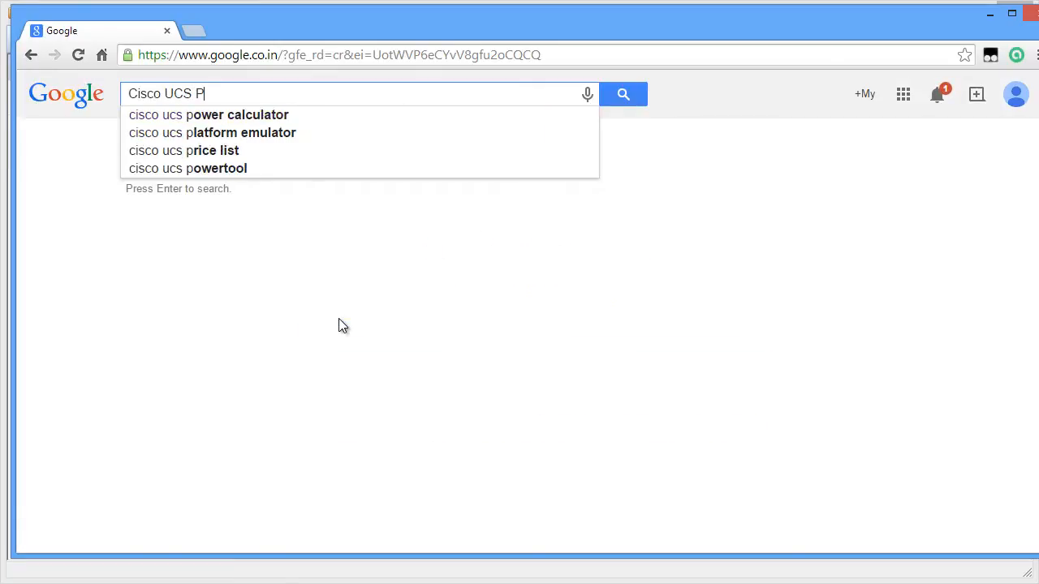
{"action": "left_click", "coordinate": [211, 133]}
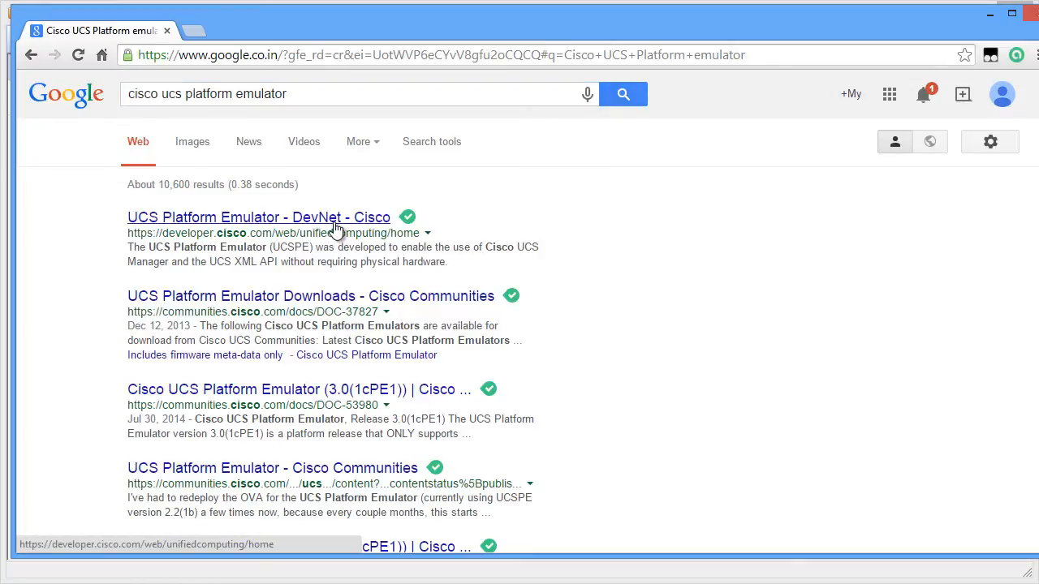
{"action": "mouse_move", "coordinate": [169, 224]}
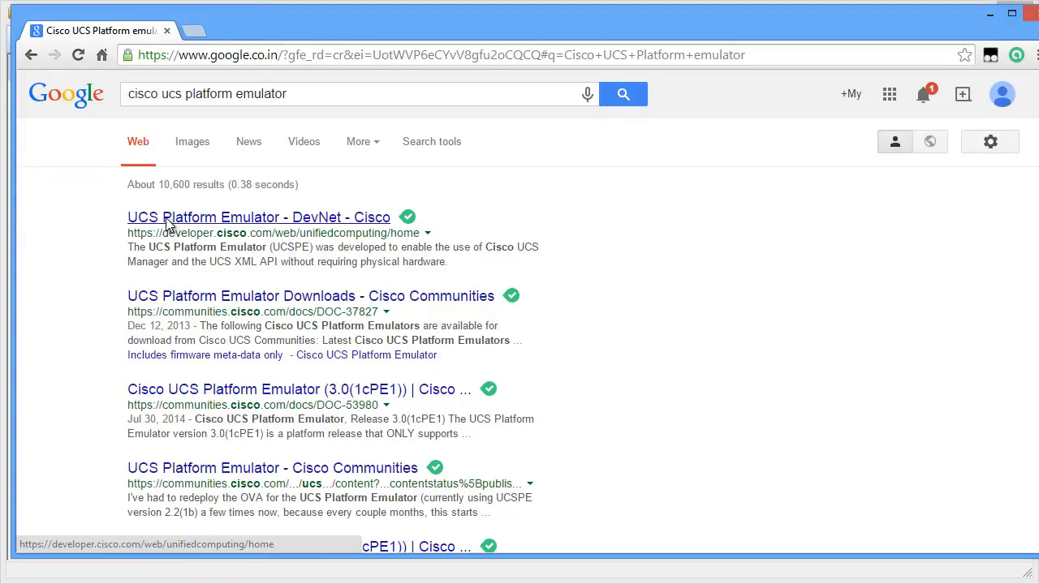
- Follow the DevNet UCS Platform Emulator result through to the Cisco Communities downloads page
{"action": "left_click", "coordinate": [258, 217]}
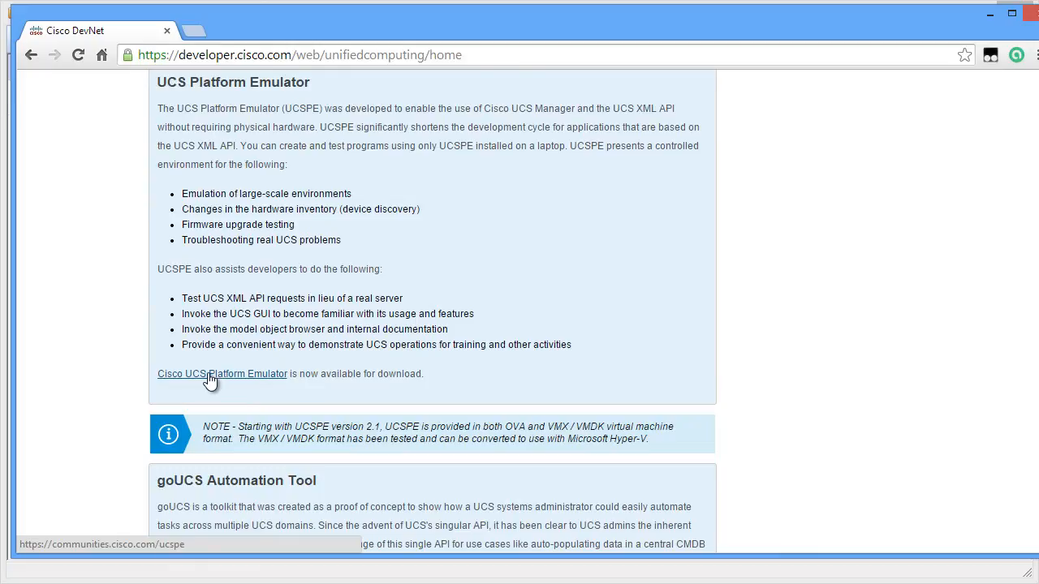
{"action": "left_click", "coordinate": [221, 374]}
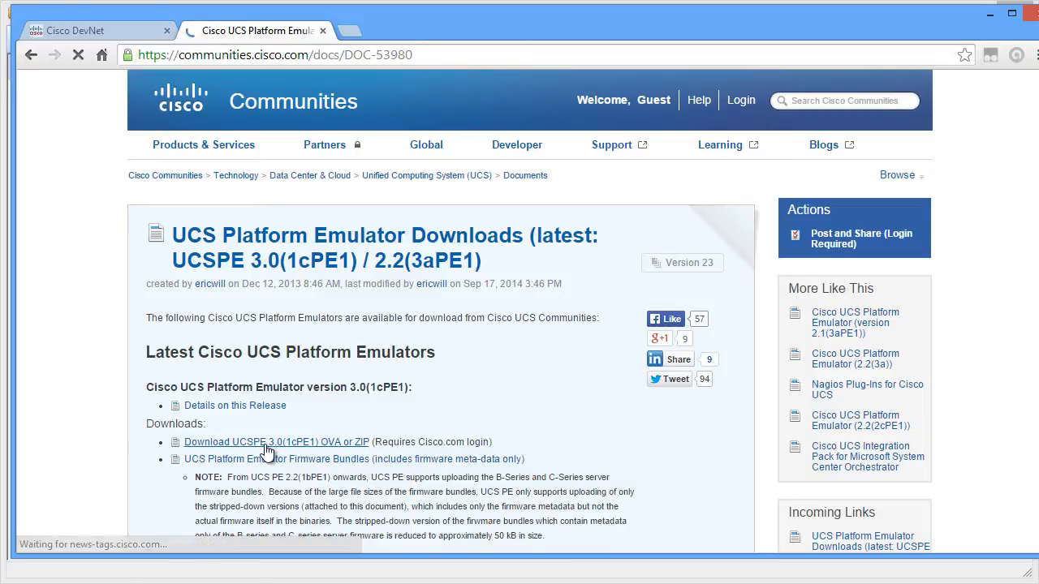
- Open the UCSPE 3.0(1cPE1) OVA or ZIP document and scroll to its attachments list
{"action": "left_click", "coordinate": [276, 442]}
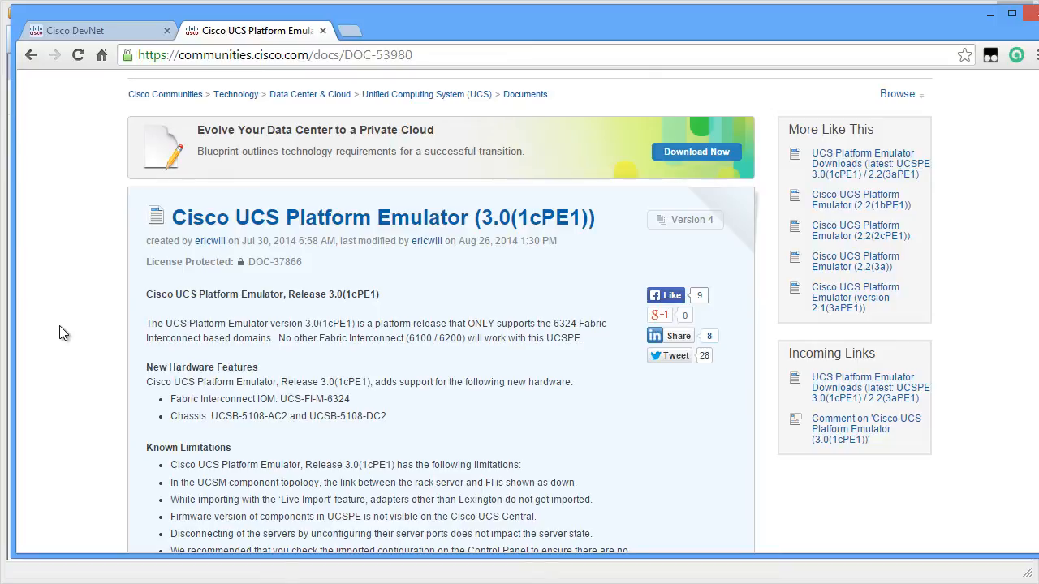
{"action": "scroll", "scroll_direction": "down", "scroll_amount": 3}
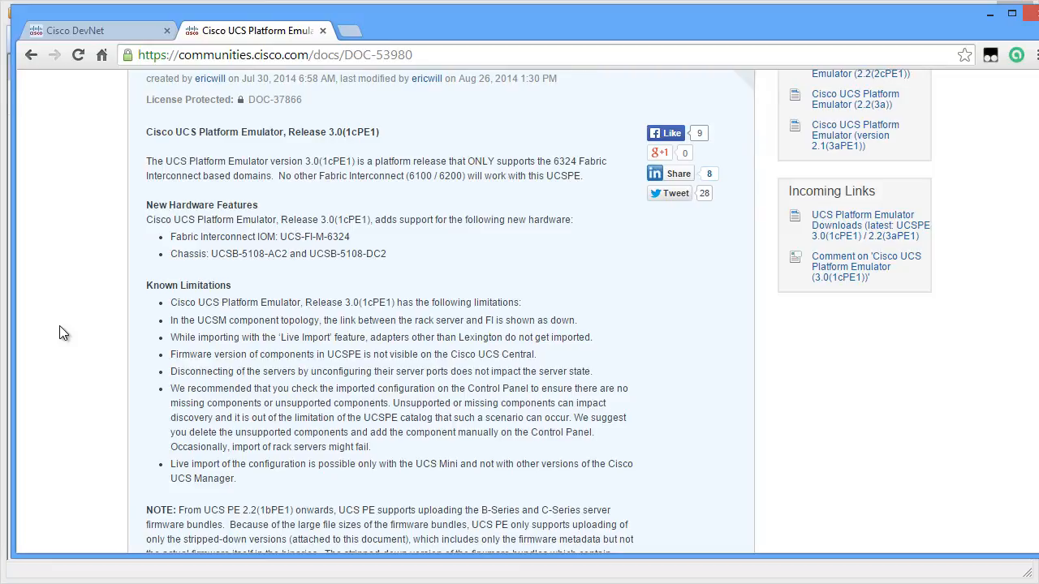
{"action": "scroll", "scroll_direction": "down", "scroll_amount": 3}
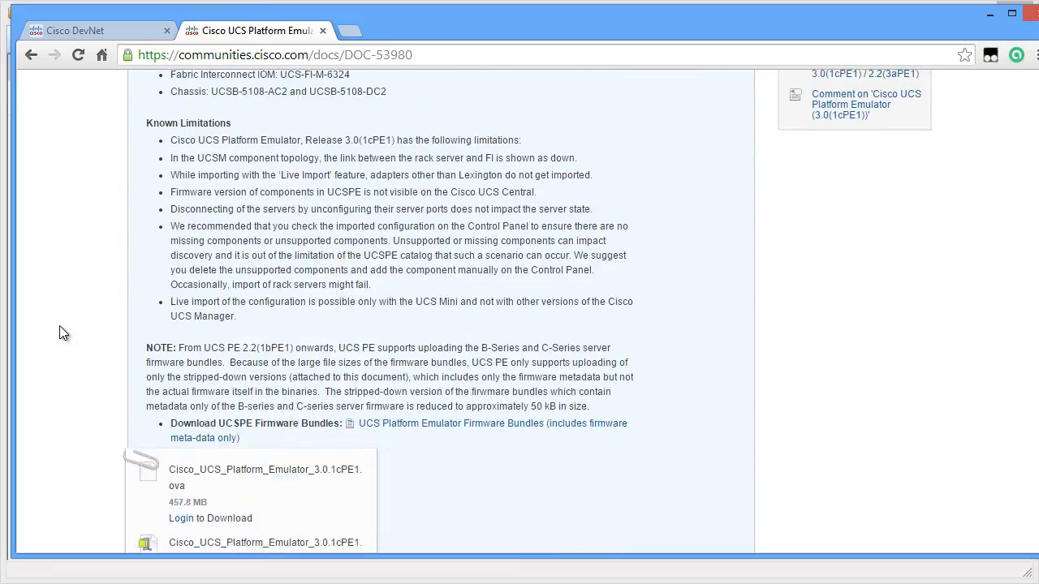
{"action": "scroll", "scroll_direction": "down", "scroll_amount": 3}
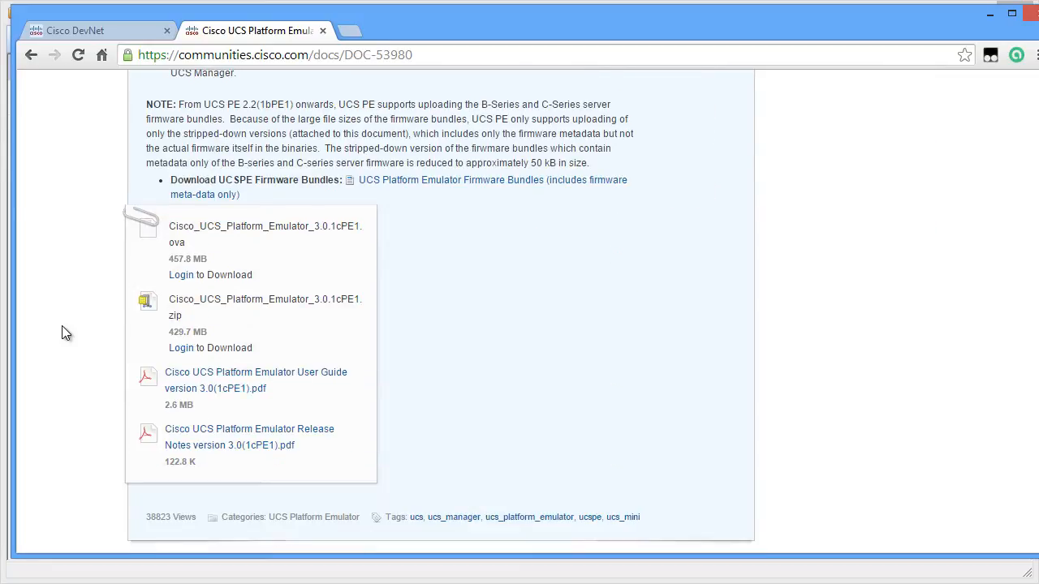
{"action": "mouse_move", "coordinate": [219, 246]}
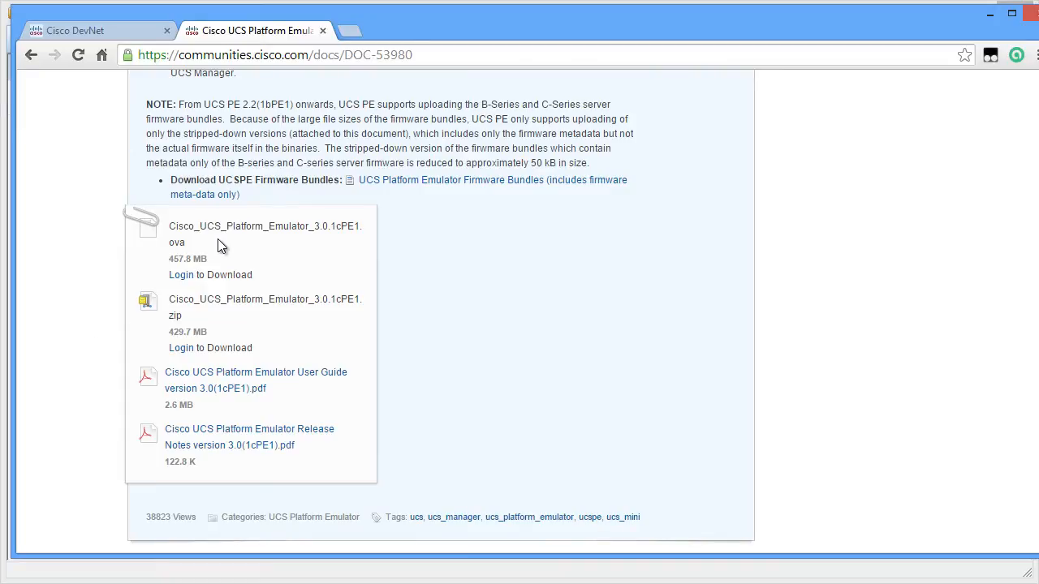
{"action": "mouse_move", "coordinate": [145, 247]}
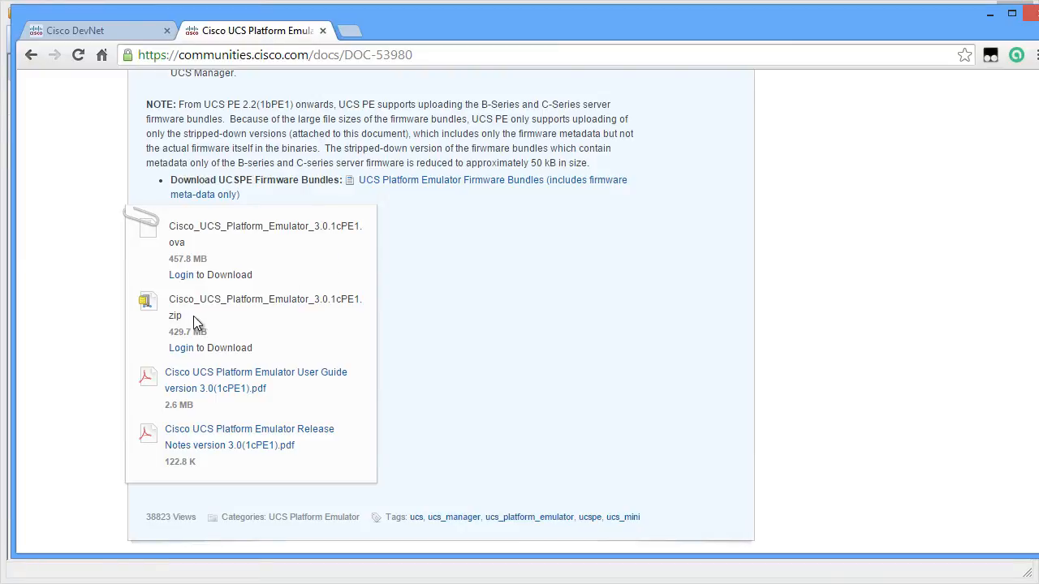
{"action": "mouse_move", "coordinate": [240, 379]}
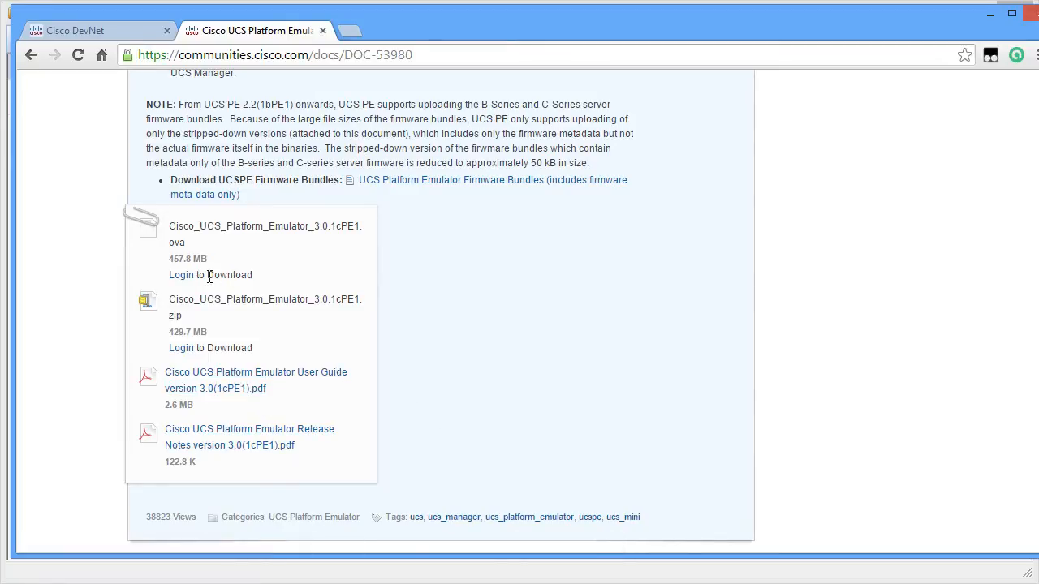
{"action": "mouse_move", "coordinate": [181, 274]}
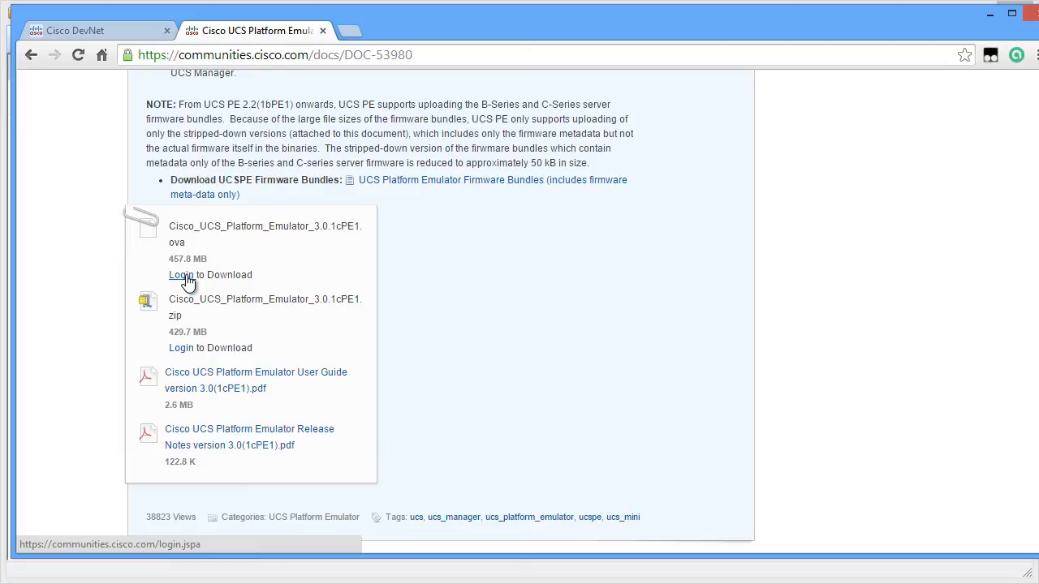
- Log in to a Cisco account from 'Login to Download', retrying once after the error
{"action": "left_click", "coordinate": [211, 274]}
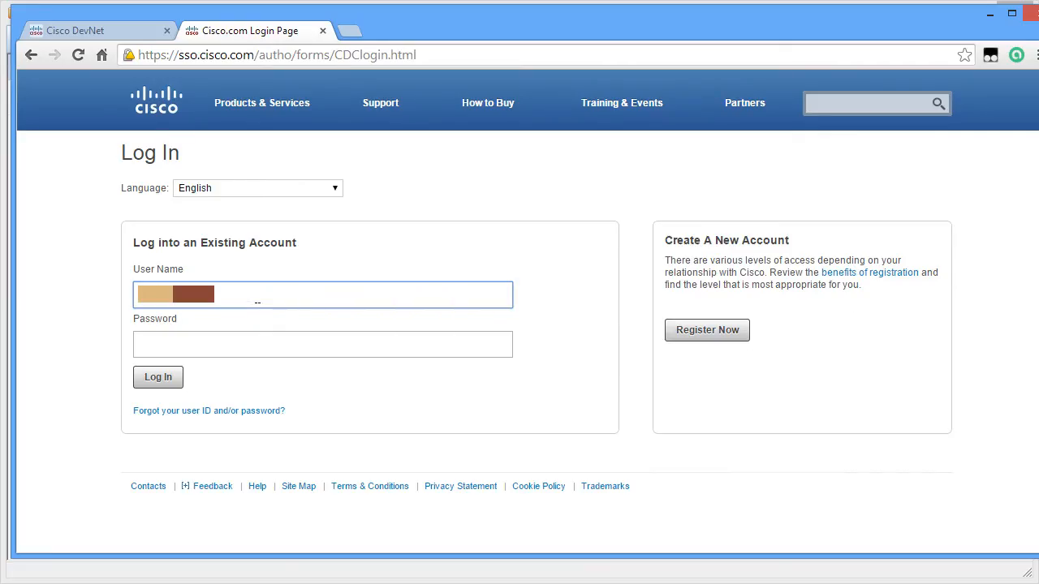
{"action": "left_click", "coordinate": [157, 377]}
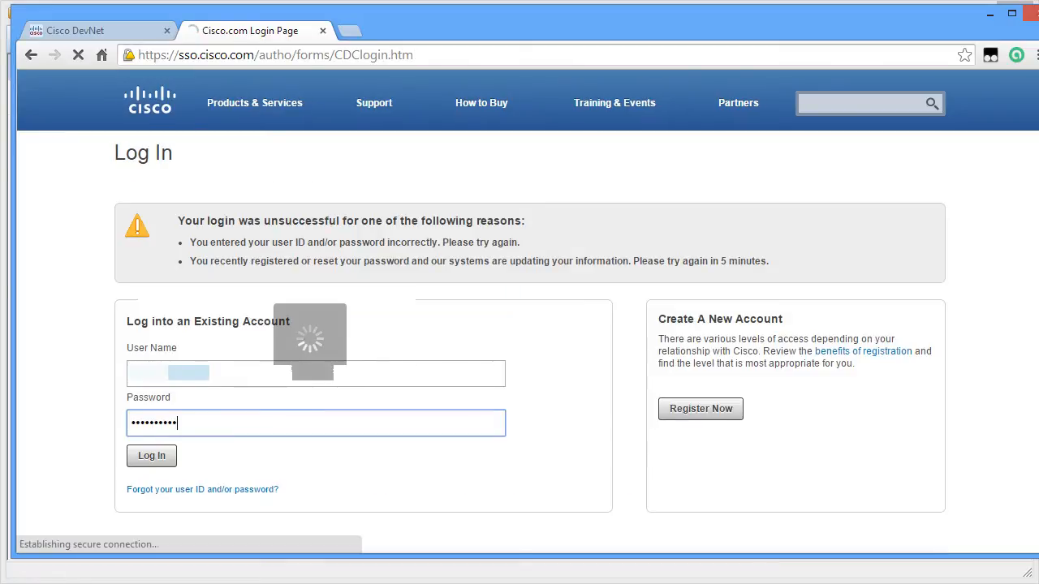
{"action": "left_click", "coordinate": [151, 455]}
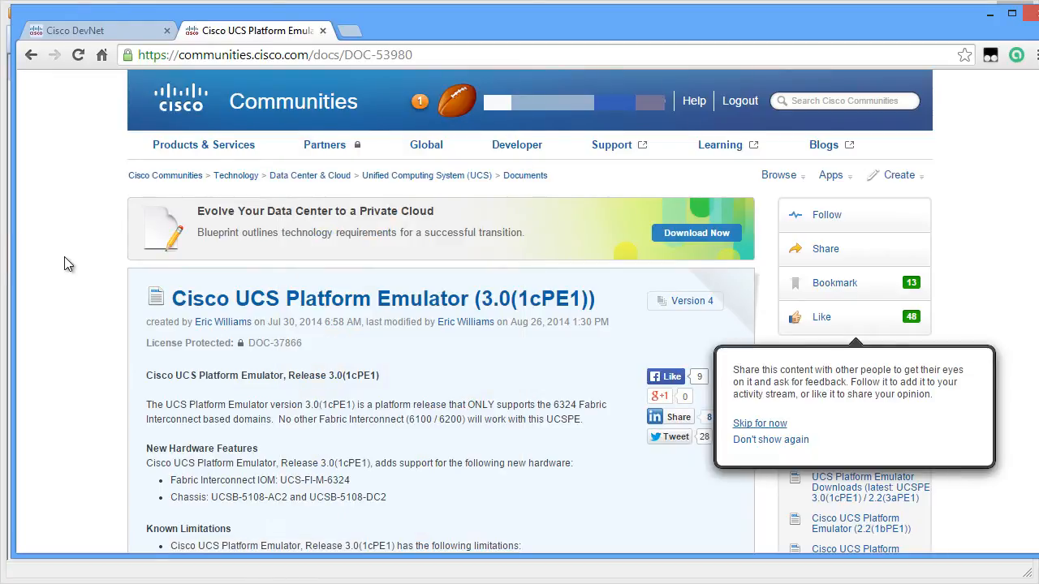
- Start downloading Cisco_UCS_Platform_Emulator_3.0.1cPE1.ova and agree to its license terms
{"action": "scroll", "scroll_direction": "down", "scroll_amount": 3}
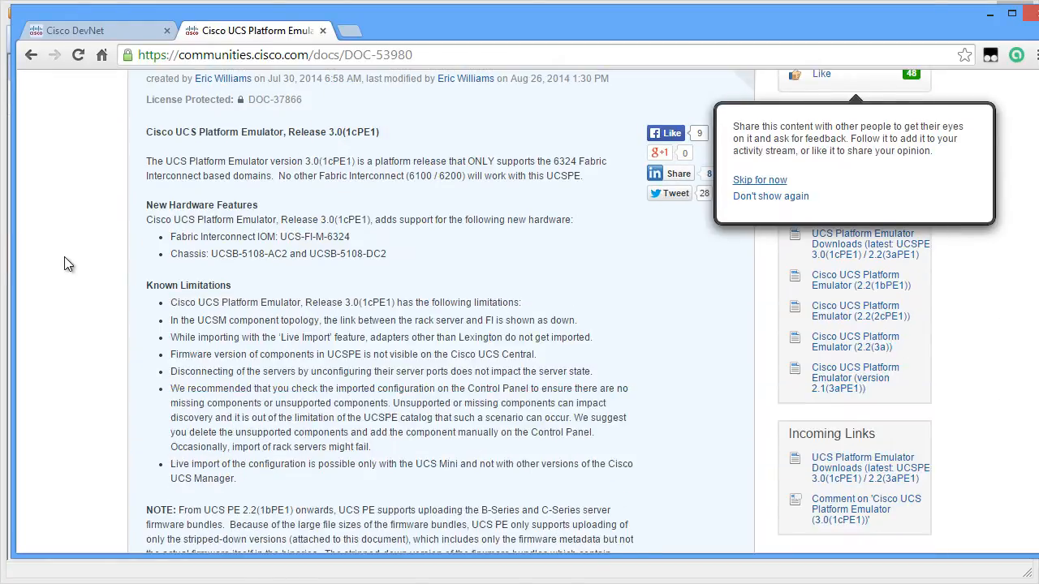
{"action": "scroll", "scroll_direction": "down", "scroll_amount": 3}
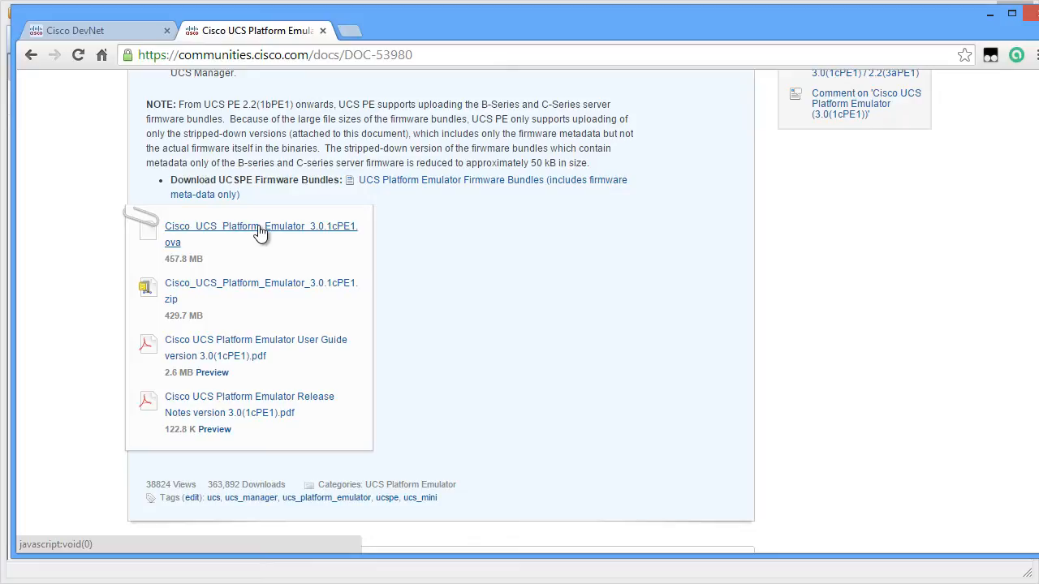
{"action": "mouse_move", "coordinate": [261, 234]}
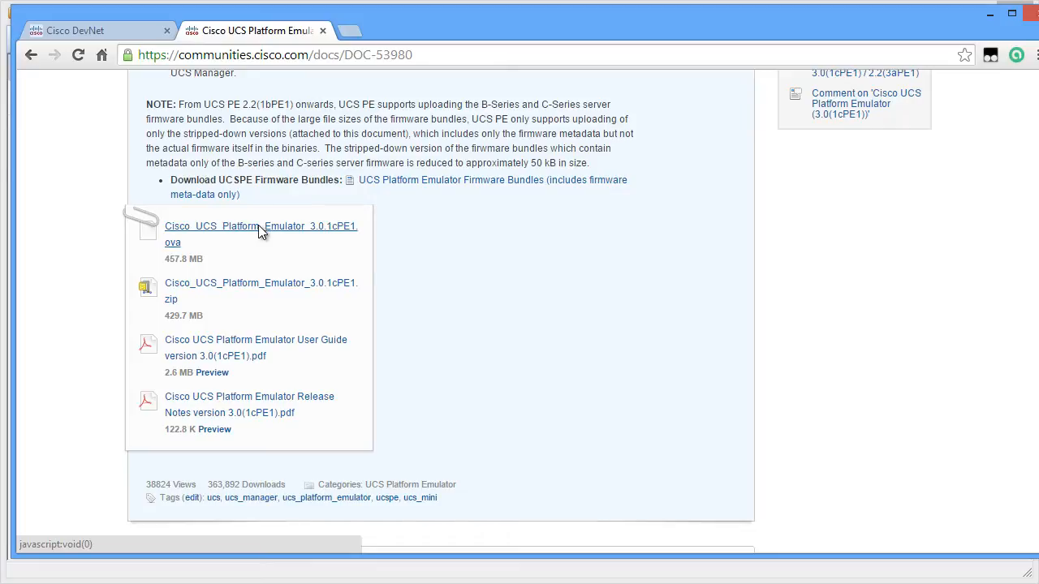
{"action": "left_click", "coordinate": [259, 225]}
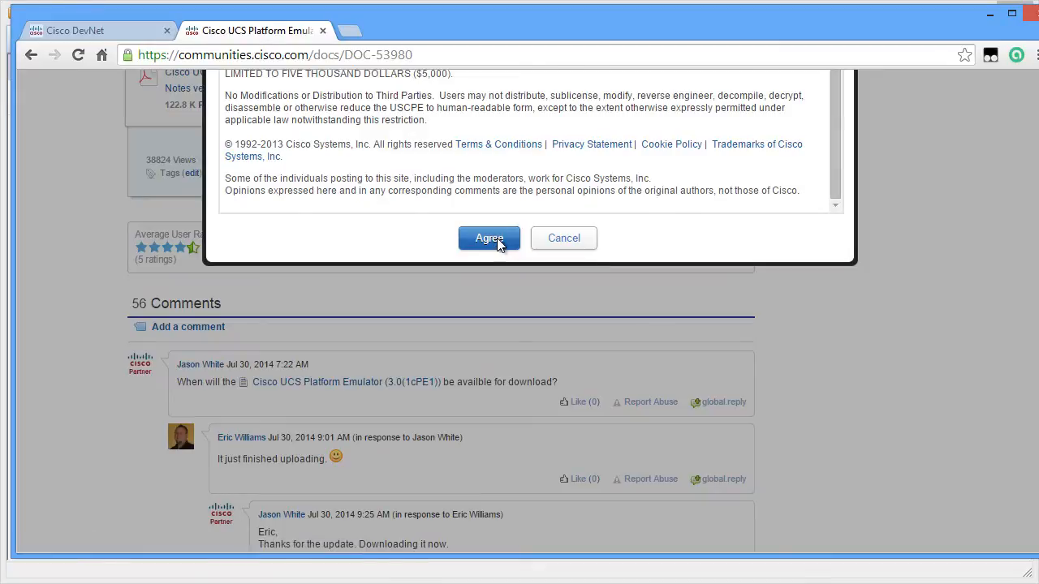
{"action": "left_click", "coordinate": [488, 237]}
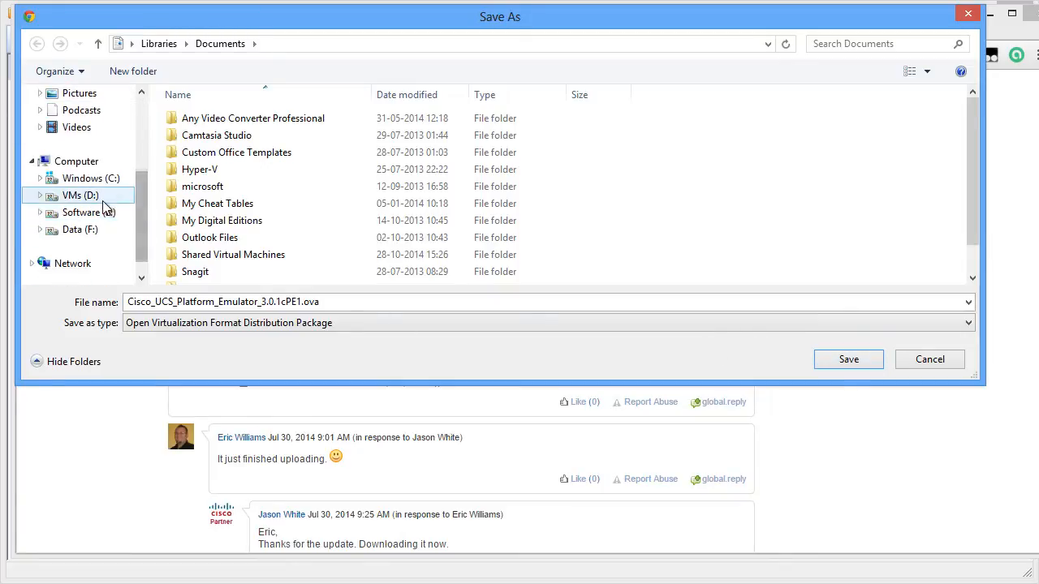
{"action": "left_click", "coordinate": [81, 211]}
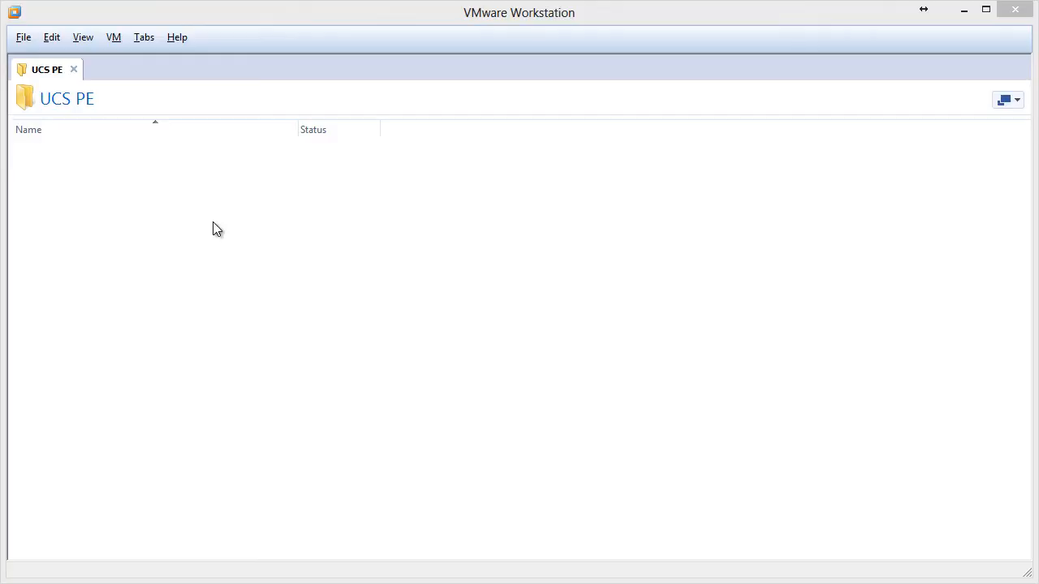
{"action": "mouse_move", "coordinate": [195, 214]}
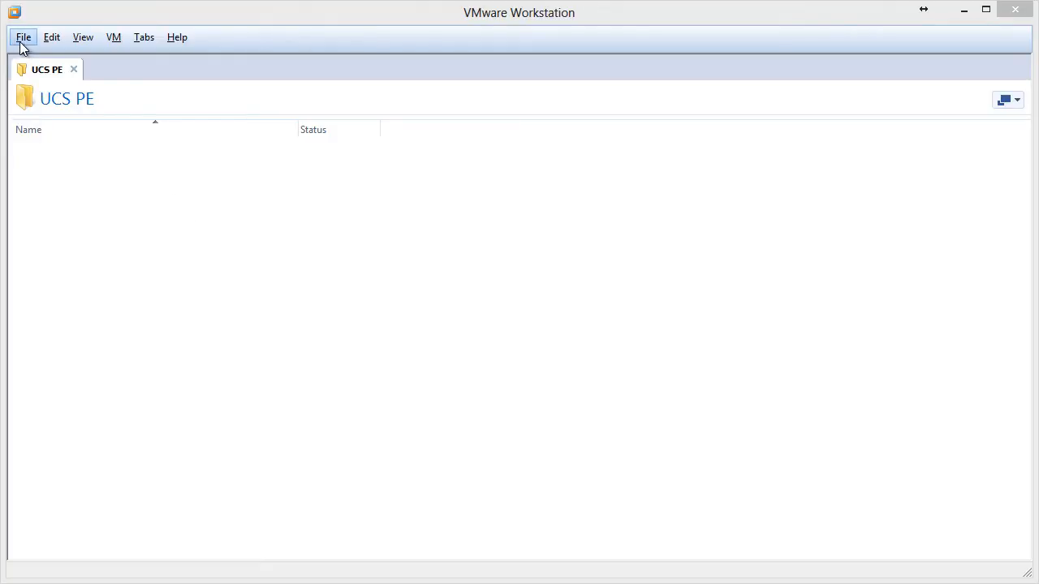
- Via File > Open, select the emulator .ova under E:\Software\CISCO\UCS PE v3.0 for import
{"action": "left_click", "coordinate": [23, 37]}
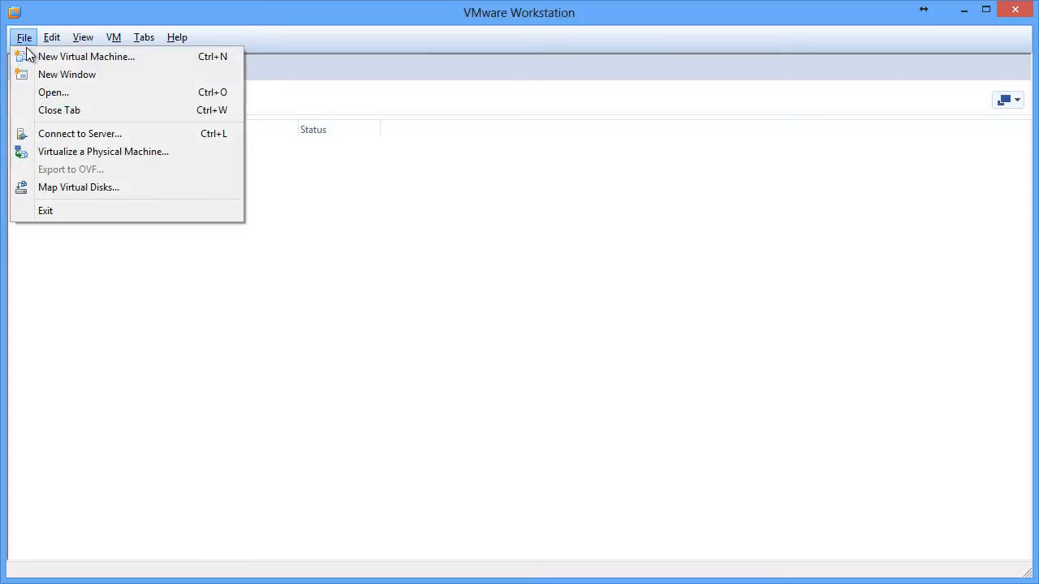
{"action": "mouse_move", "coordinate": [133, 92]}
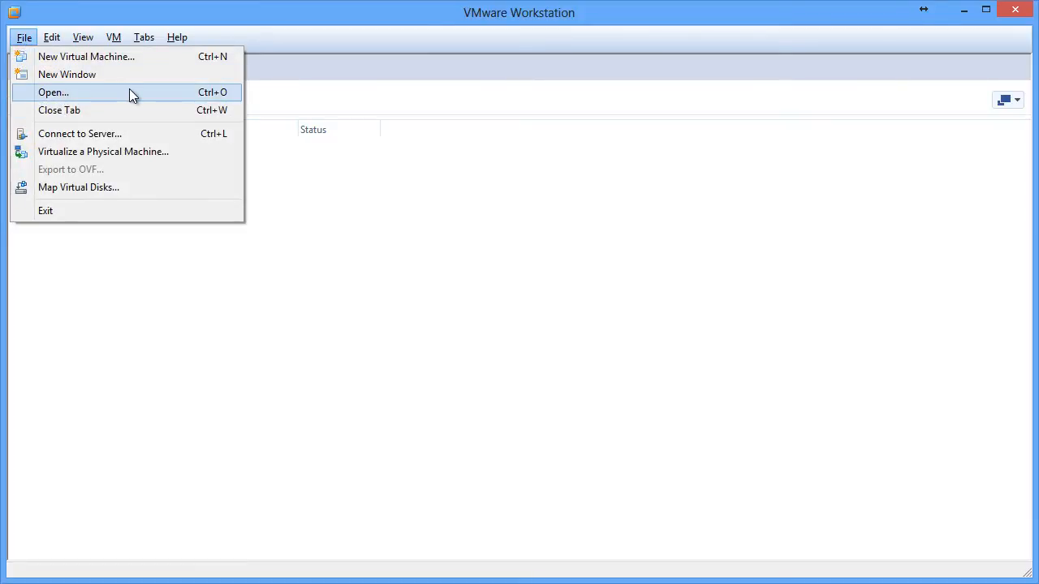
{"action": "left_click", "coordinate": [54, 91]}
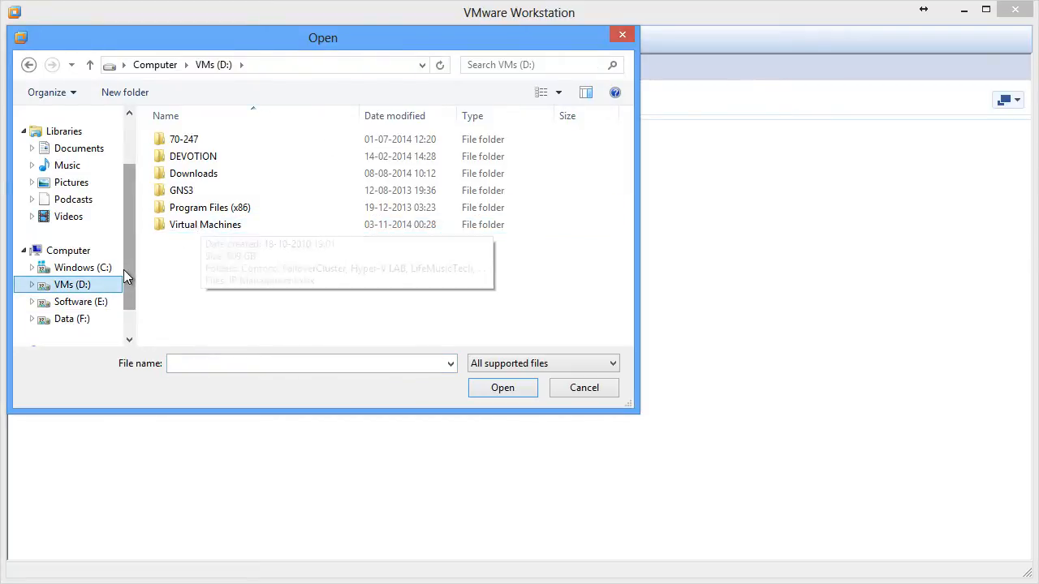
{"action": "left_click", "coordinate": [81, 300]}
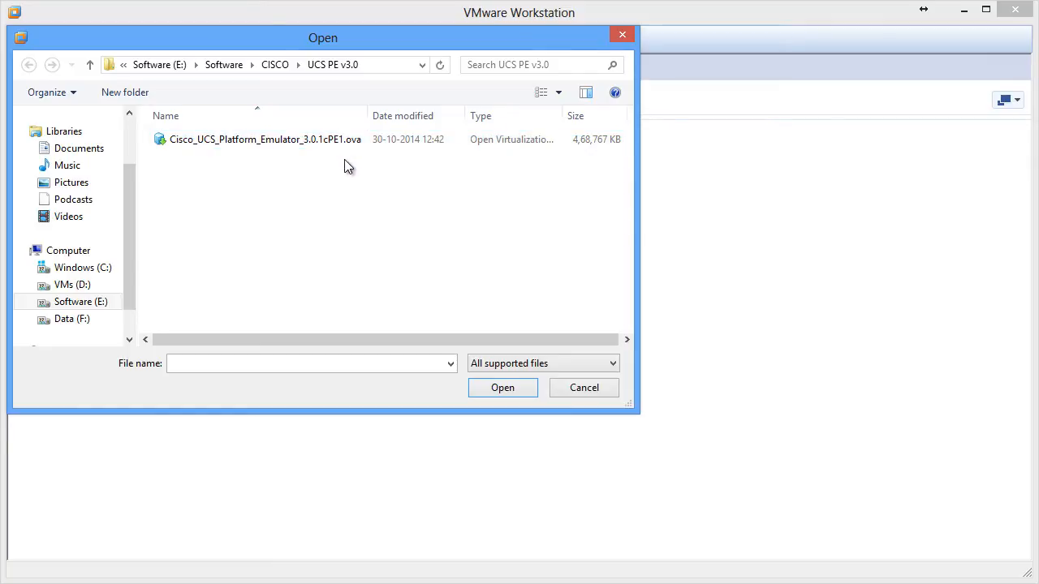
{"action": "left_click", "coordinate": [266, 139]}
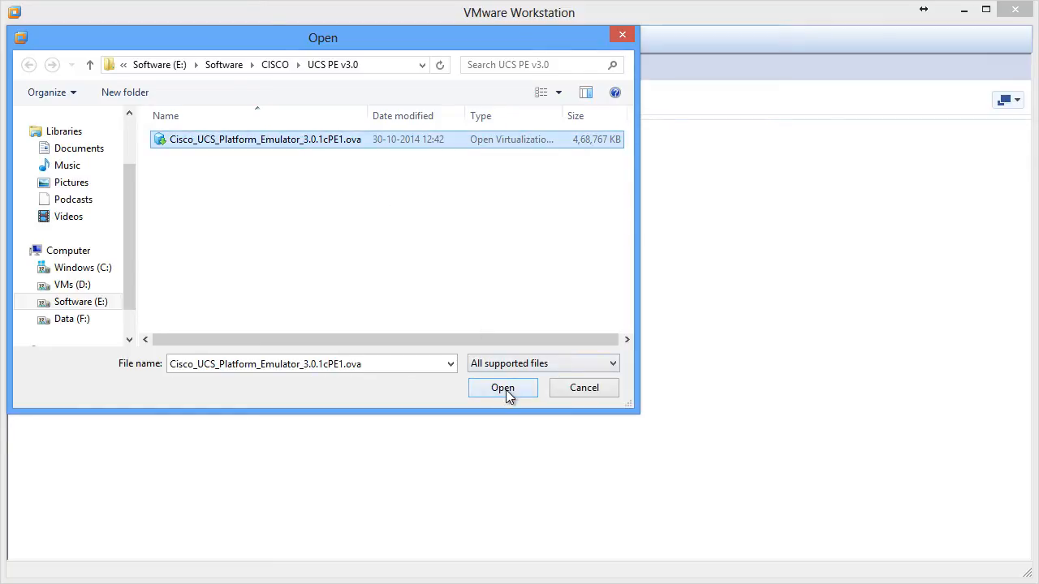
{"action": "left_click", "coordinate": [503, 388]}
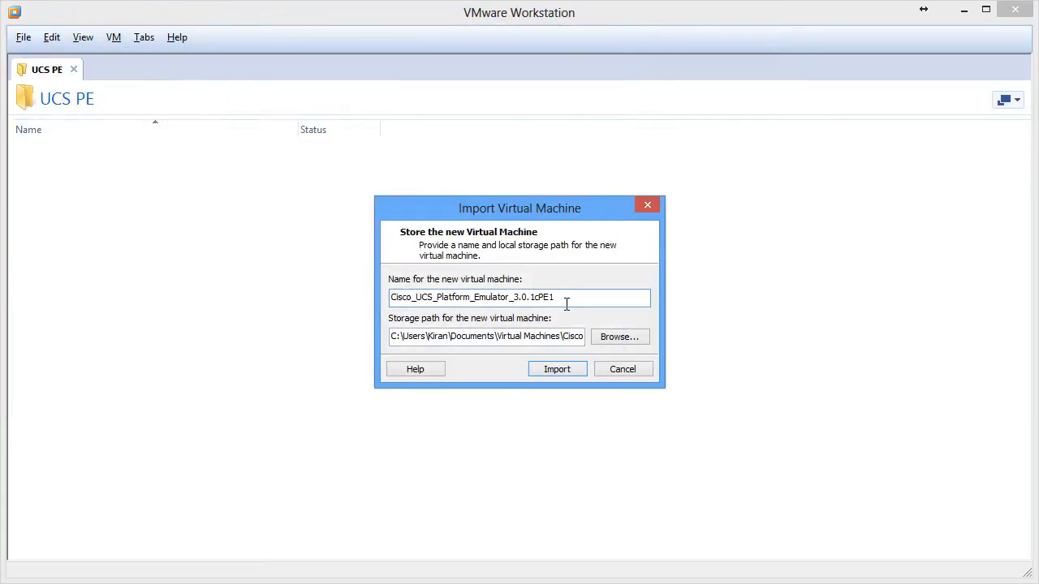
- Name the VM 'UCS PE', store it in D:\Virtual Machines\UCS PE and run the import
{"action": "triple_click", "coordinate": [471, 296]}
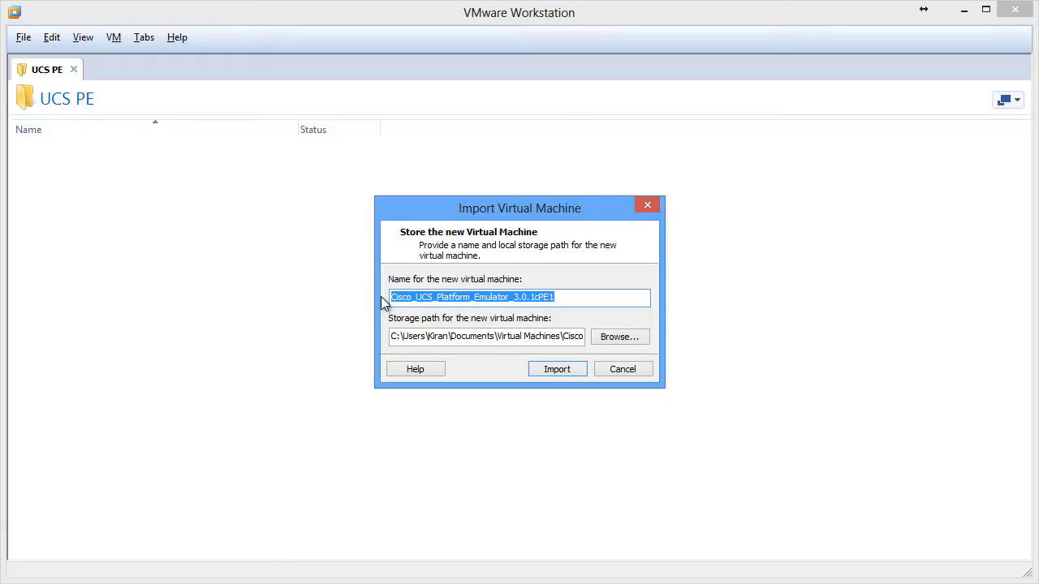
{"action": "type", "text": "UCS PE"}
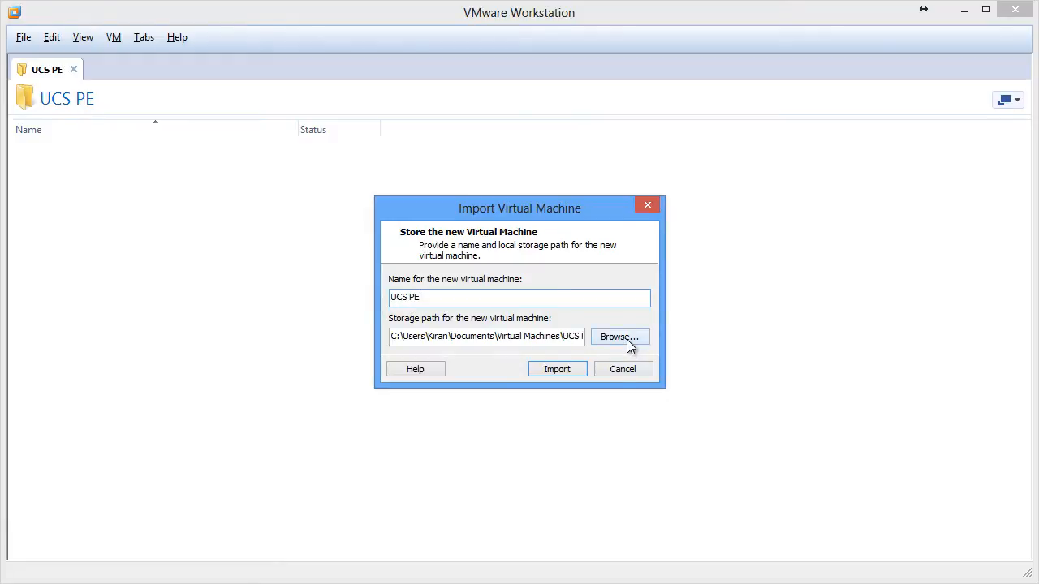
{"action": "left_click", "coordinate": [620, 336]}
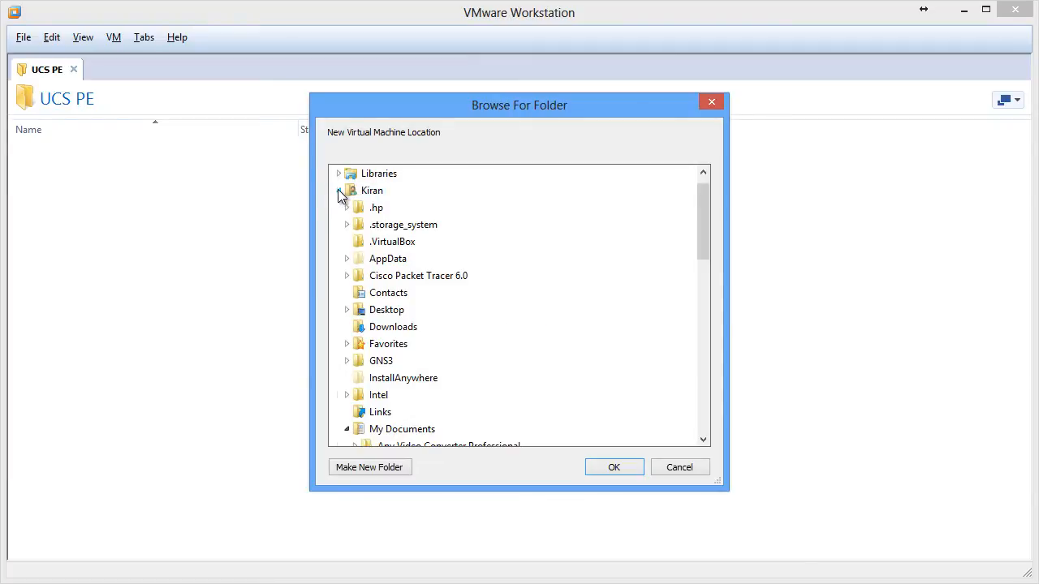
{"action": "scroll", "scroll_direction": "down", "scroll_amount": 3}
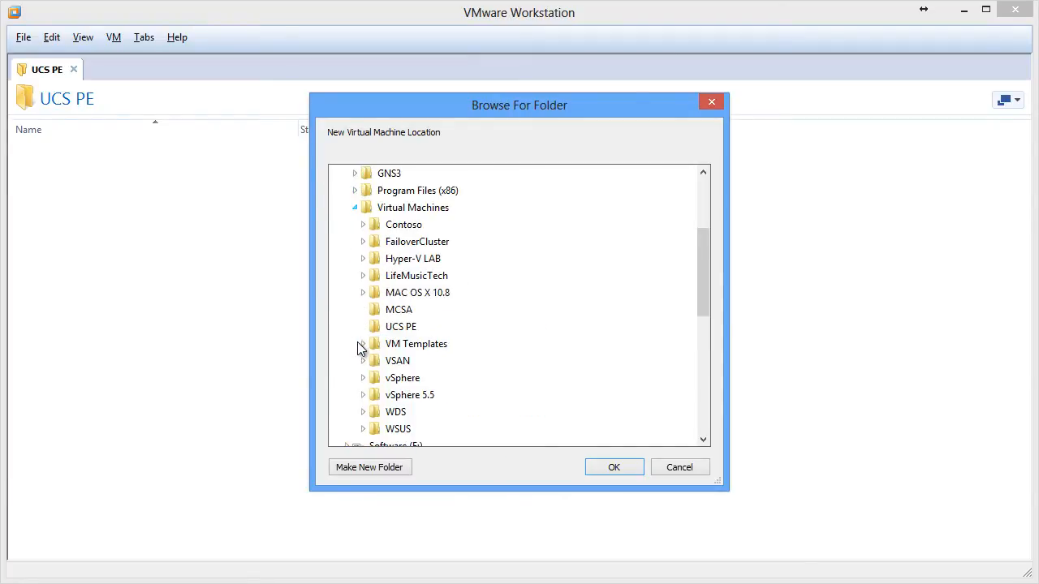
{"action": "left_click", "coordinate": [399, 326]}
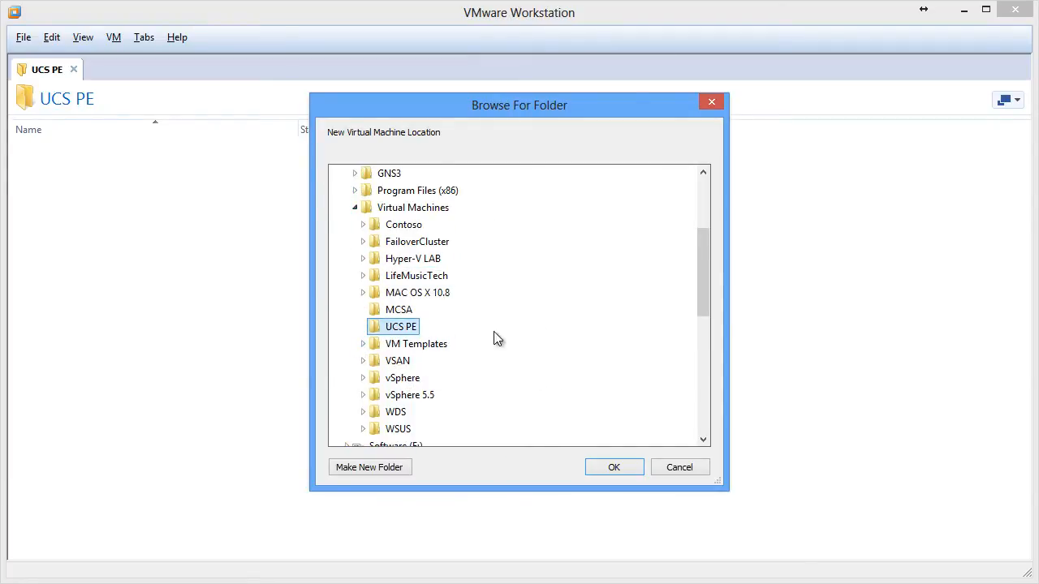
{"action": "mouse_move", "coordinate": [425, 331]}
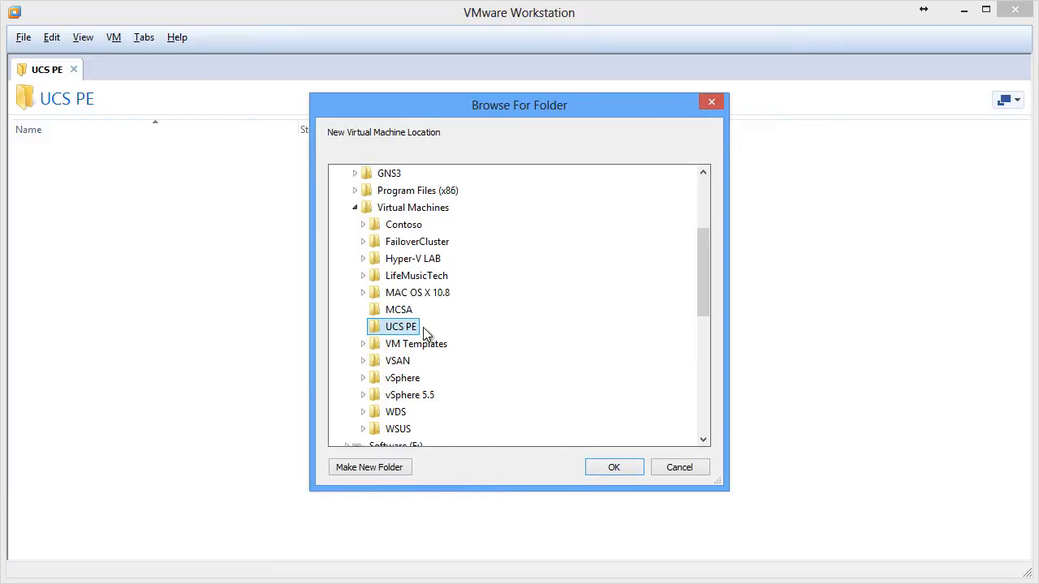
{"action": "mouse_move", "coordinate": [456, 328]}
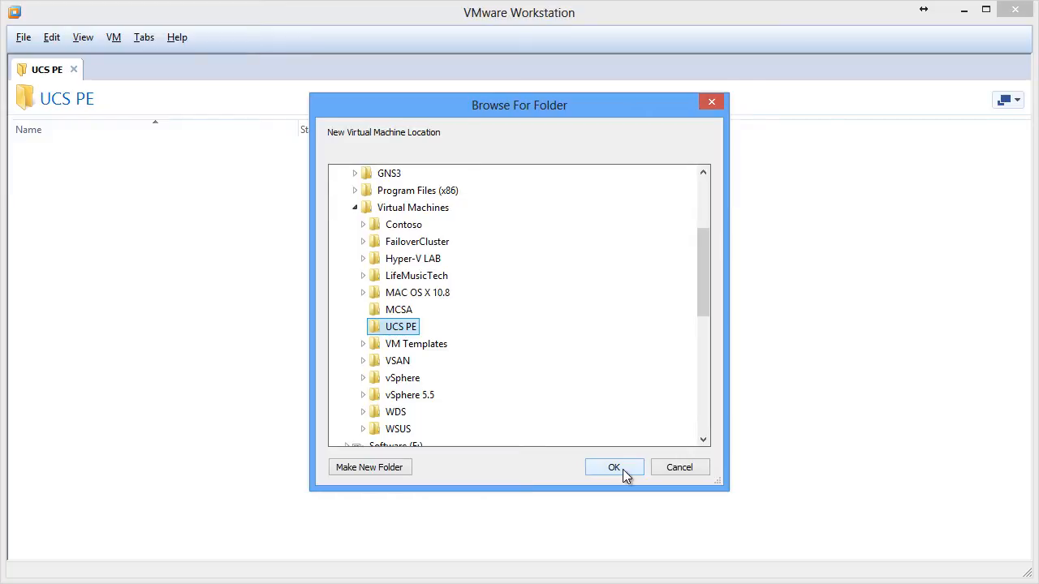
{"action": "left_click", "coordinate": [613, 467]}
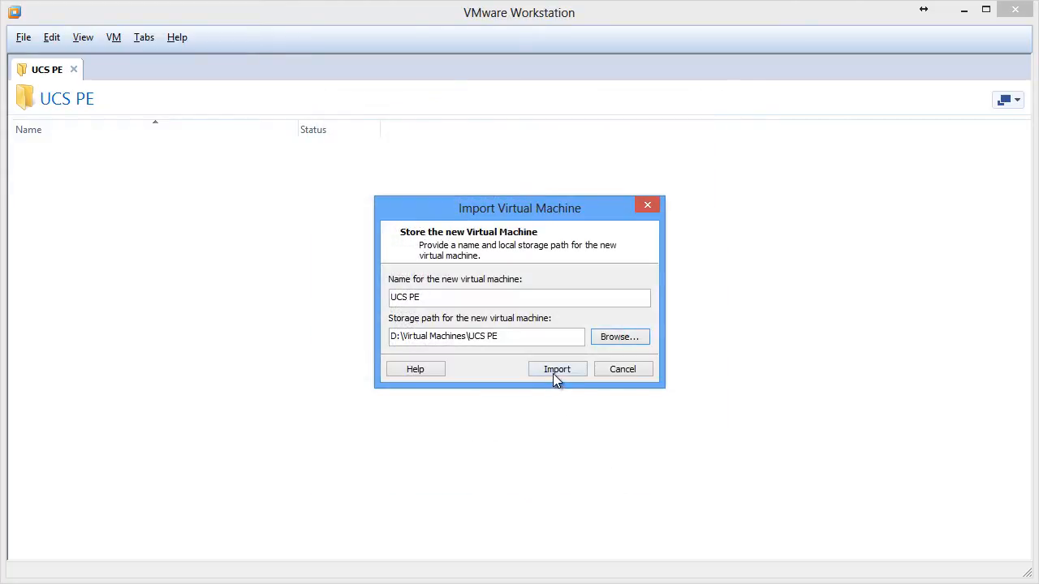
{"action": "left_click", "coordinate": [557, 369]}
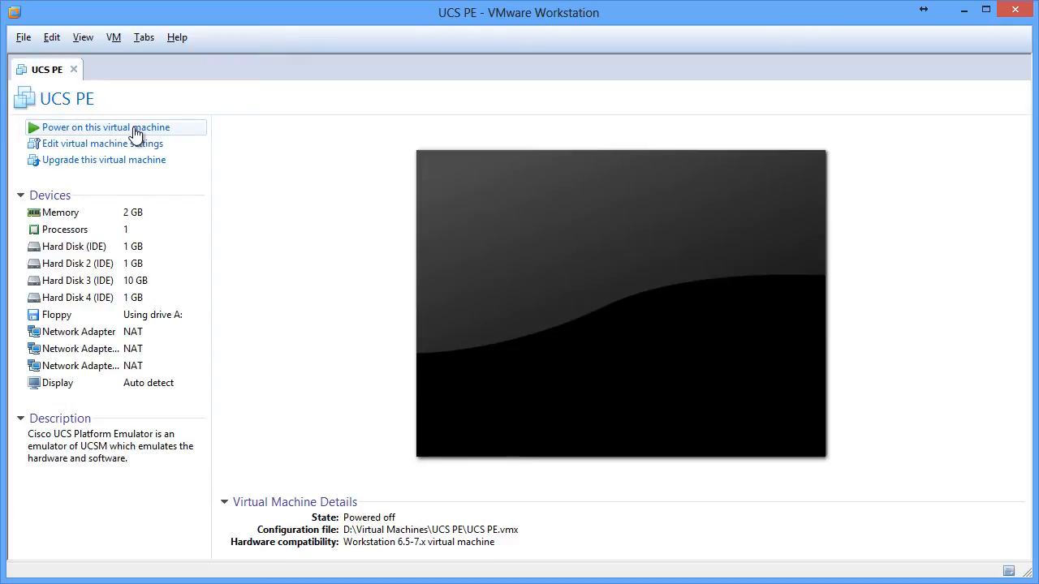
- Power on the UCS PE virtual machine and let it boot
{"action": "left_click", "coordinate": [101, 127]}
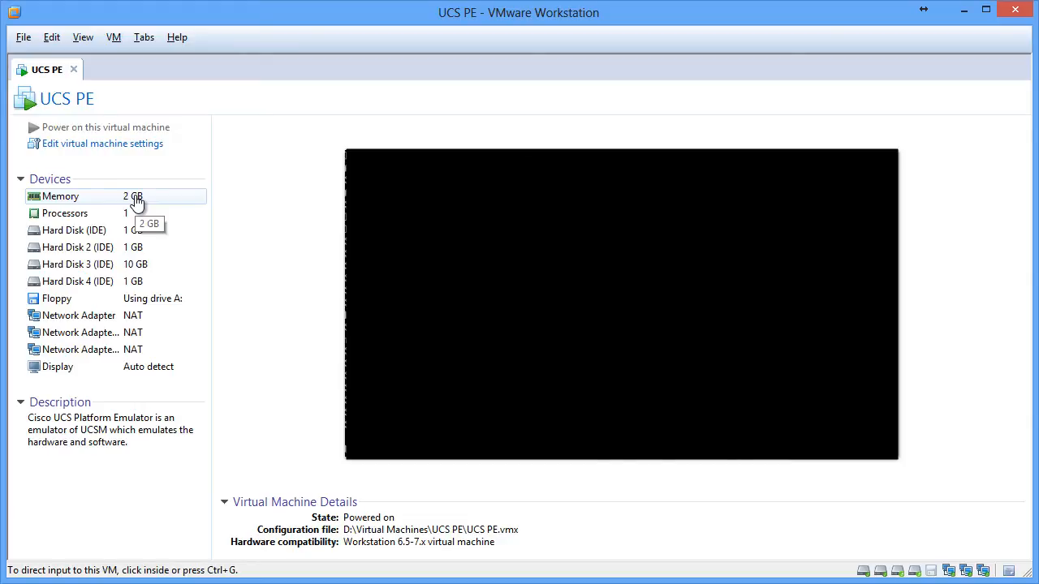
{"action": "mouse_move", "coordinate": [117, 198]}
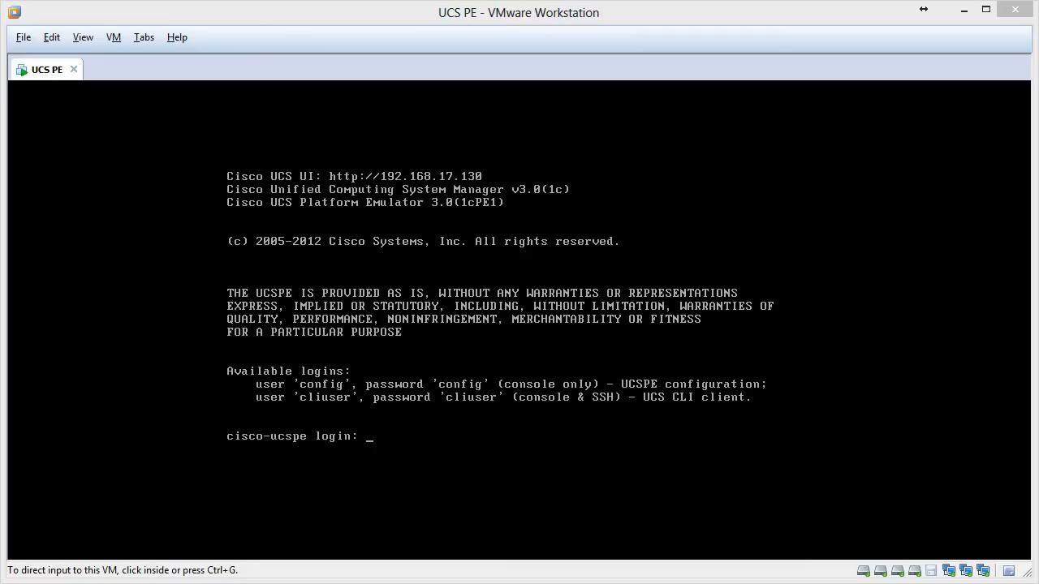
{"action": "mouse_move", "coordinate": [26, 279]}
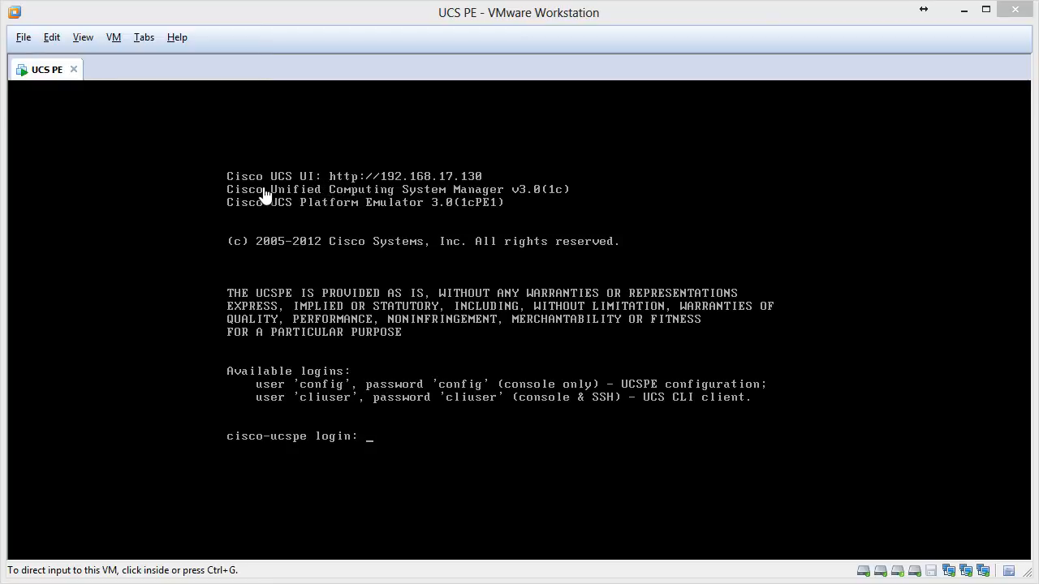
{"action": "mouse_move", "coordinate": [409, 221]}
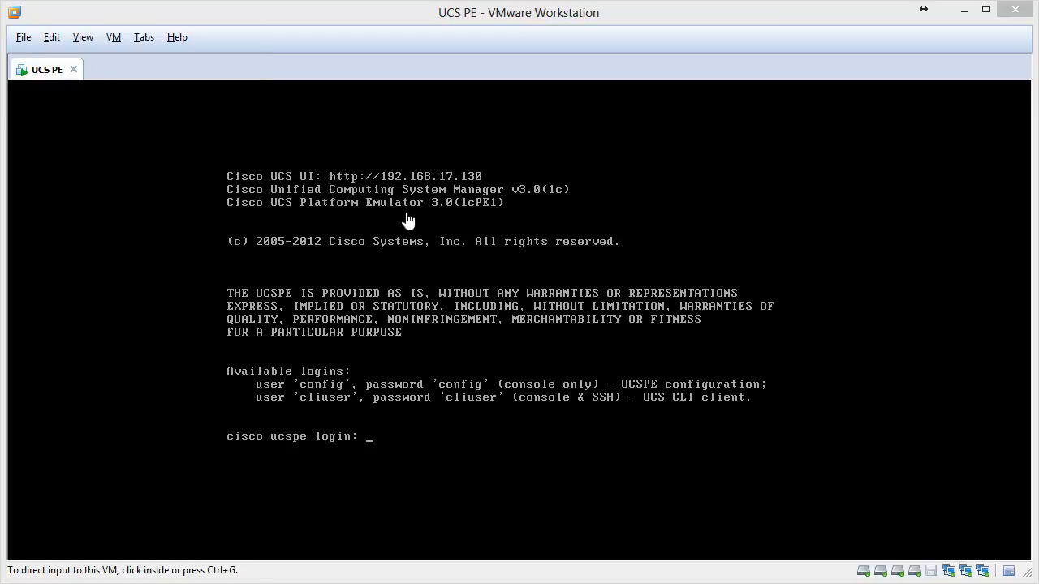
{"action": "mouse_move", "coordinate": [388, 188]}
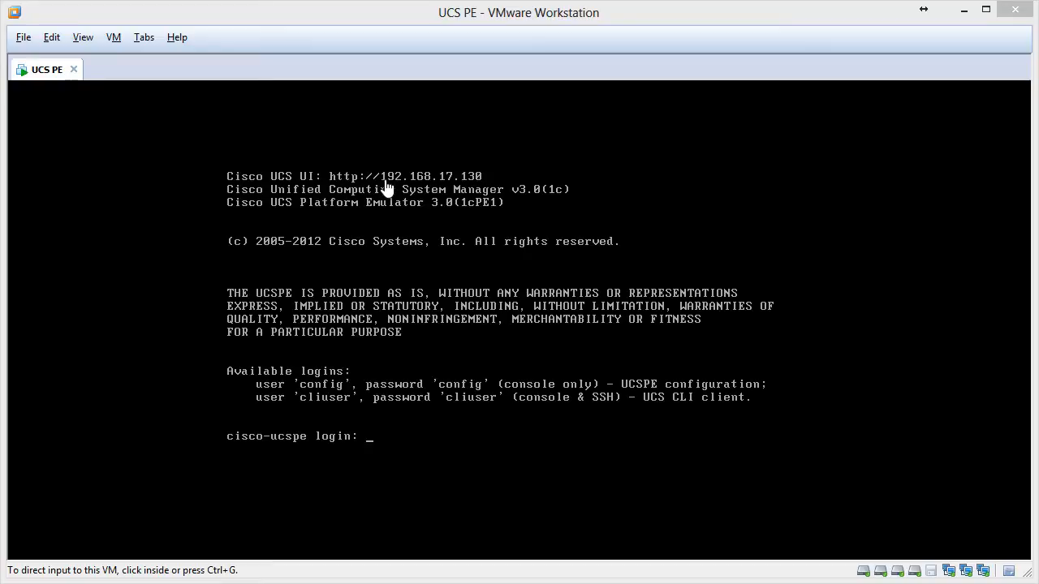
{"action": "mouse_move", "coordinate": [534, 188]}
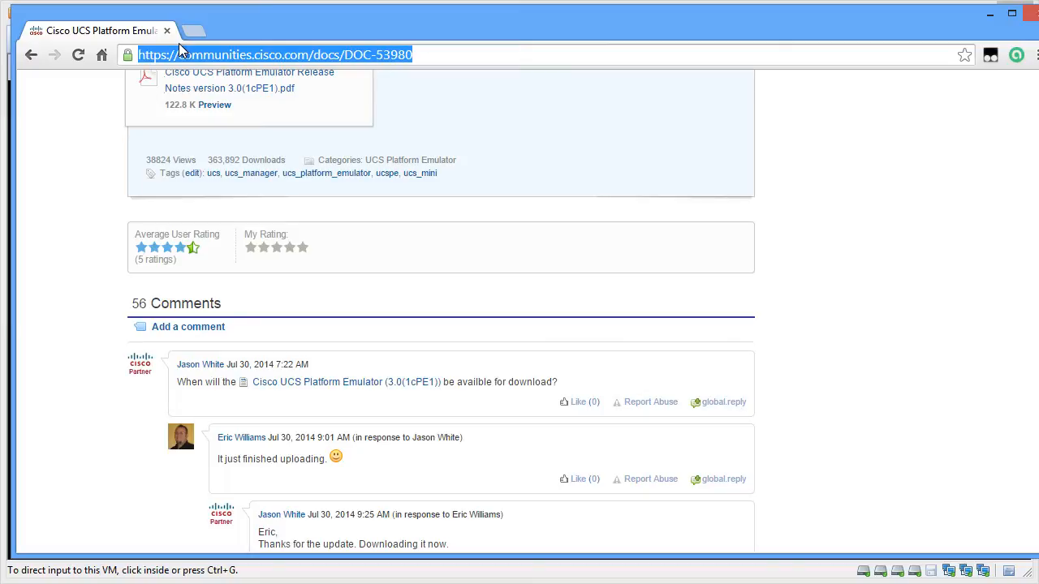
{"action": "type", "text": "http://"}
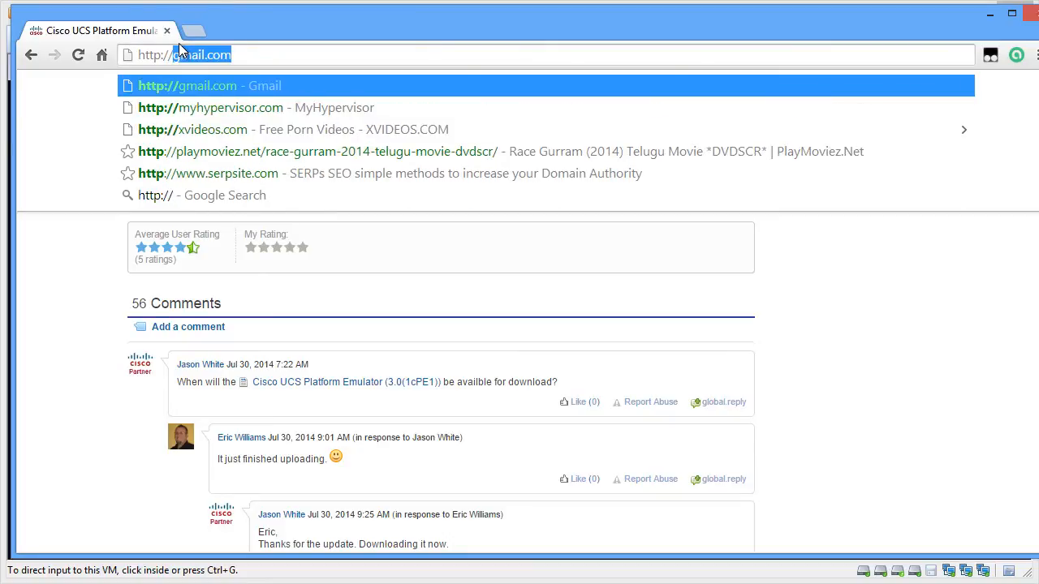
{"action": "type", "text": "192.168."}
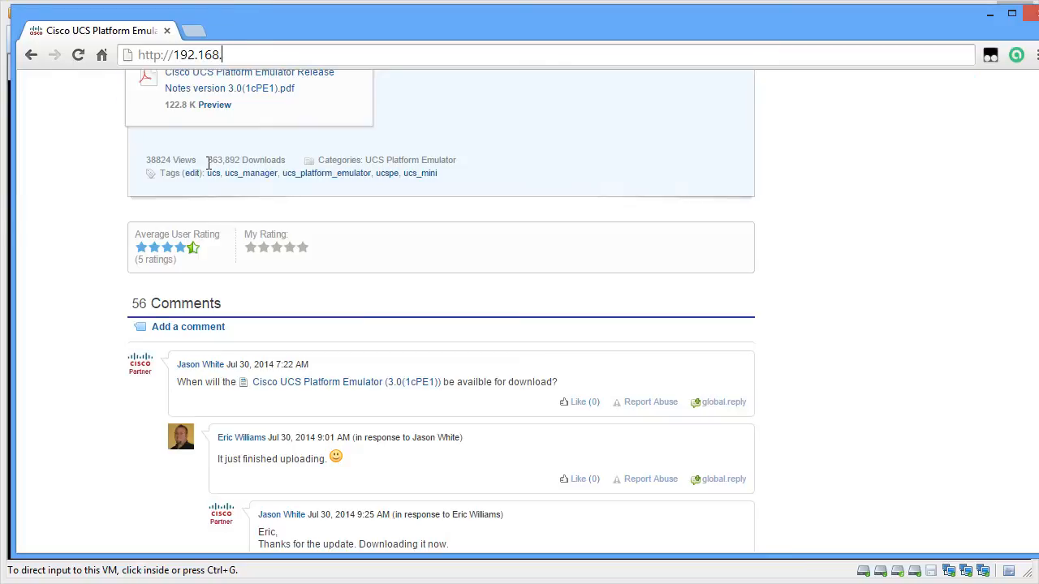
{"action": "type", "text": "17.130/config"}
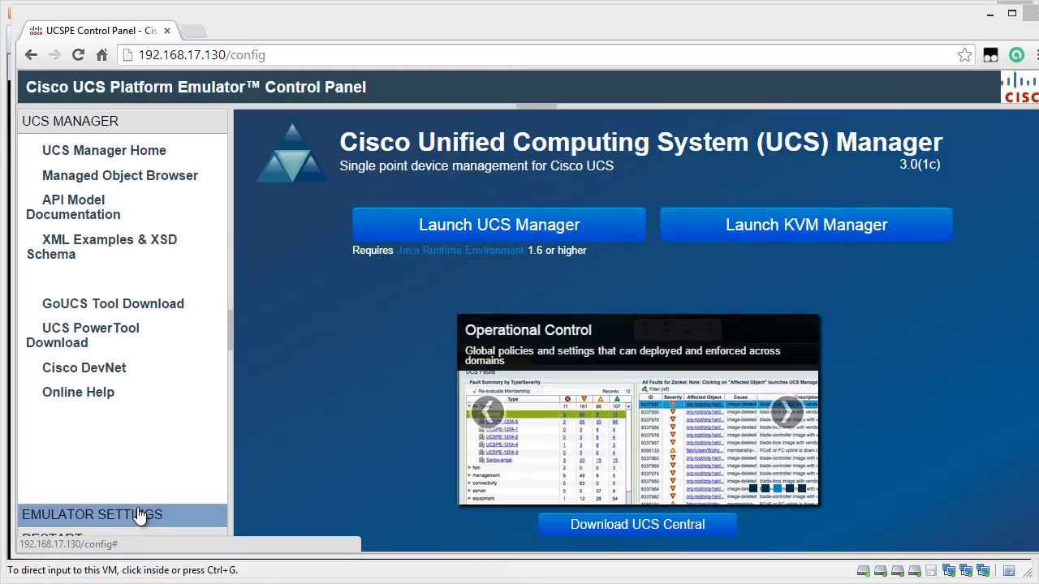
- View the Start-up Inventory under Emulator Settings and expand Chassis 1's B200 M3 server list
{"action": "left_click", "coordinate": [91, 514]}
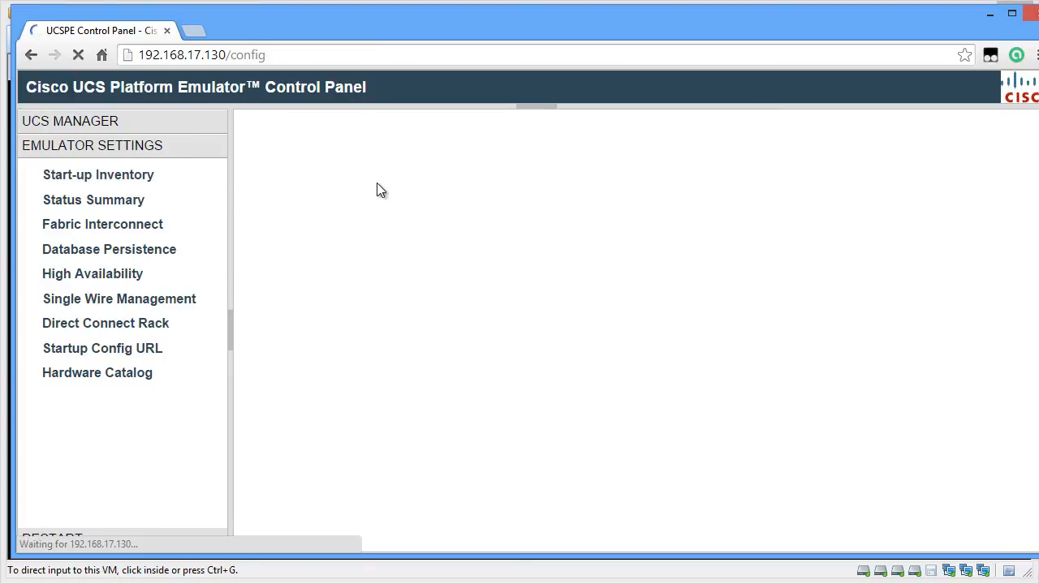
{"action": "left_click", "coordinate": [97, 176]}
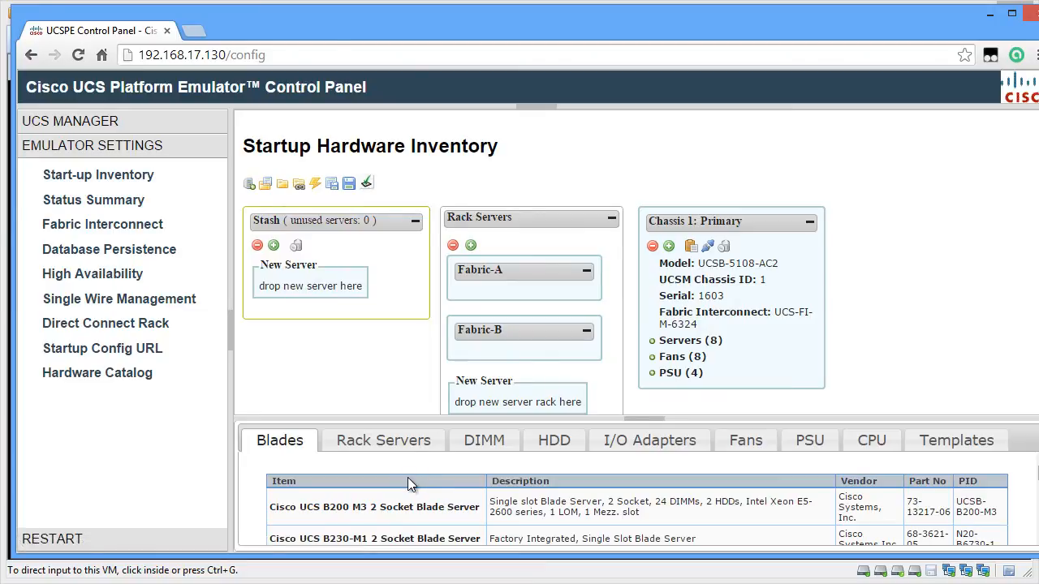
{"action": "mouse_move", "coordinate": [422, 506]}
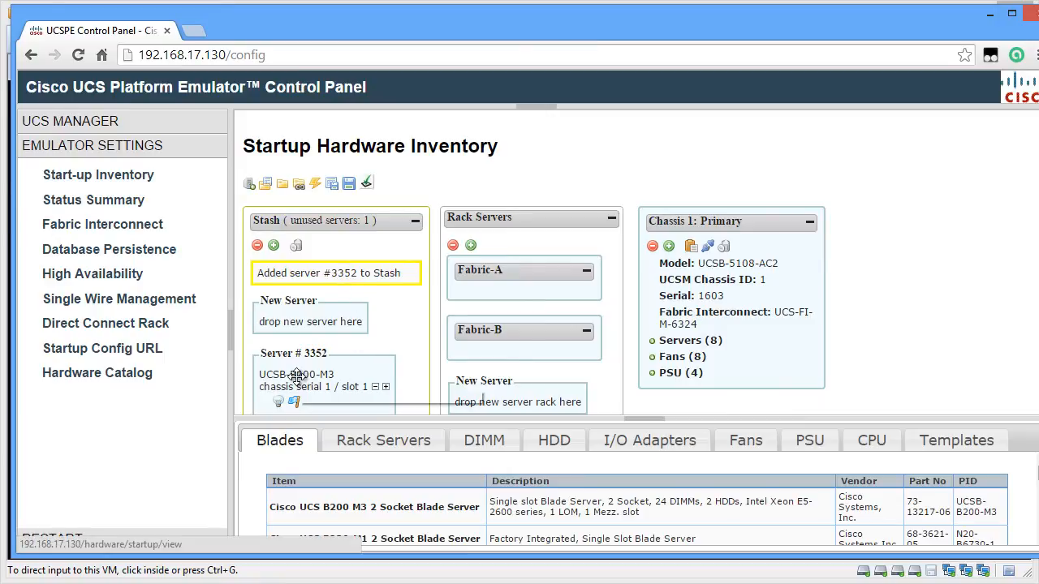
{"action": "mouse_move", "coordinate": [295, 386]}
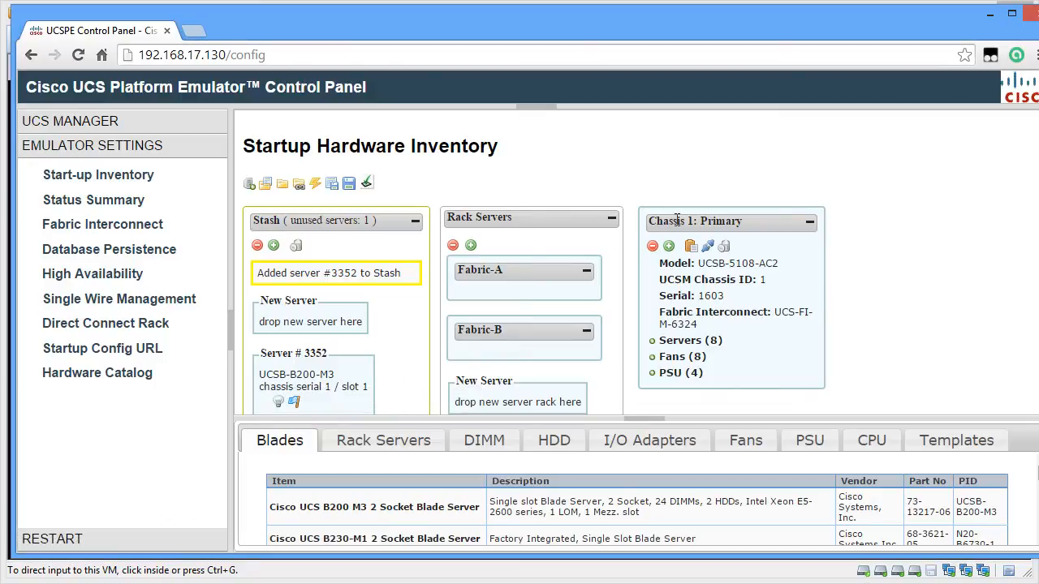
{"action": "mouse_move", "coordinate": [680, 312]}
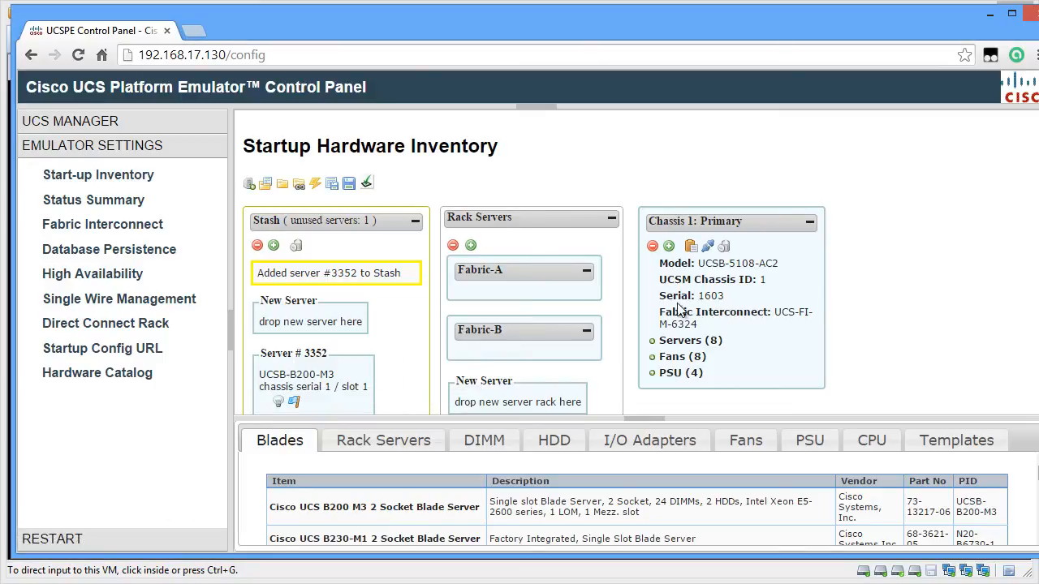
{"action": "left_click", "coordinate": [651, 341]}
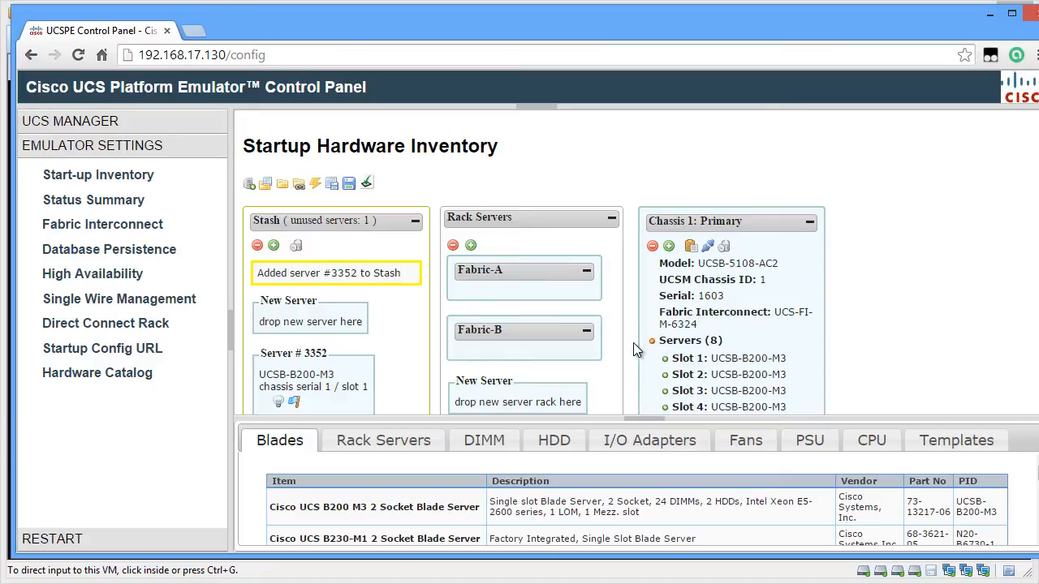
{"action": "scroll", "scroll_direction": "down", "scroll_amount": 3}
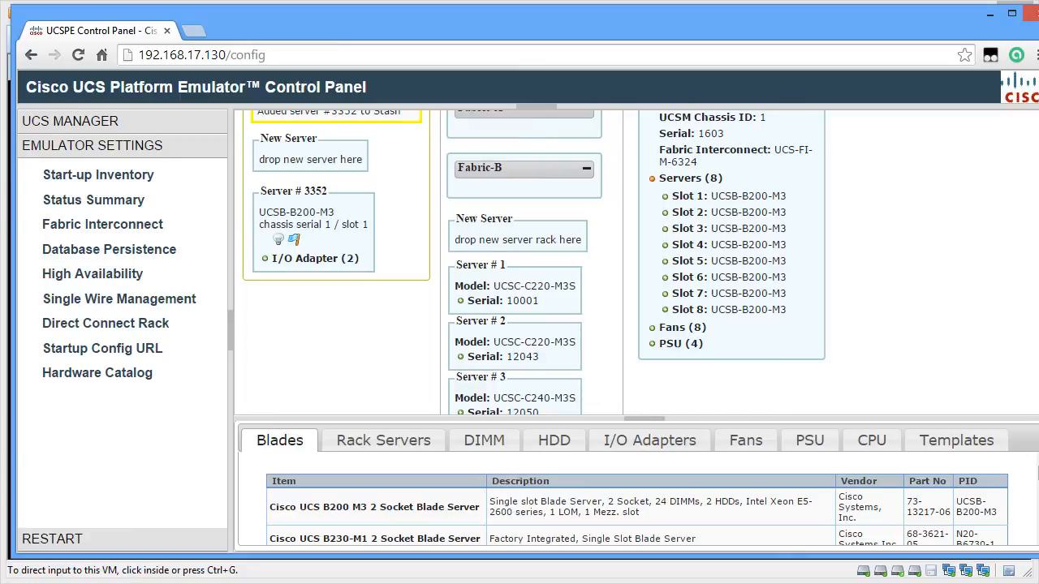
{"action": "mouse_move", "coordinate": [143, 200]}
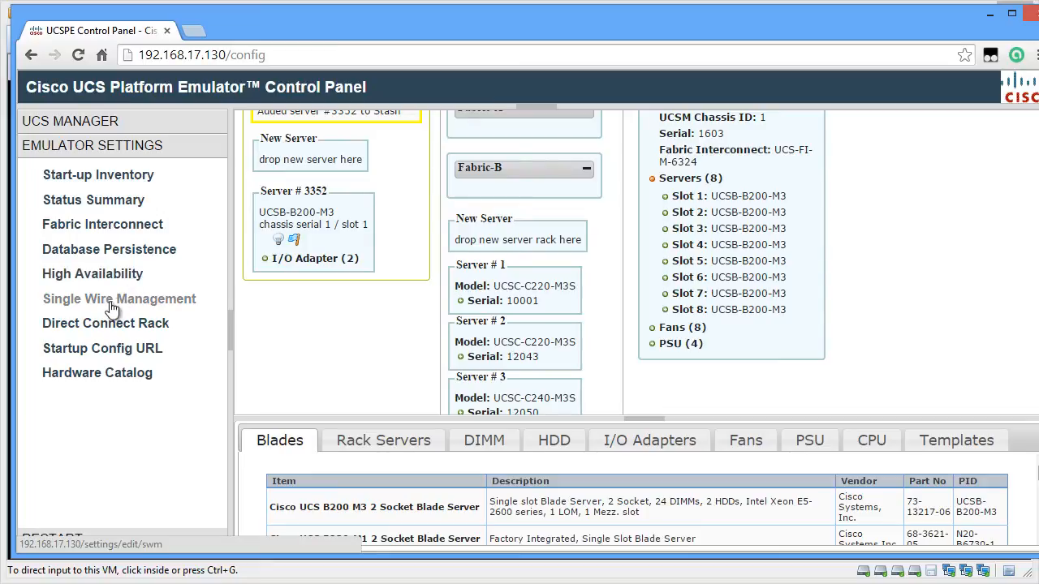
{"action": "mouse_move", "coordinate": [189, 315]}
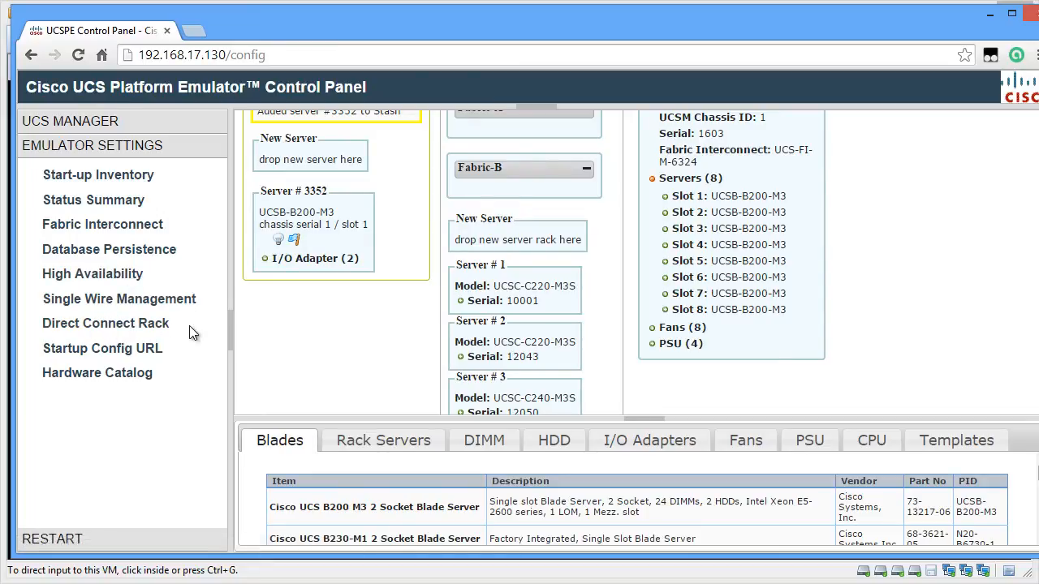
{"action": "mouse_move", "coordinate": [103, 347]}
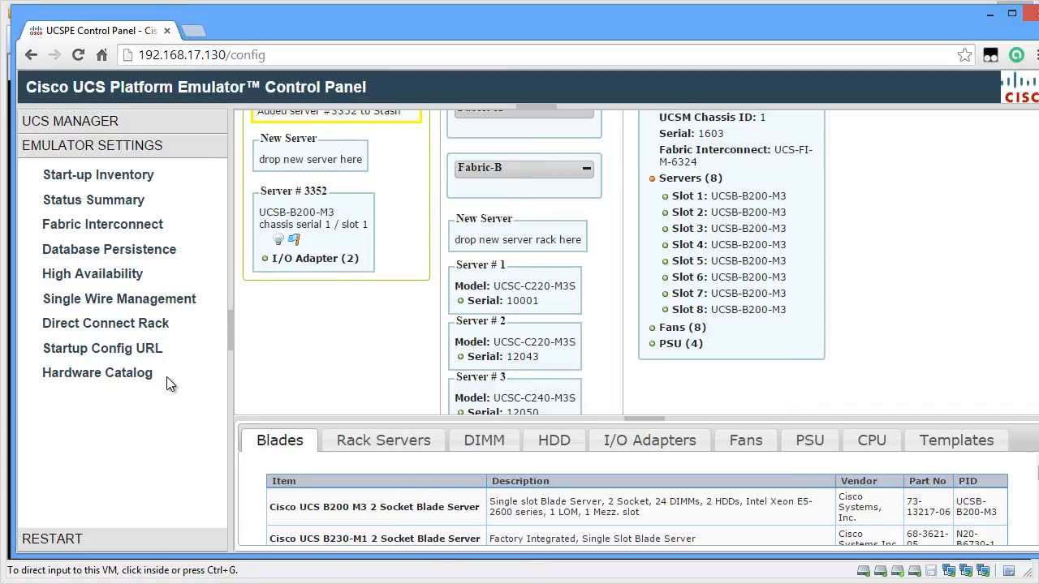
- Show the Database Persistence page with Reset UCS Database upon Restart chosen
{"action": "left_click", "coordinate": [109, 250]}
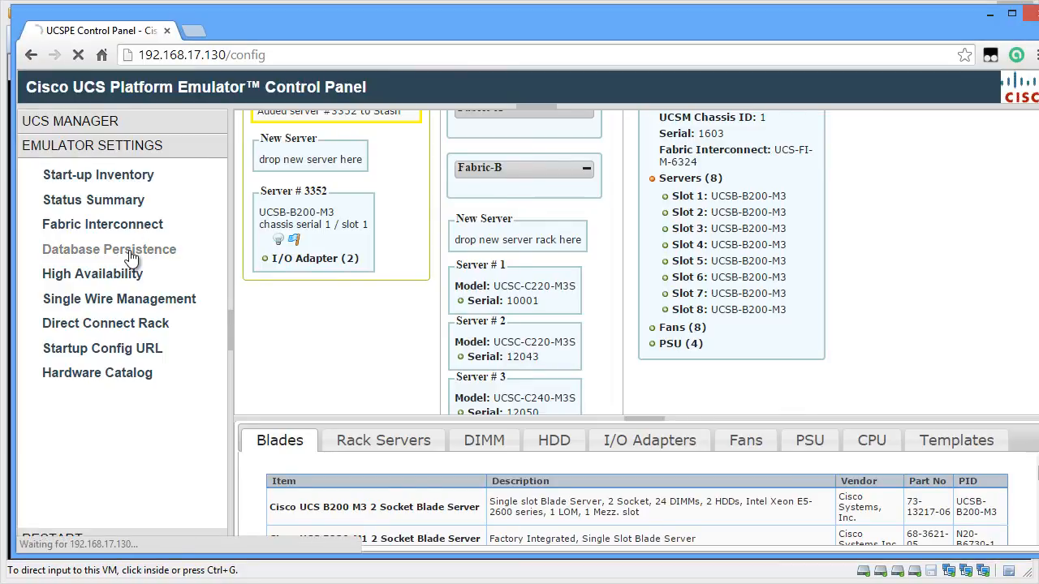
{"action": "left_click", "coordinate": [109, 250]}
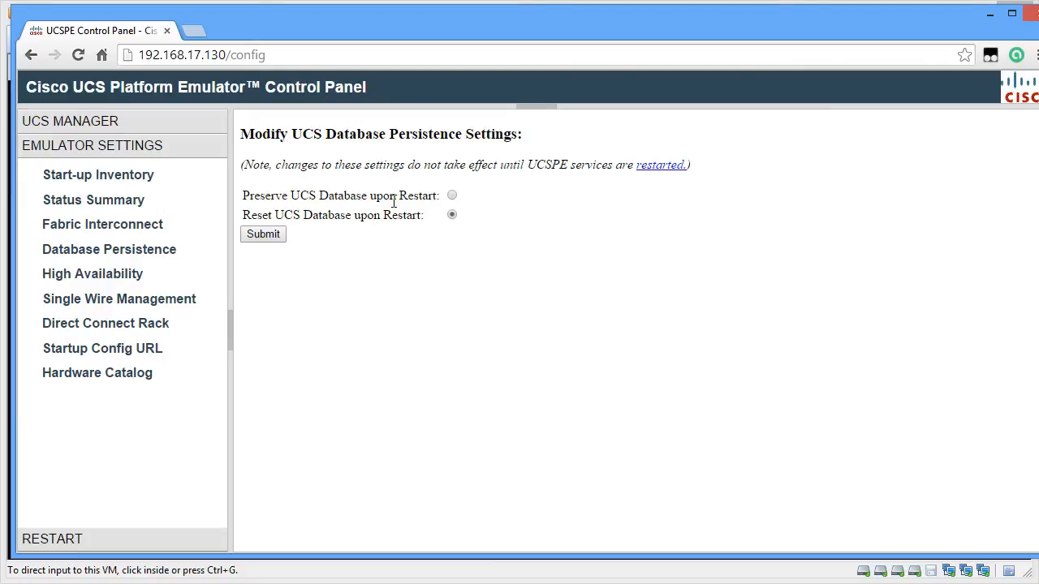
{"action": "mouse_move", "coordinate": [93, 272]}
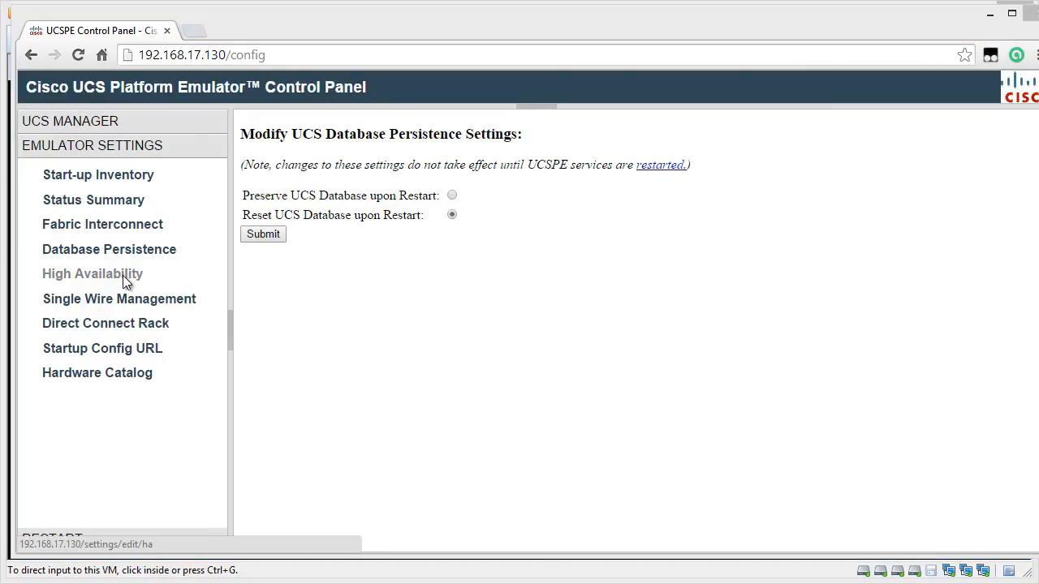
- Show the High Availability page with Dual Fabric Interconnect, HA selected
{"action": "left_click", "coordinate": [91, 273]}
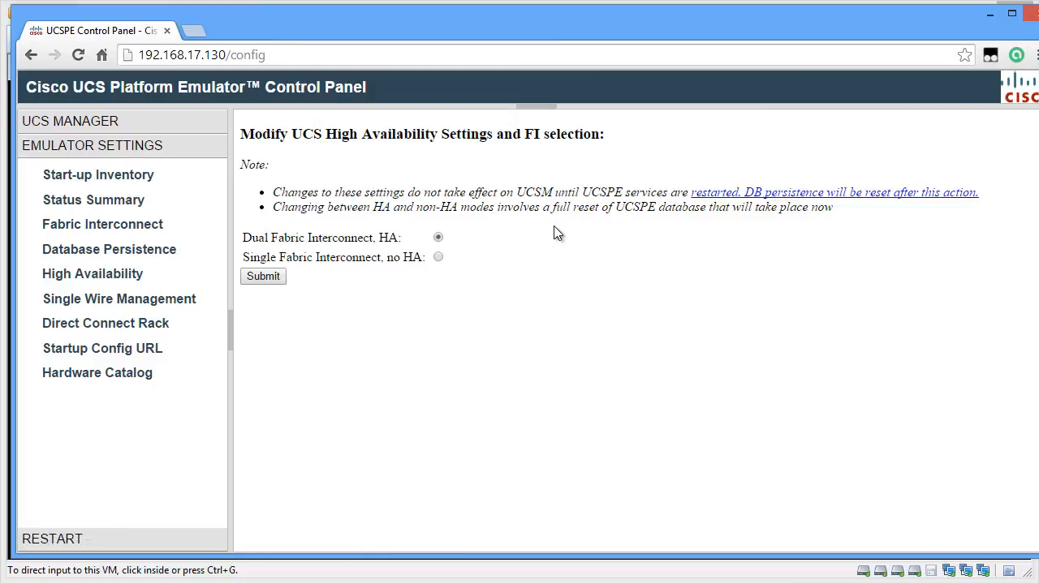
{"action": "mouse_move", "coordinate": [474, 244]}
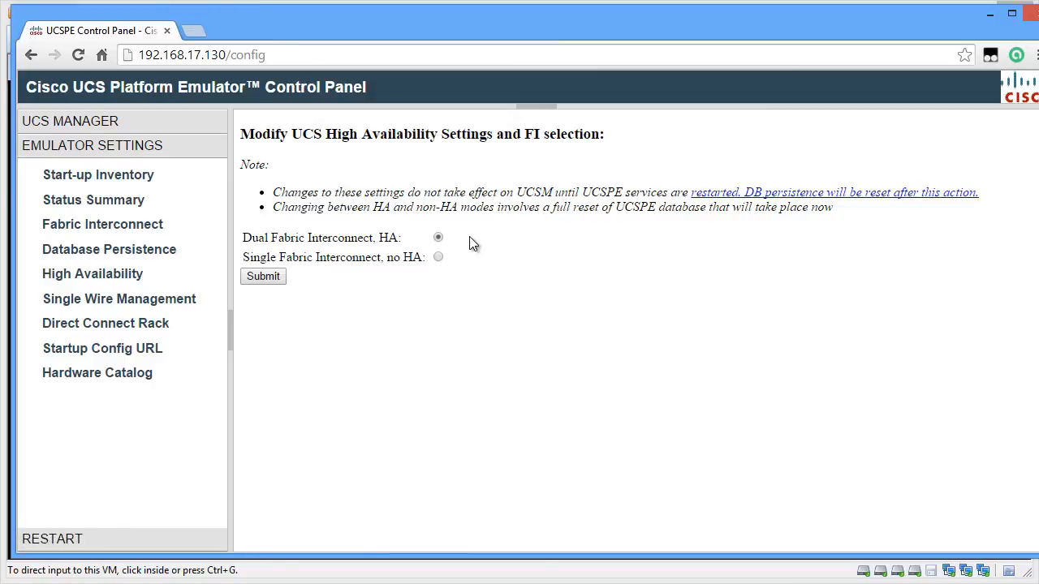
{"action": "mouse_move", "coordinate": [523, 260]}
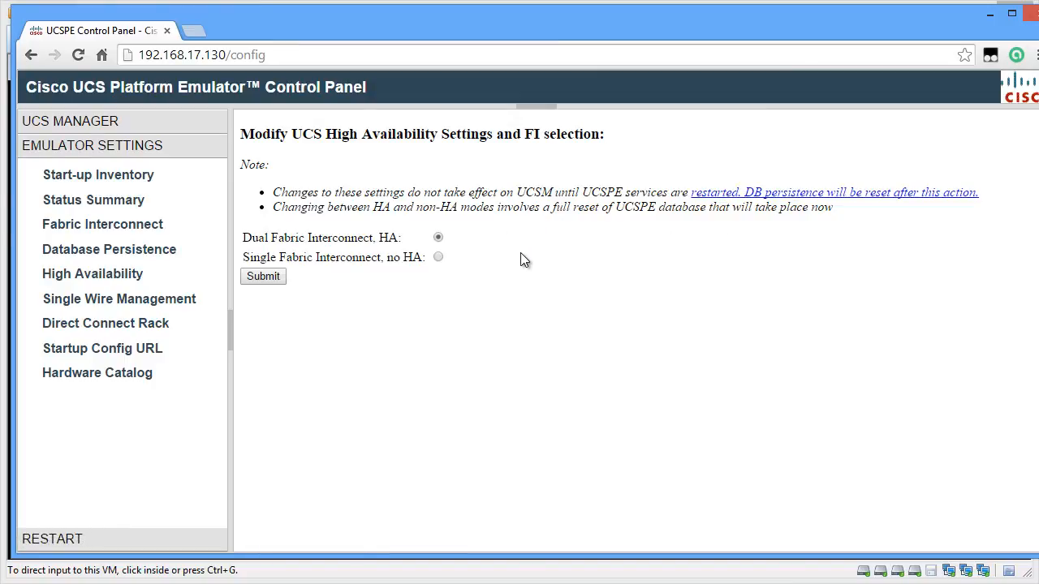
{"action": "mouse_move", "coordinate": [509, 262]}
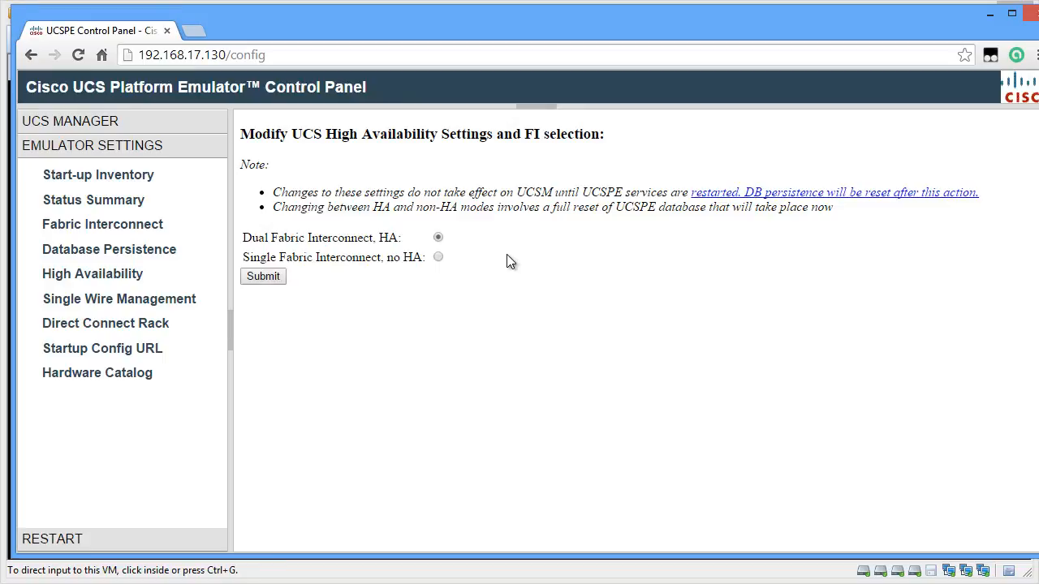
{"action": "mouse_move", "coordinate": [462, 247]}
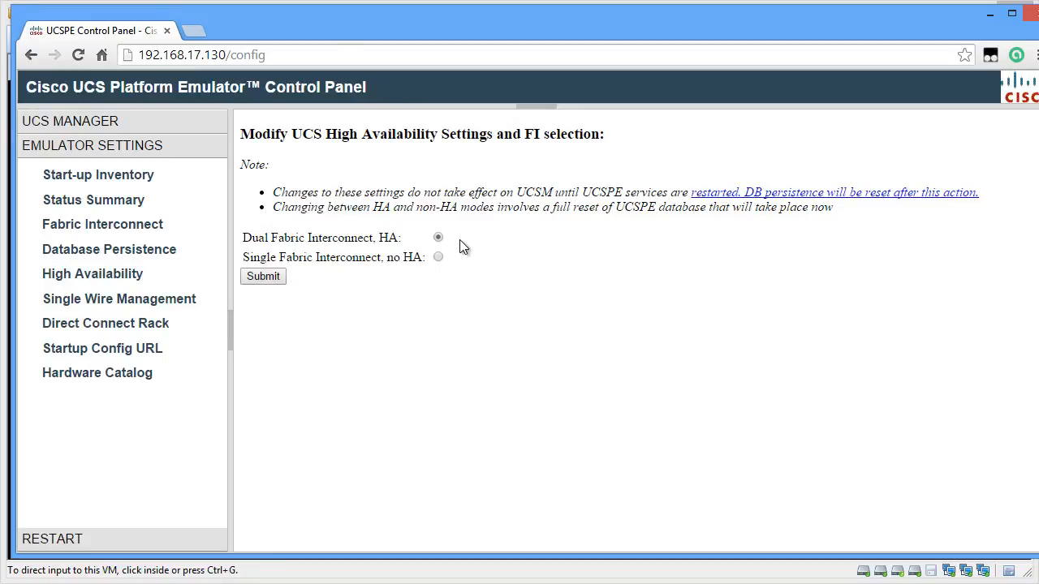
{"action": "mouse_move", "coordinate": [503, 241]}
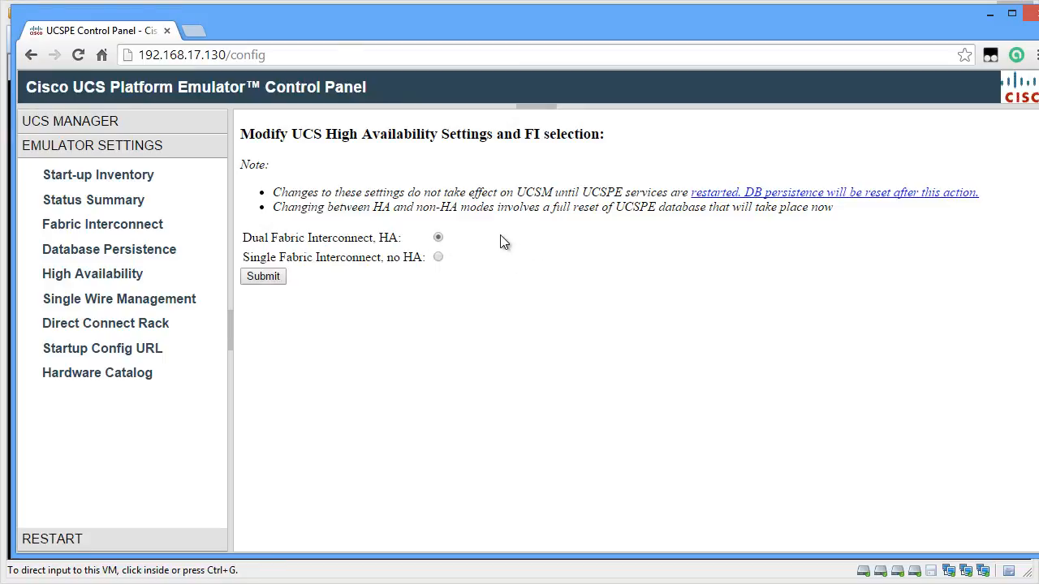
{"action": "mouse_move", "coordinate": [520, 261]}
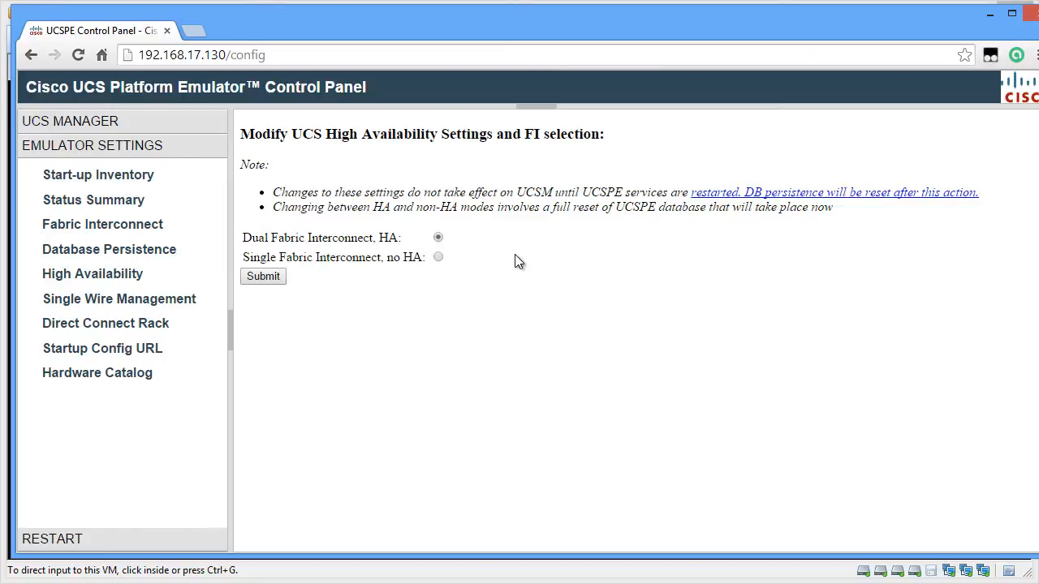
{"action": "mouse_move", "coordinate": [919, 318]}
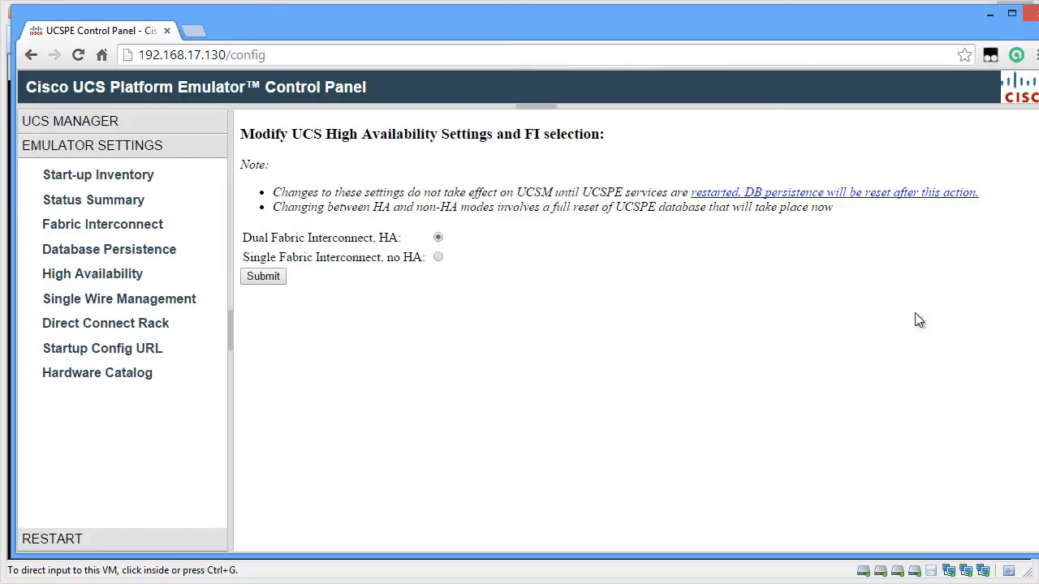
- Review Single Wire Management, then the Direct Connect Rack page set to On
{"action": "left_click", "coordinate": [119, 298]}
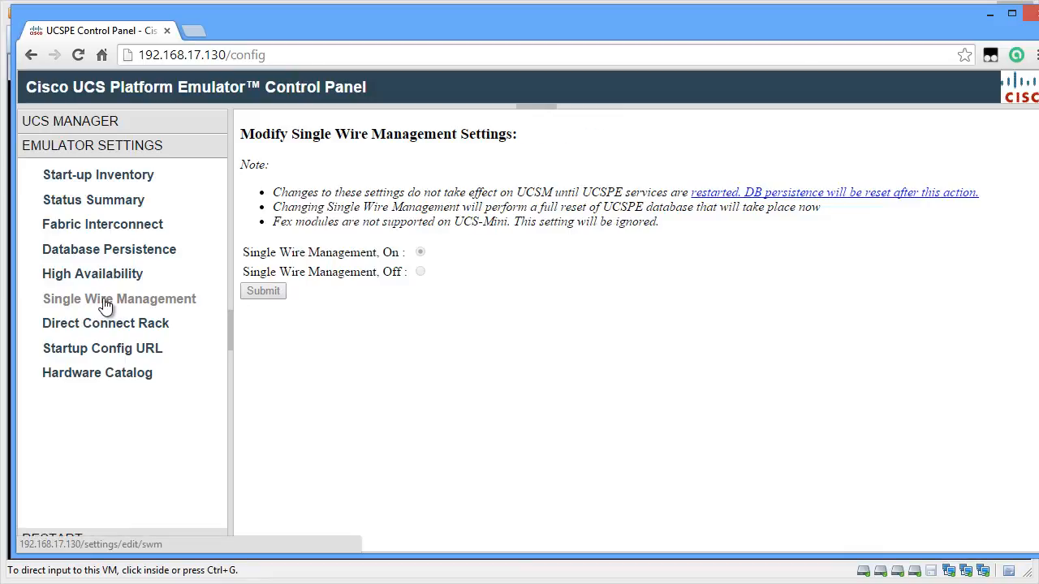
{"action": "mouse_move", "coordinate": [105, 323]}
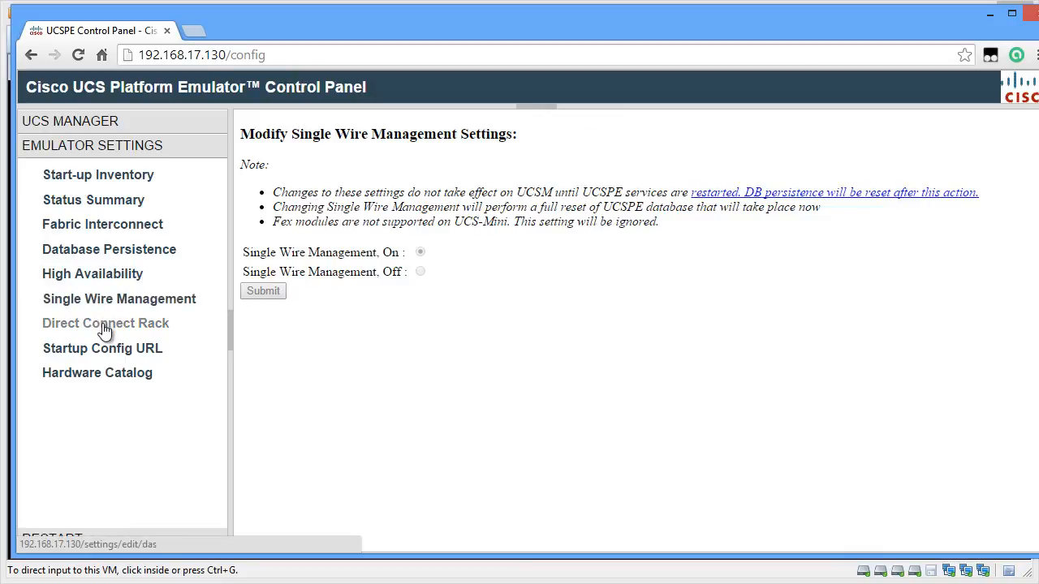
{"action": "left_click", "coordinate": [106, 323]}
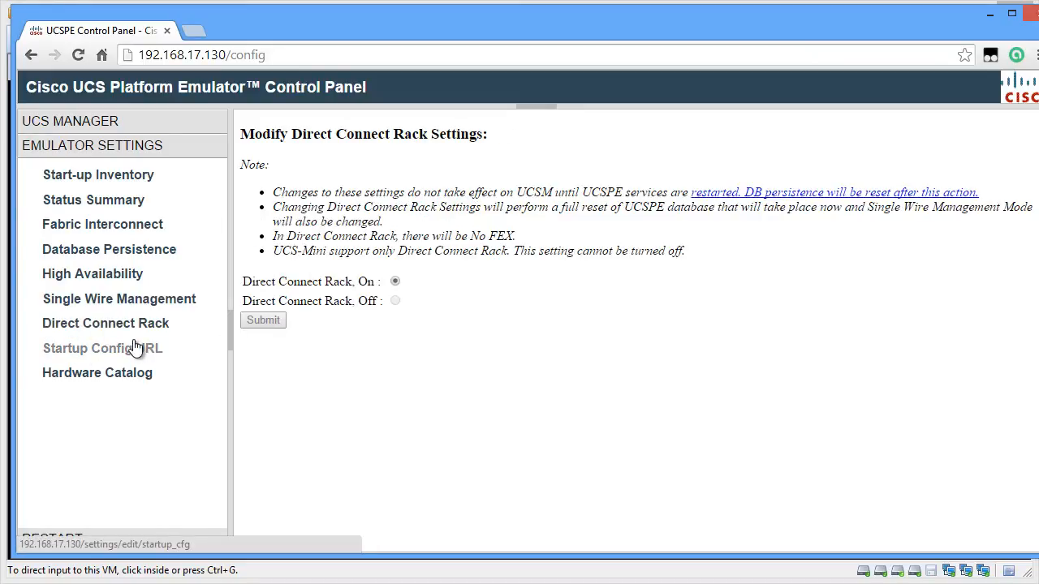
- Show the Startup Config URL page set to Use Local Startup Inventory
{"action": "left_click", "coordinate": [101, 348]}
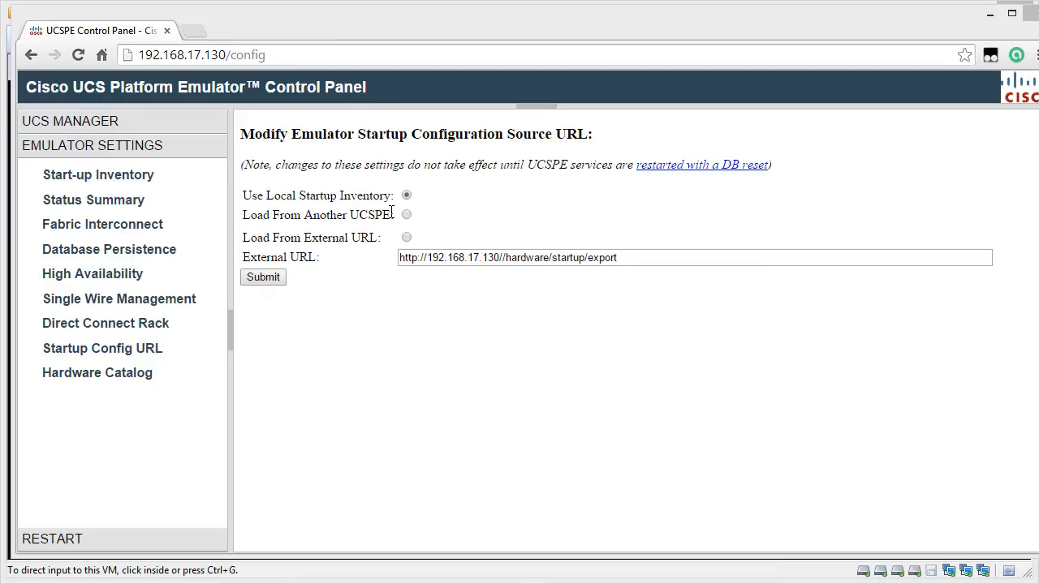
{"action": "mouse_move", "coordinate": [279, 237]}
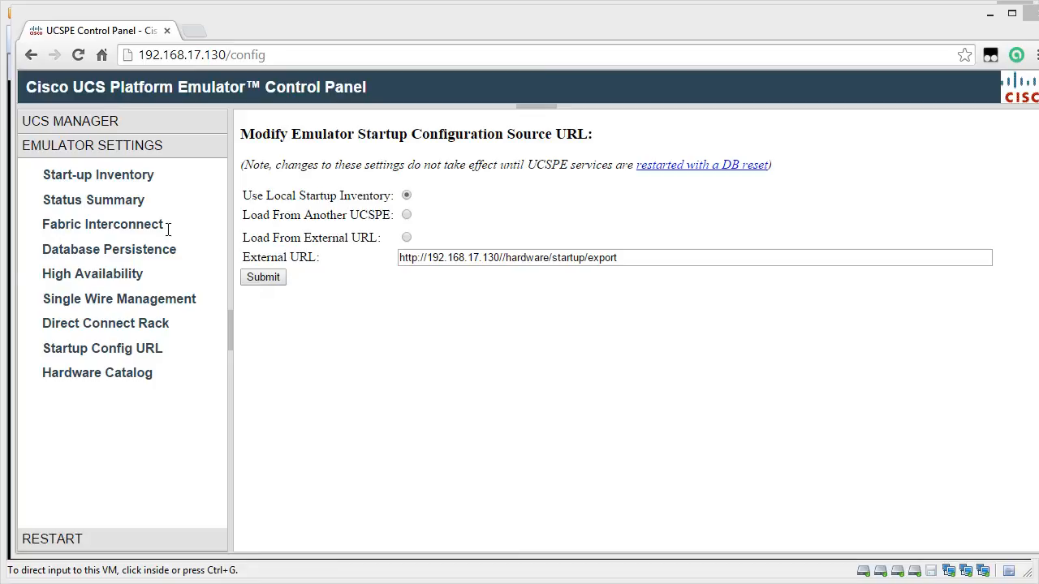
- Show the Hardware Catalog's Blades tab listing B-series blade server models
{"action": "left_click", "coordinate": [97, 371]}
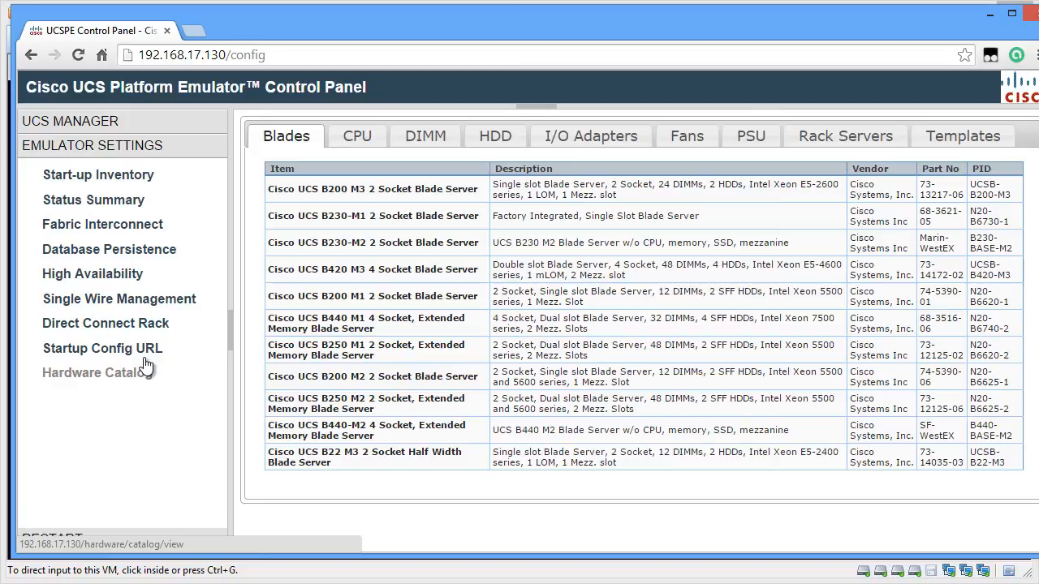
{"action": "mouse_move", "coordinate": [13, 340]}
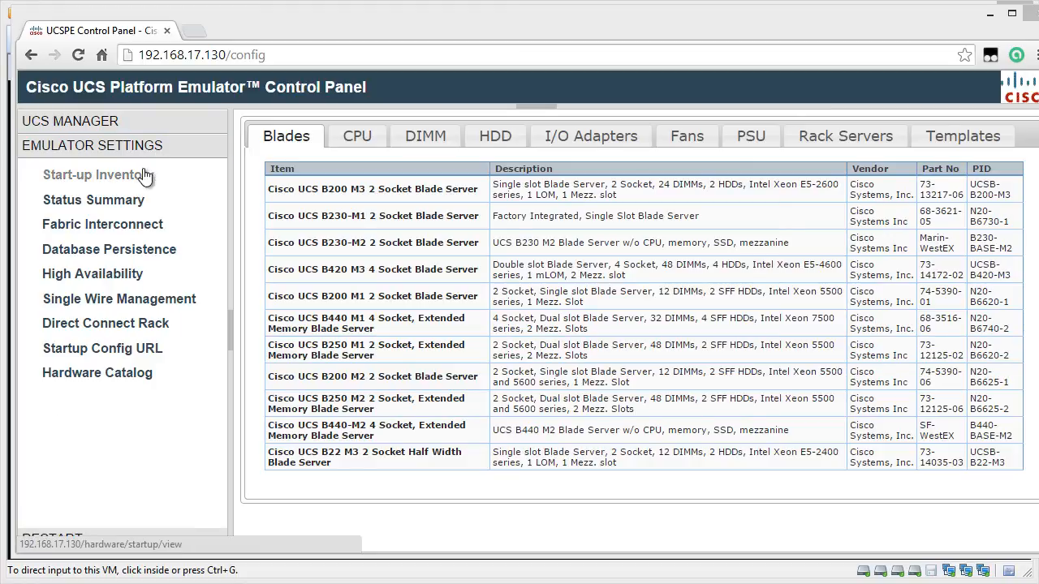
- Revisit the Start-up Inventory, then return to the High Availability page
{"action": "left_click", "coordinate": [91, 176]}
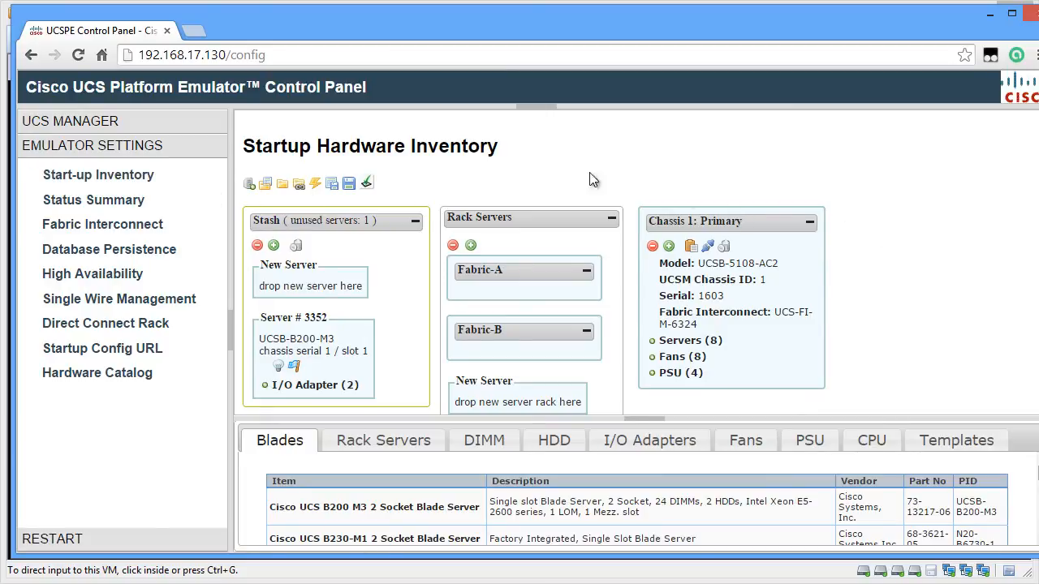
{"action": "left_click", "coordinate": [90, 272]}
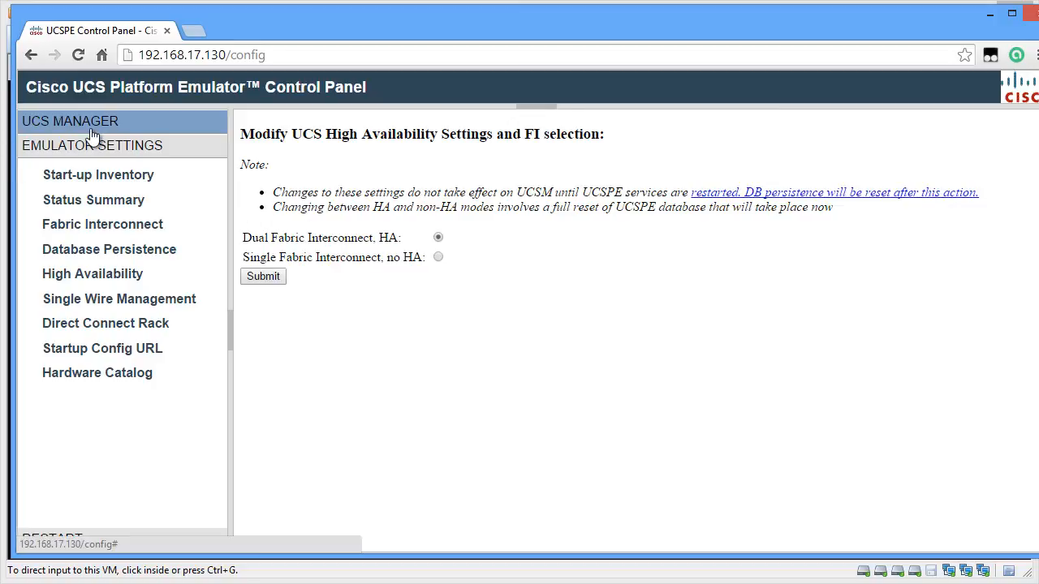
- Go to the UCS Manager Home page and begin launching the UCS Manager client
{"action": "left_click", "coordinate": [70, 120]}
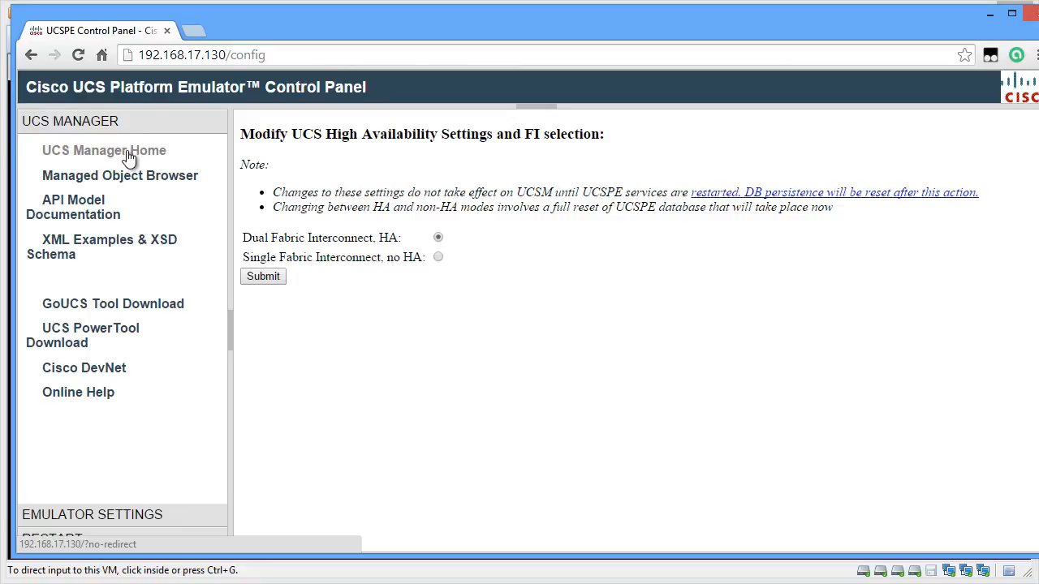
{"action": "left_click", "coordinate": [104, 149]}
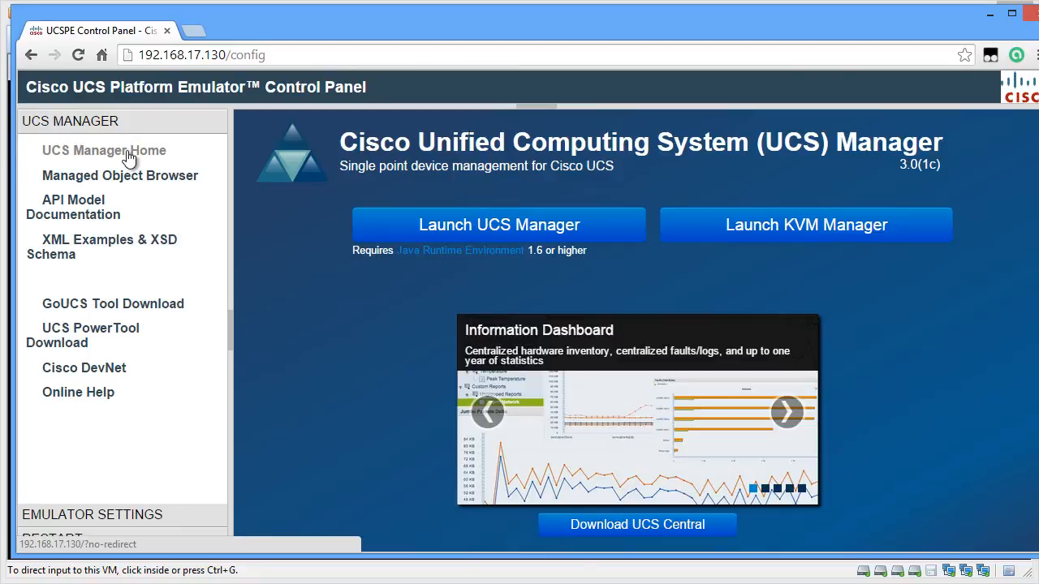
{"action": "left_click", "coordinate": [498, 224]}
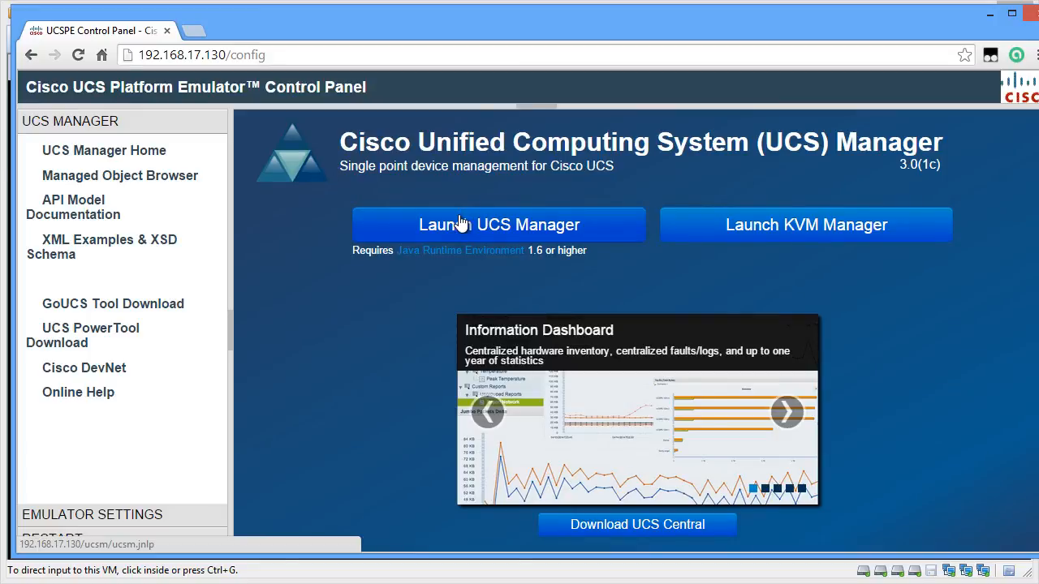
{"action": "mouse_move", "coordinate": [461, 250]}
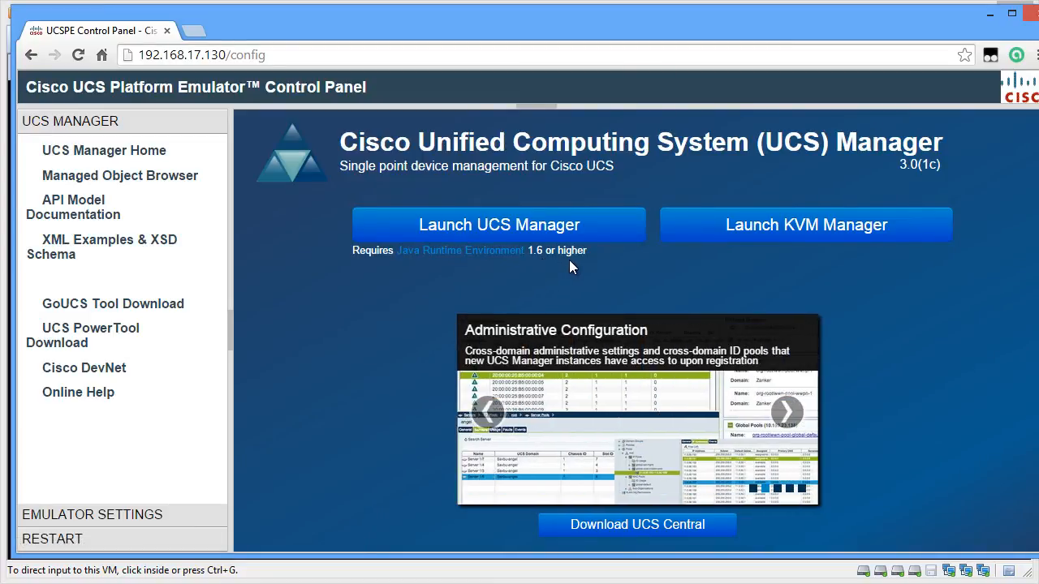
{"action": "mouse_move", "coordinate": [600, 247]}
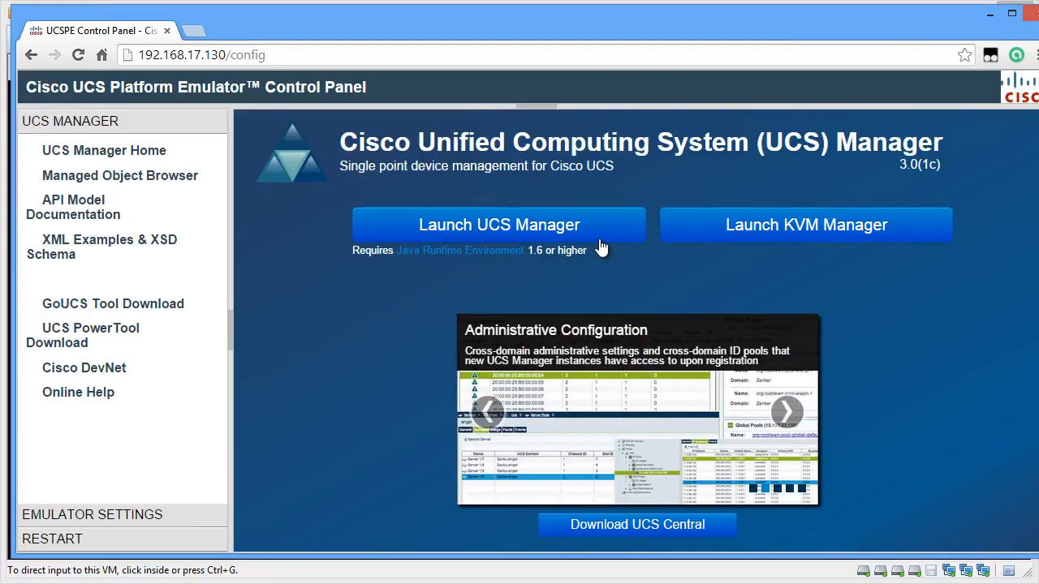
{"action": "left_click", "coordinate": [498, 224]}
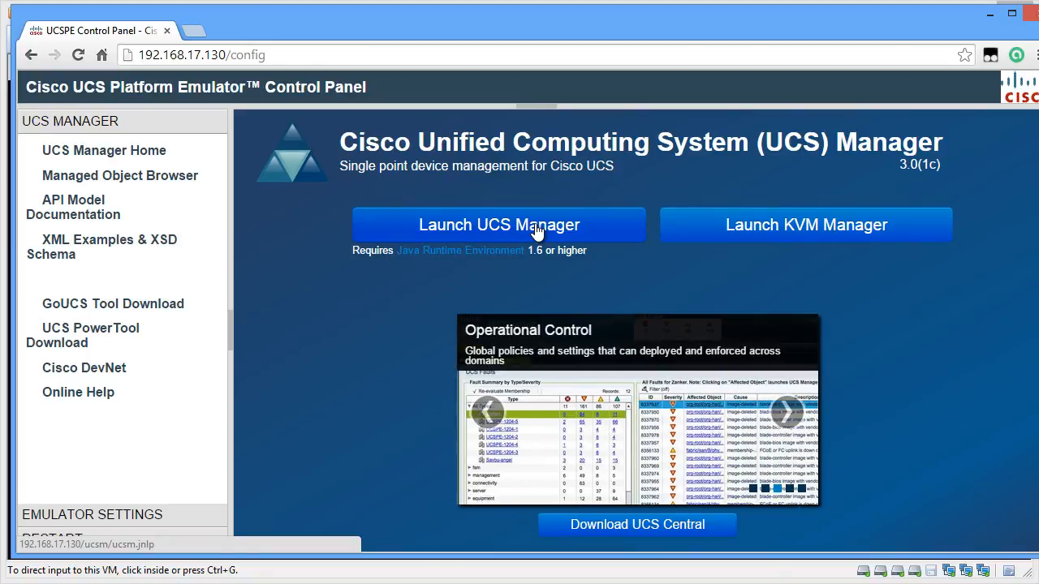
- Save the ucsm.jnlp launcher file to the Desktop
{"action": "left_click", "coordinate": [498, 224]}
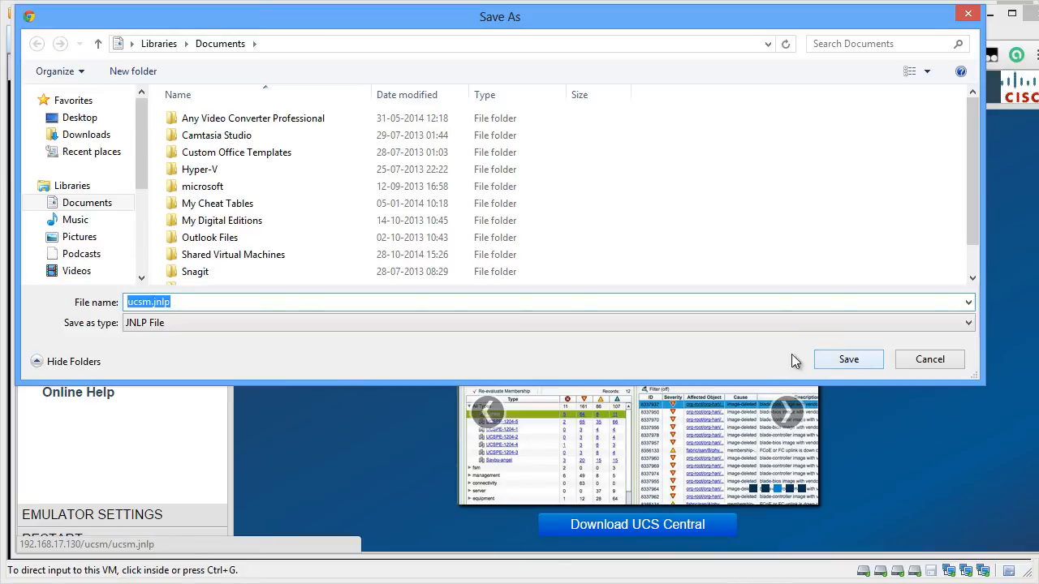
{"action": "left_click", "coordinate": [80, 117]}
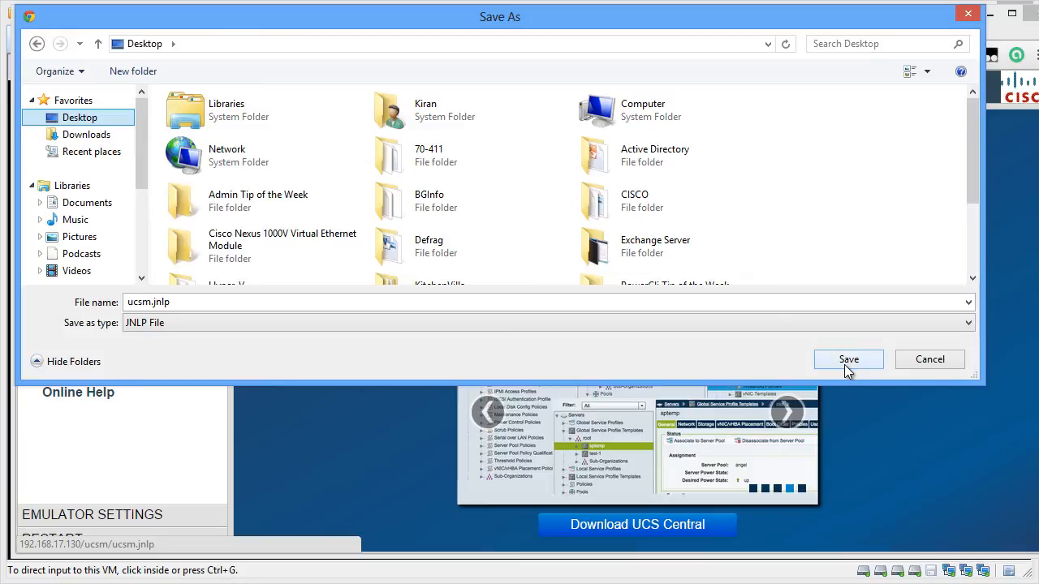
{"action": "mouse_move", "coordinate": [860, 372]}
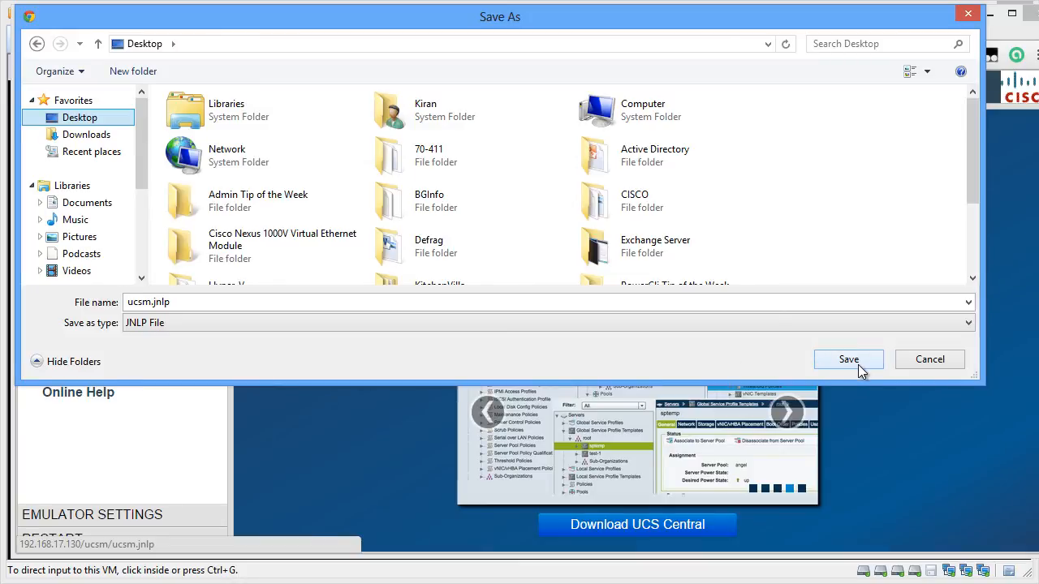
{"action": "left_click", "coordinate": [847, 360]}
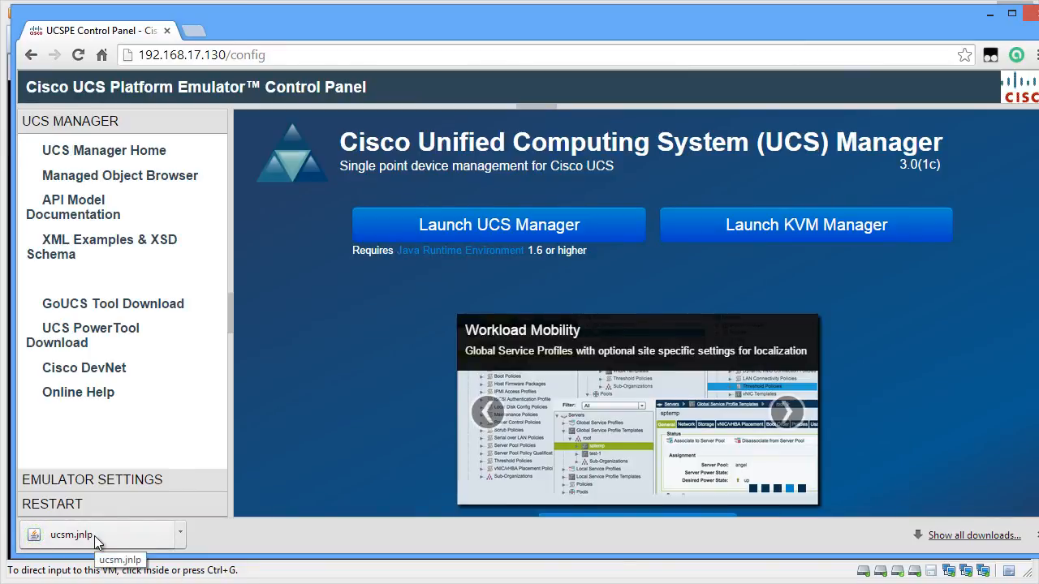
- Run ucsm.jnlp, skipping the Java update, and log in to UCS Manager as config
{"action": "left_click", "coordinate": [499, 224]}
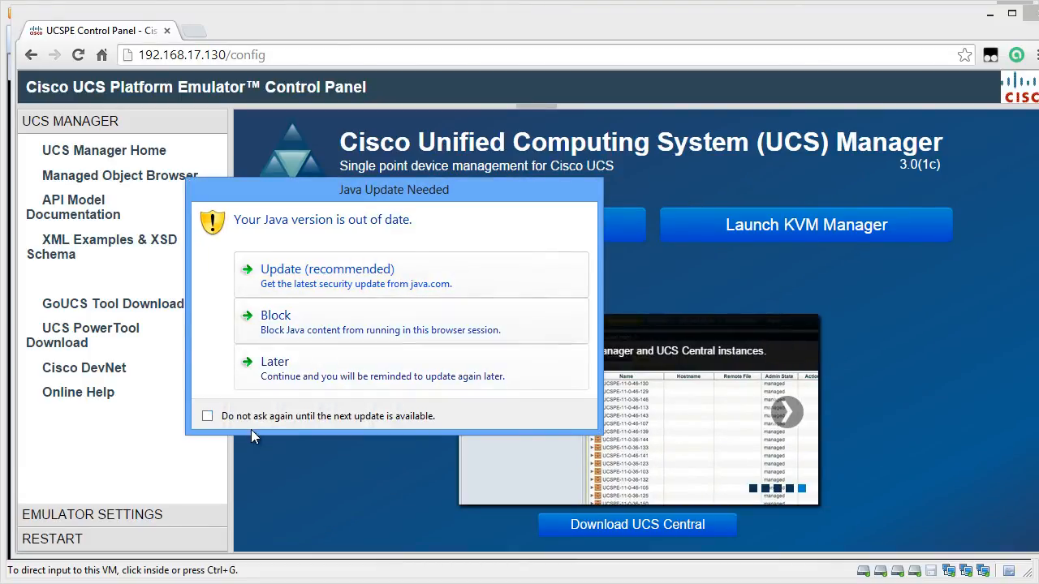
{"action": "left_click", "coordinate": [208, 415]}
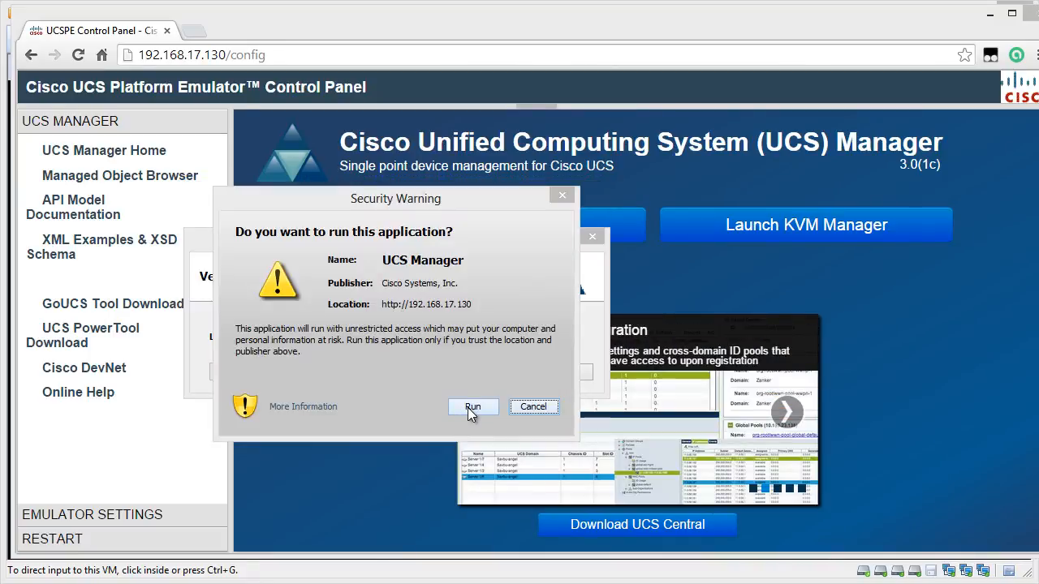
{"action": "left_click", "coordinate": [472, 405]}
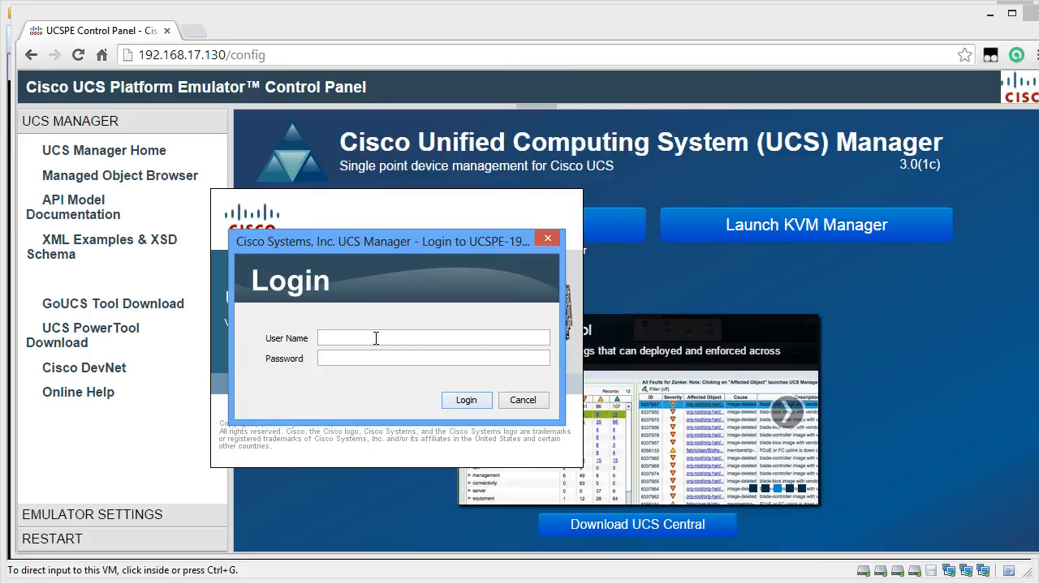
{"action": "type", "text": "config"}
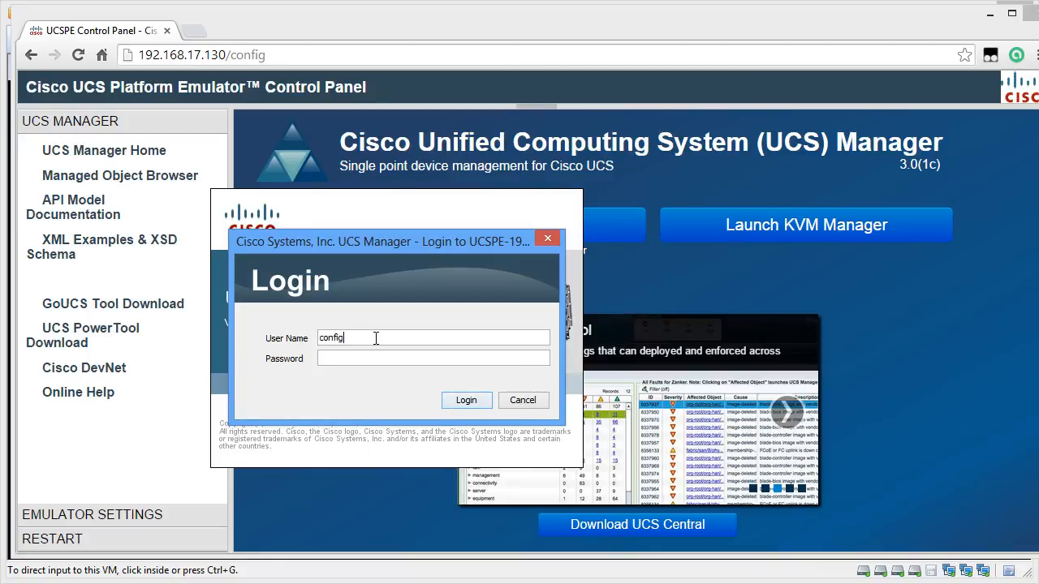
{"action": "left_click", "coordinate": [466, 399]}
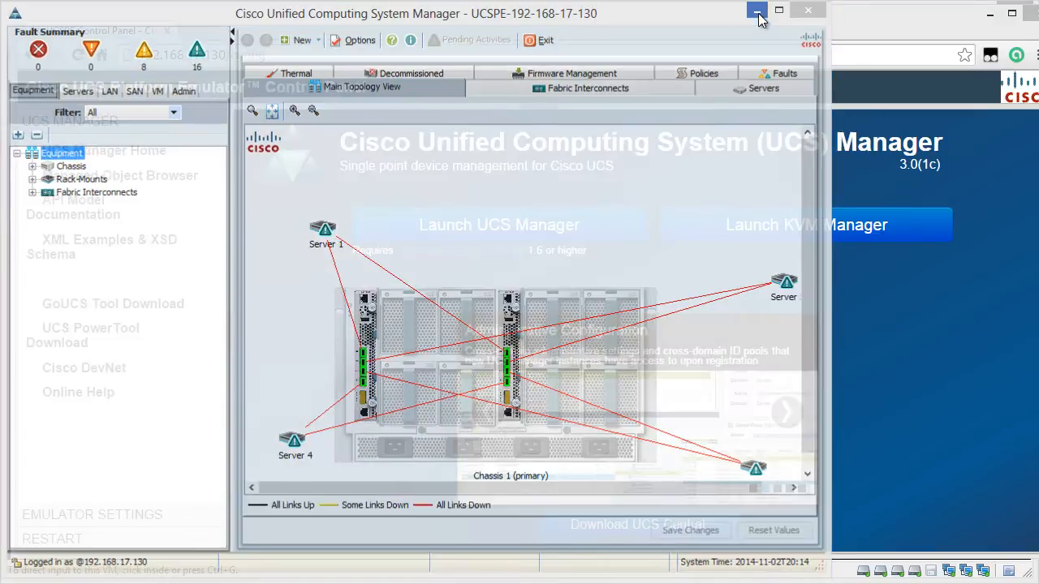
- Launch KVM Manager and sign in as config with the (Native) domain
{"action": "left_click", "coordinate": [756, 10]}
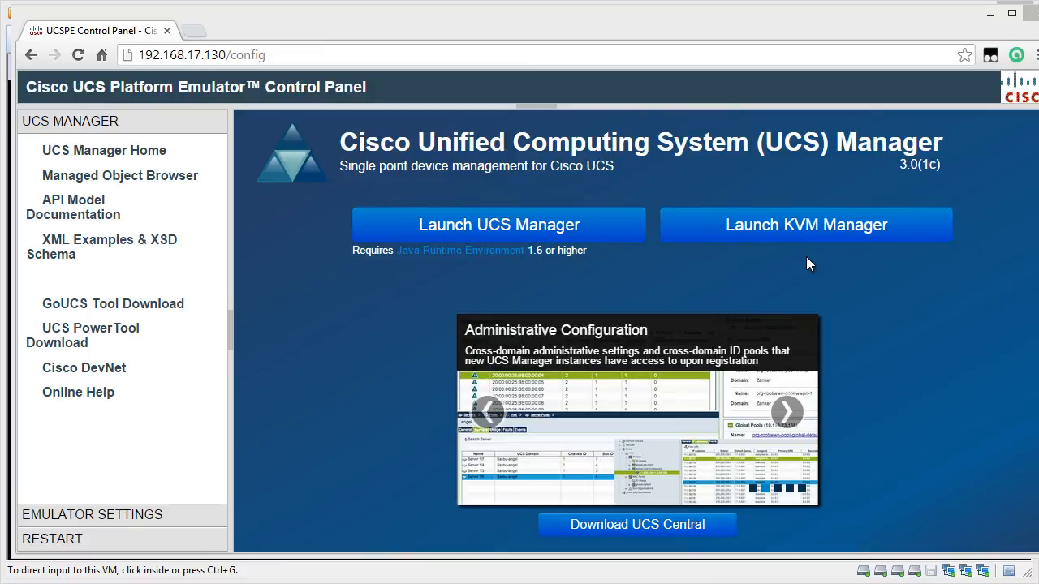
{"action": "mouse_move", "coordinate": [795, 266]}
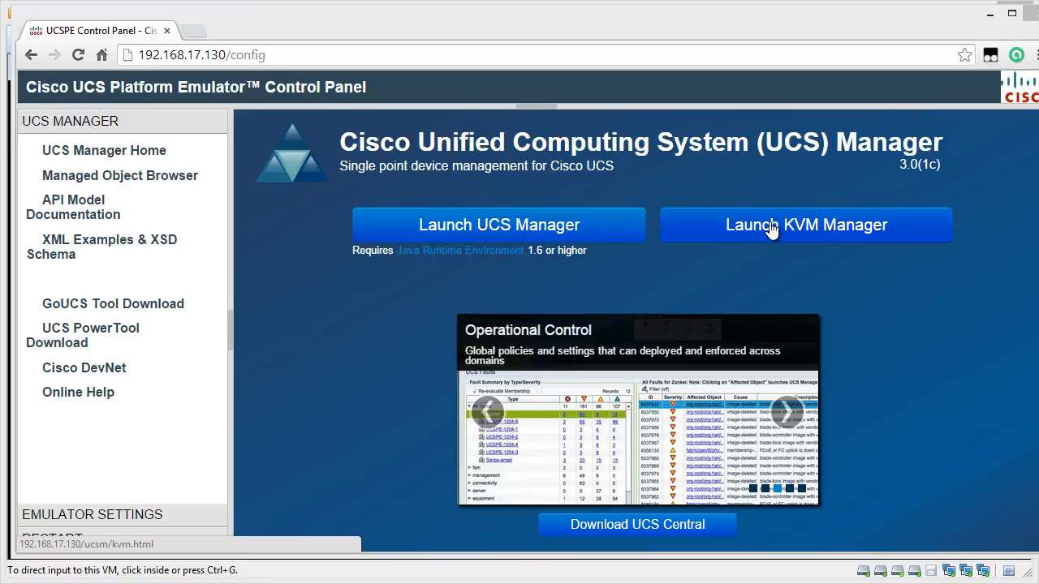
{"action": "left_click", "coordinate": [805, 224]}
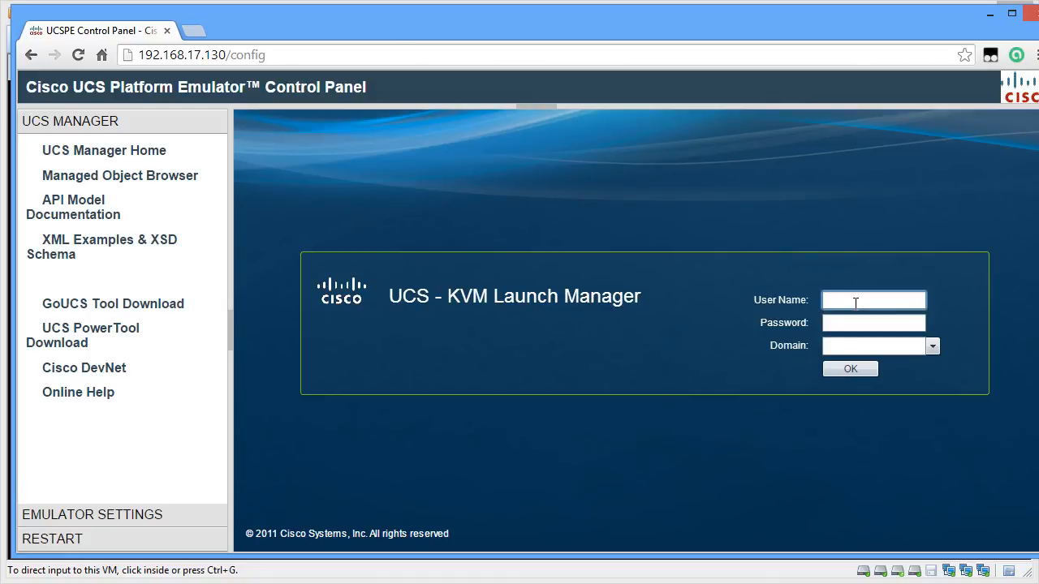
{"action": "type", "text": "config"}
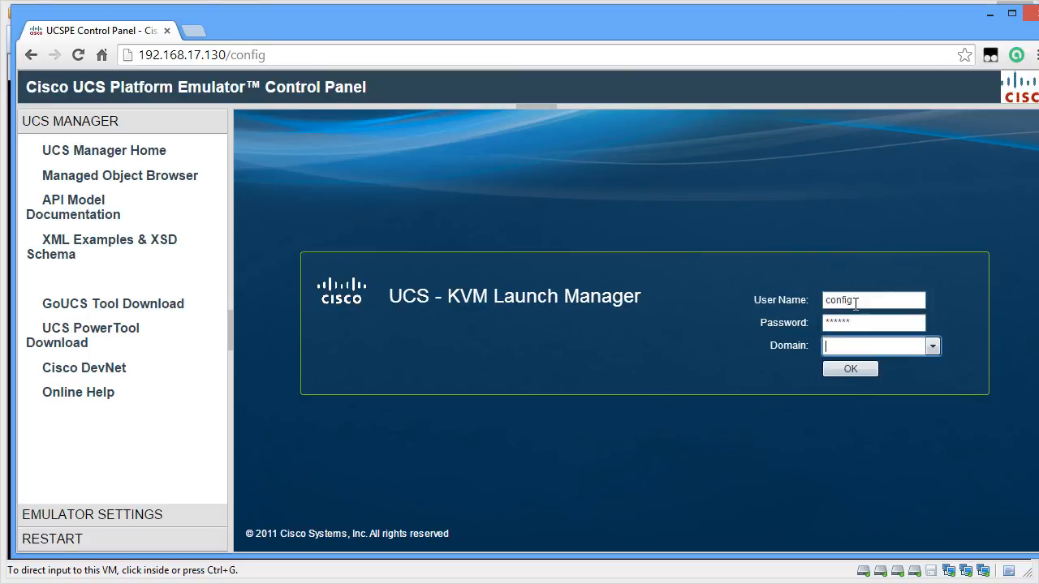
{"action": "left_click", "coordinate": [931, 346]}
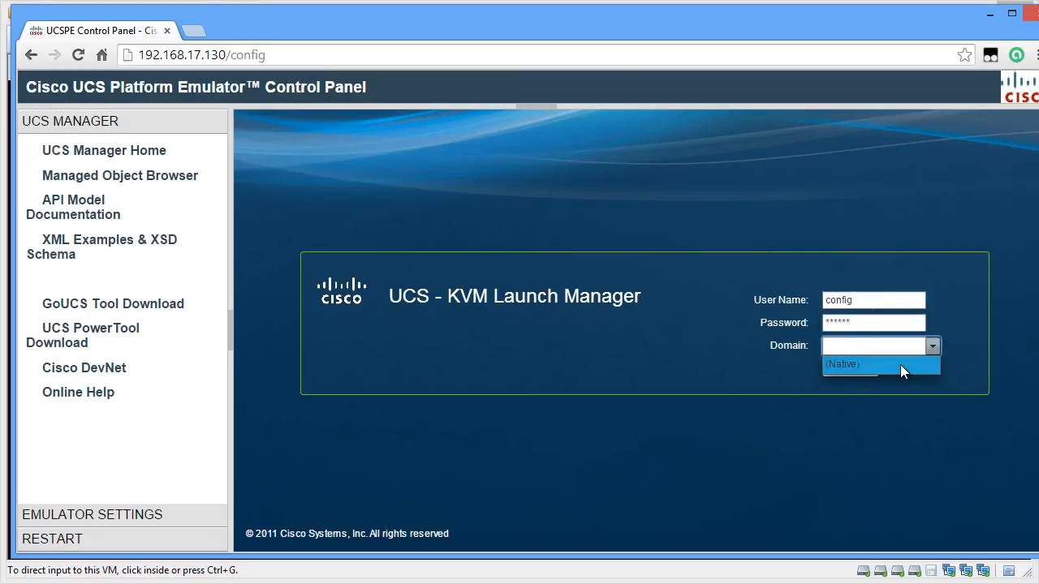
{"action": "left_click", "coordinate": [850, 363]}
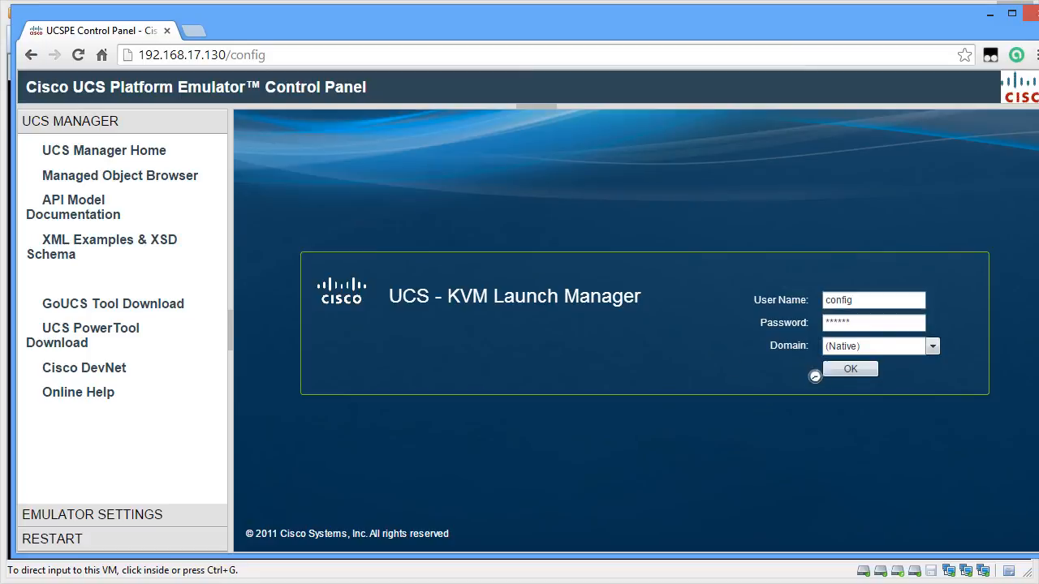
{"action": "left_click", "coordinate": [851, 369]}
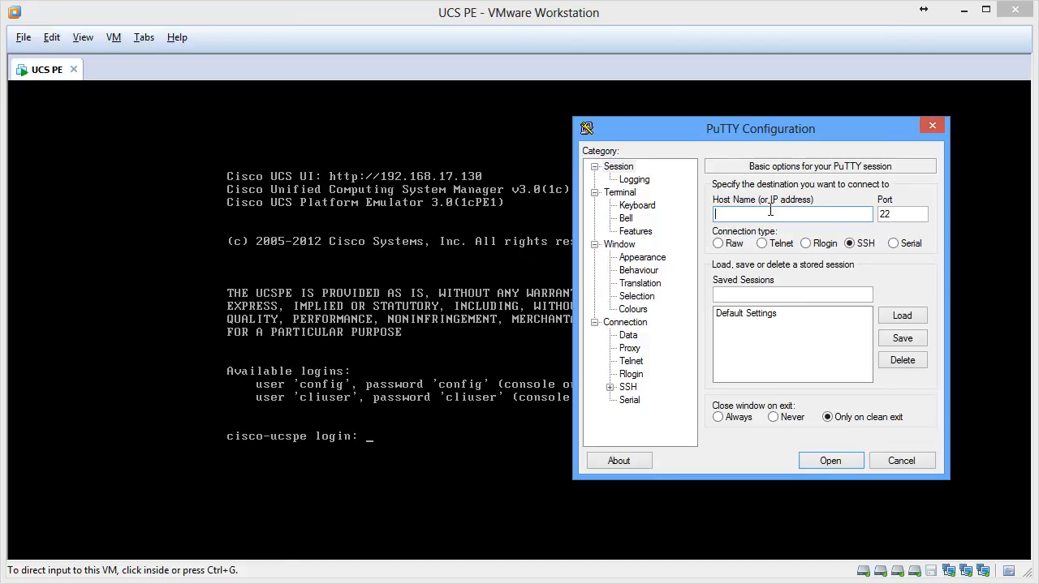
- Connect over SSH to 192.168.17.130, accept the host key, and log in as cliuser
{"action": "type", "text": "192.168.17.1"}
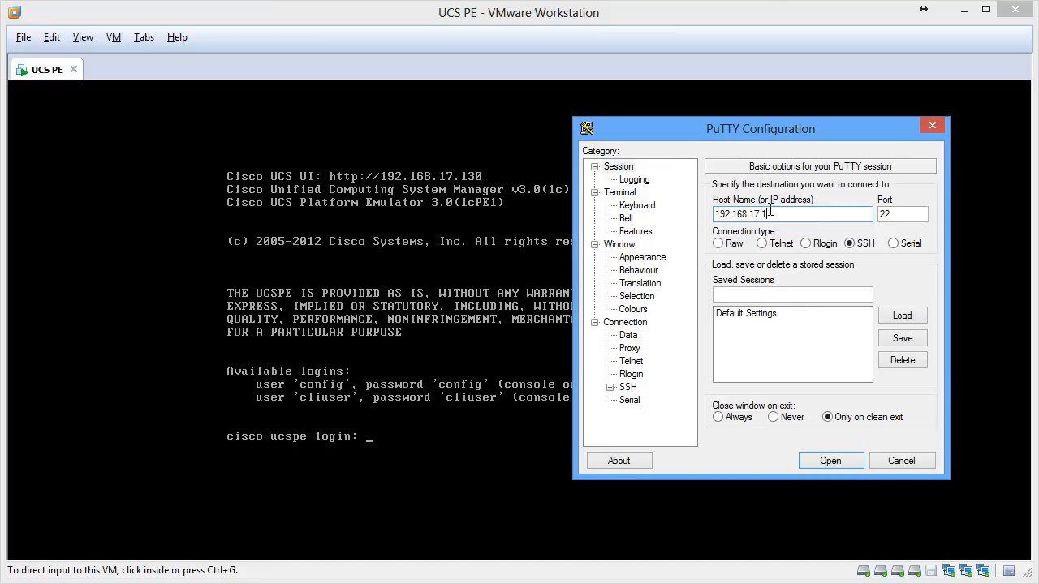
{"action": "left_click", "coordinate": [830, 461]}
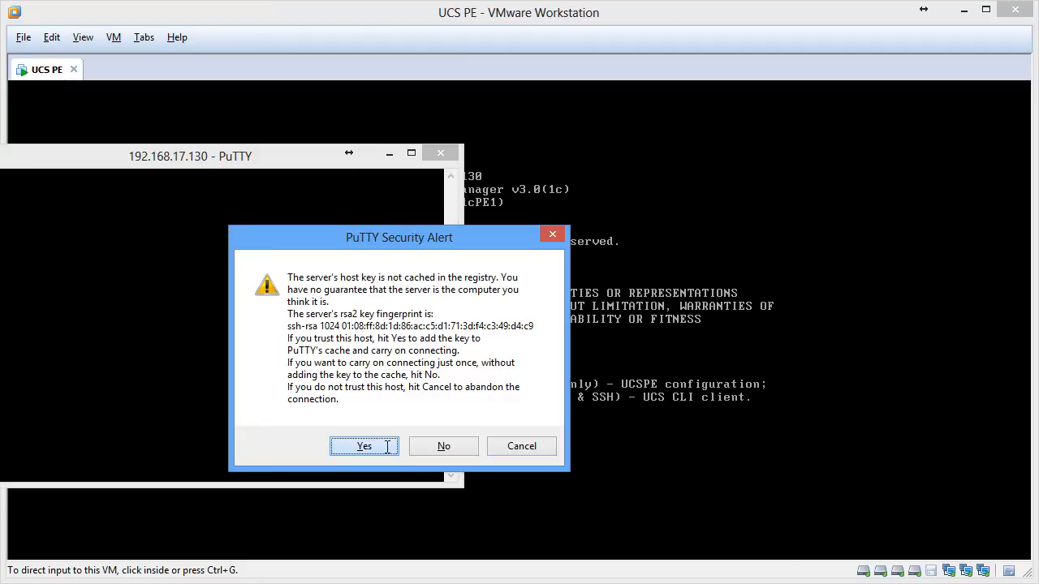
{"action": "left_click", "coordinate": [364, 444]}
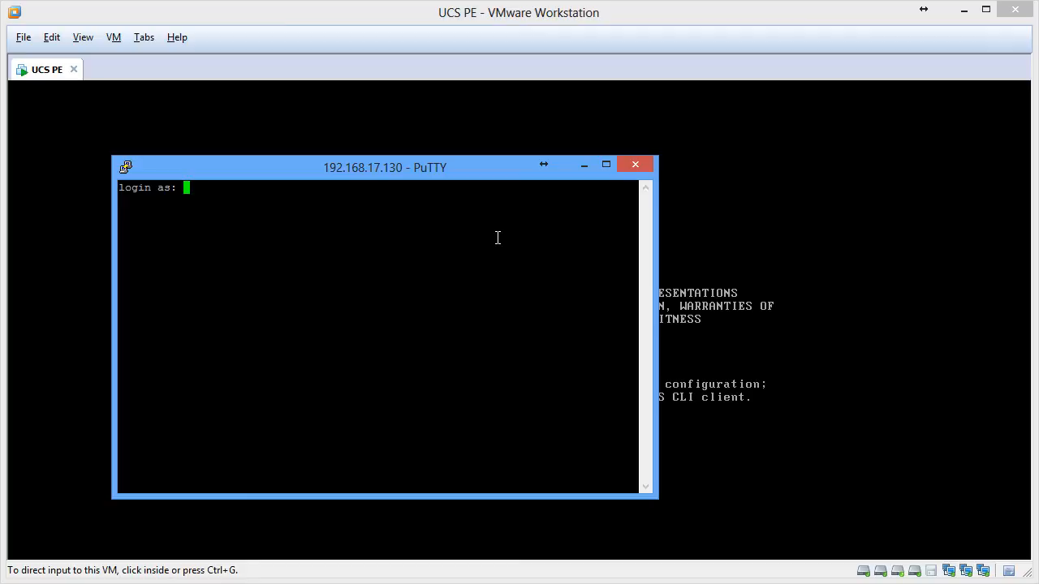
{"action": "type", "text": "cliuser"}
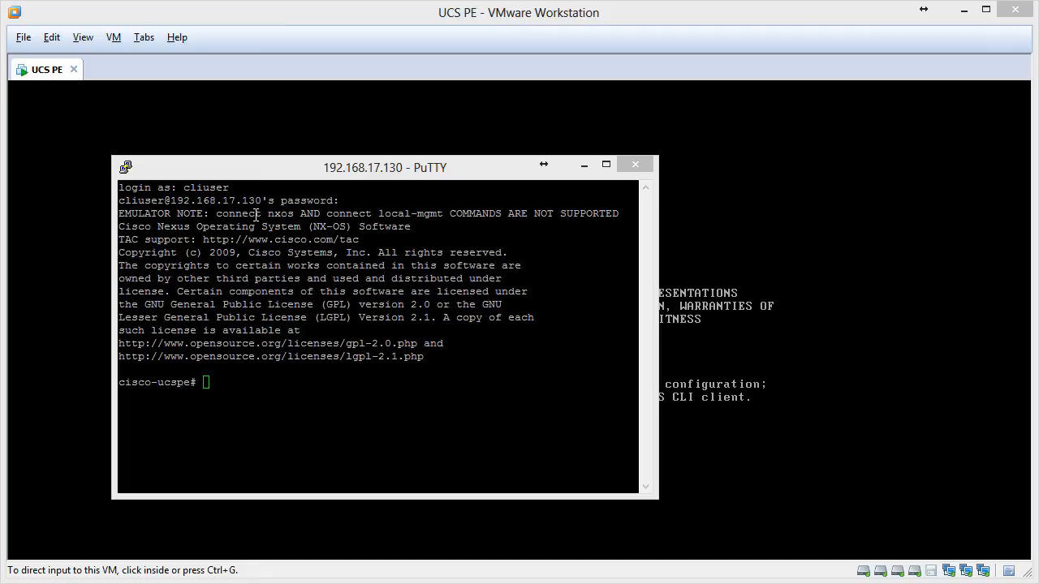
{"action": "mouse_move", "coordinate": [445, 220]}
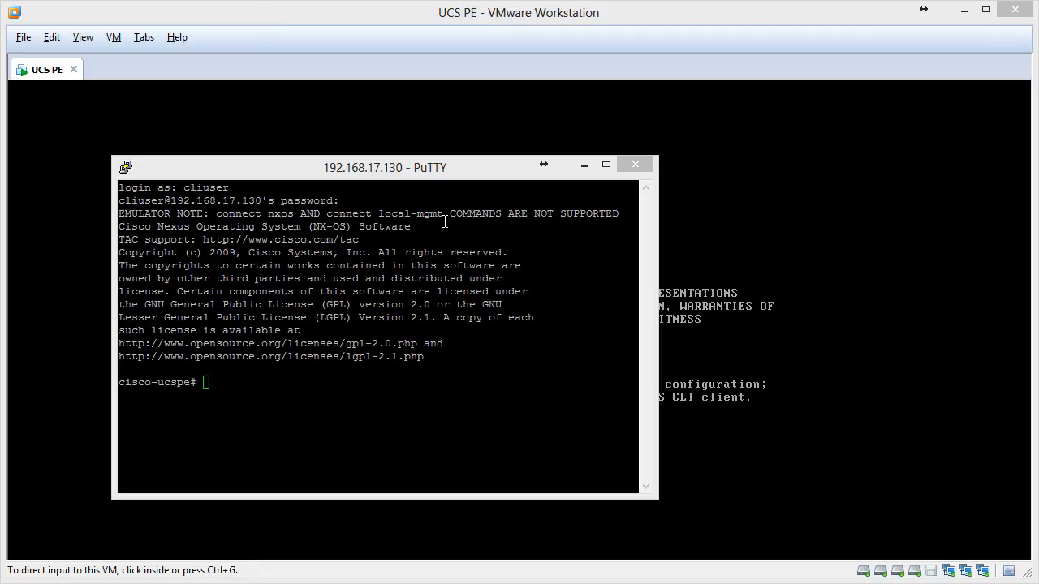
{"action": "mouse_move", "coordinate": [980, 35]}
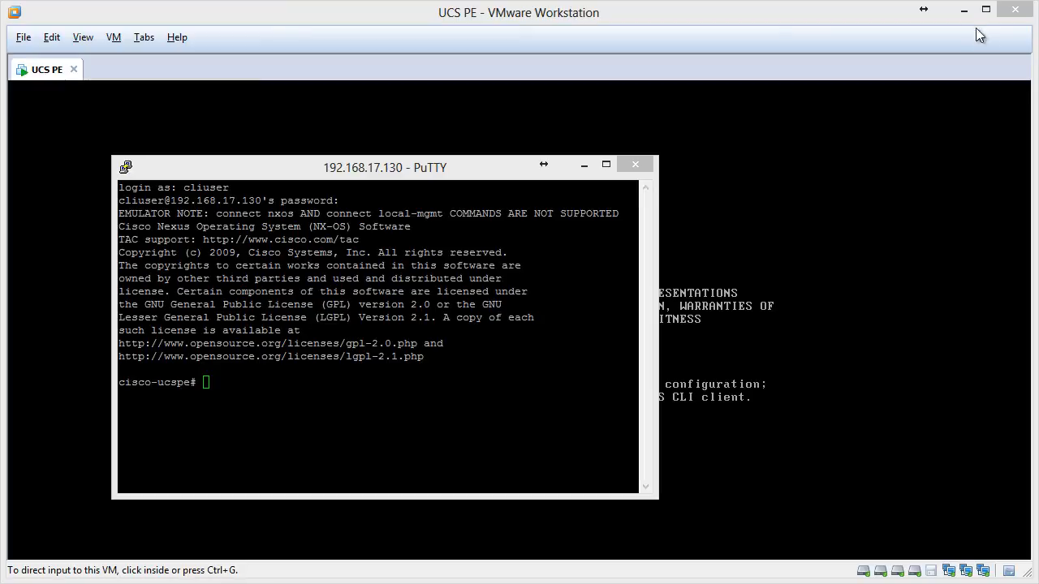
- In the Control Panel, browse Restart UCSPE, Reboot VM, Shutdown VM and Factory Reset pages
{"action": "left_click", "coordinate": [964, 10]}
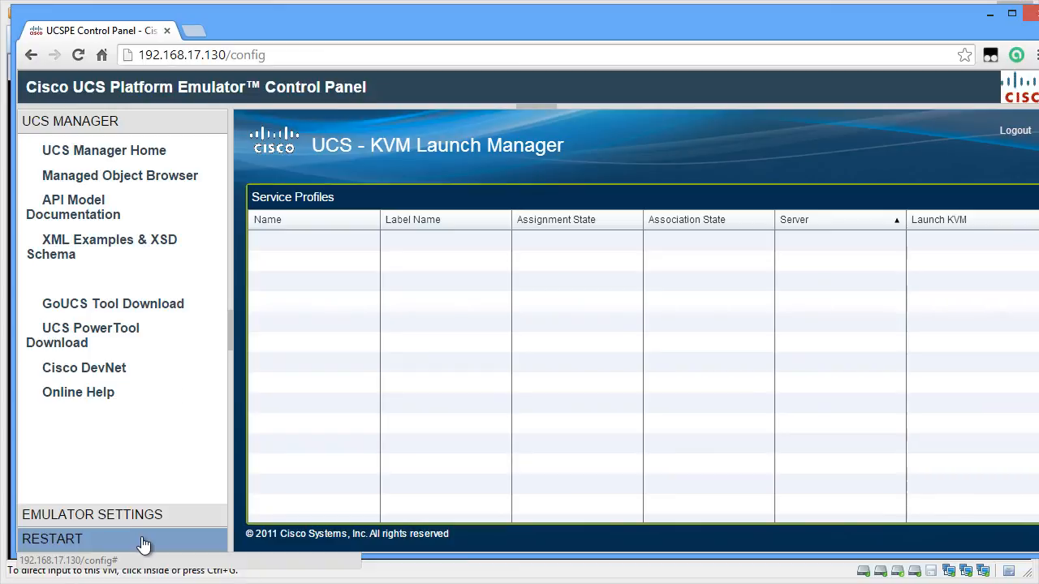
{"action": "left_click", "coordinate": [52, 538]}
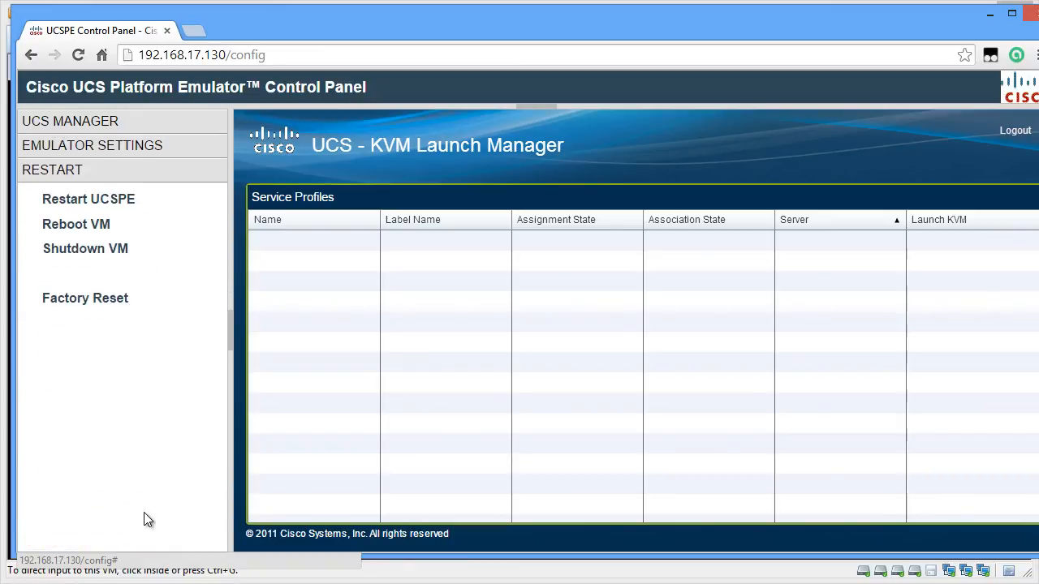
{"action": "left_click", "coordinate": [88, 198]}
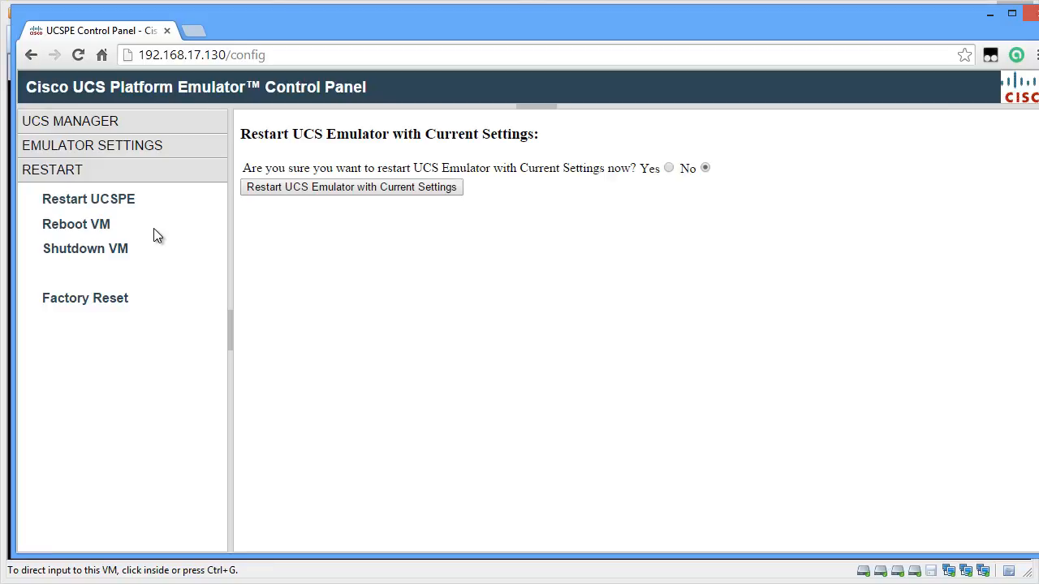
{"action": "left_click", "coordinate": [75, 224]}
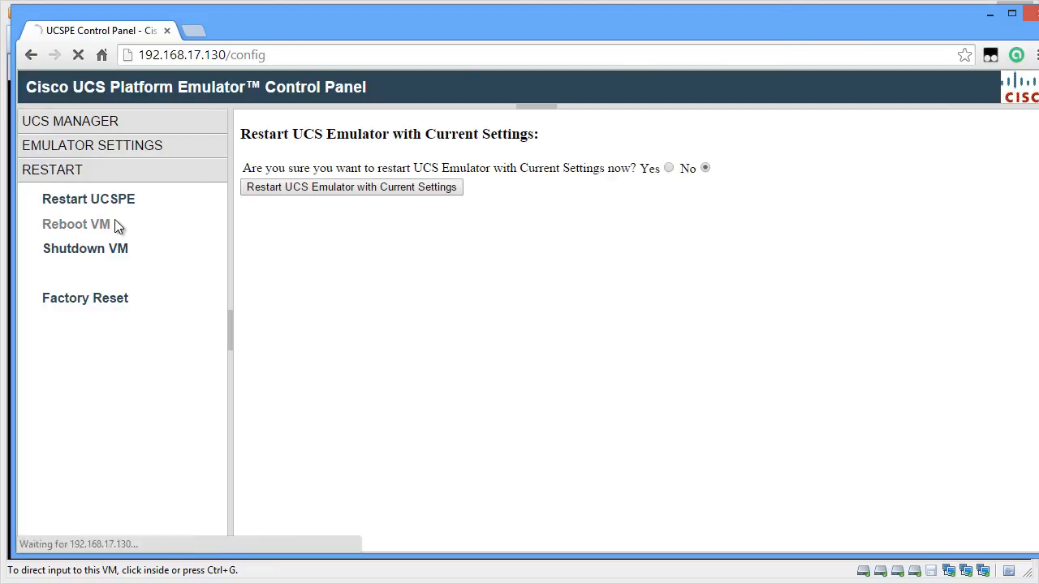
{"action": "left_click", "coordinate": [75, 224]}
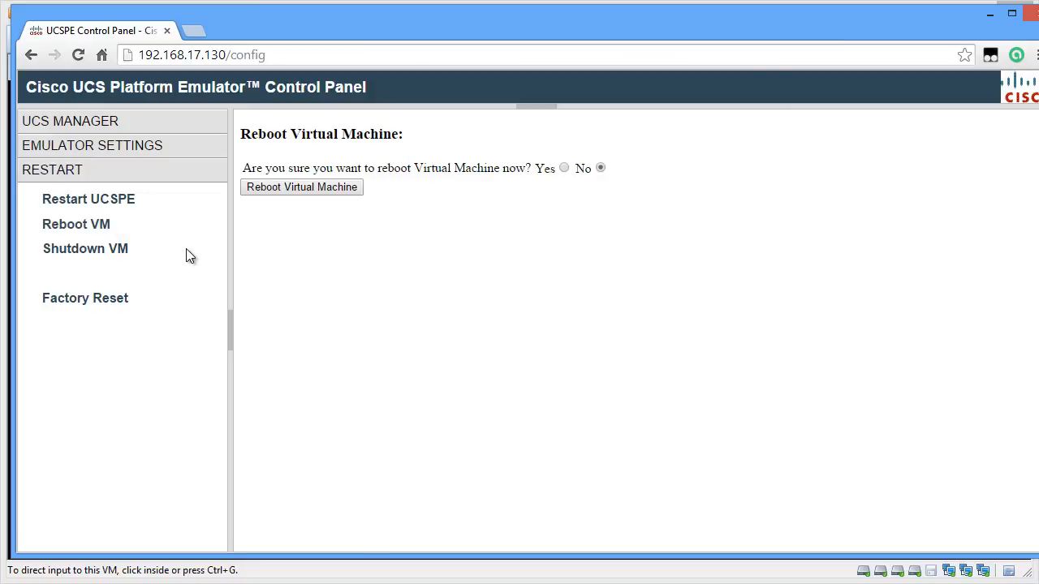
{"action": "left_click", "coordinate": [84, 248]}
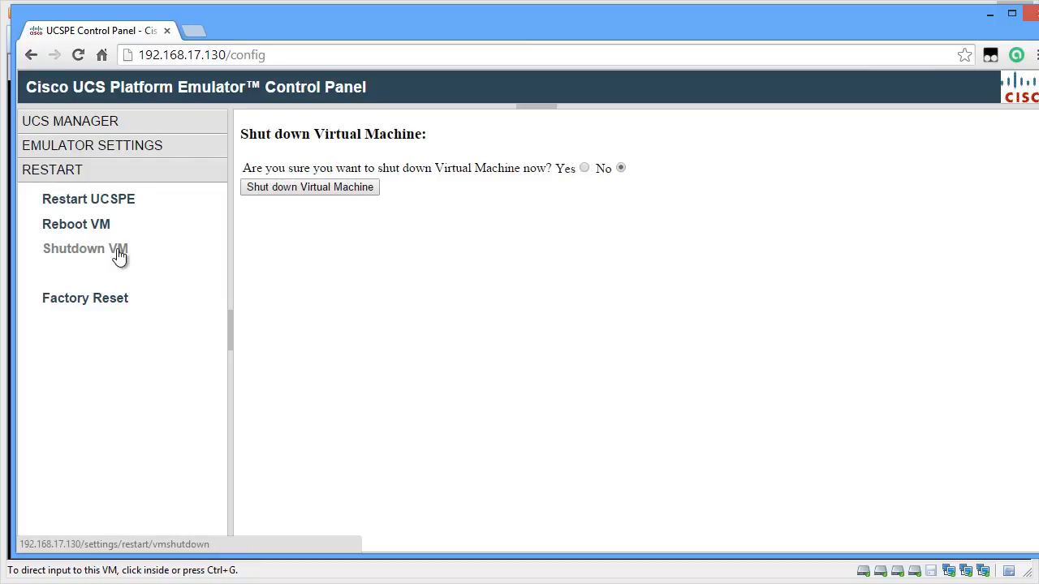
{"action": "mouse_move", "coordinate": [84, 299]}
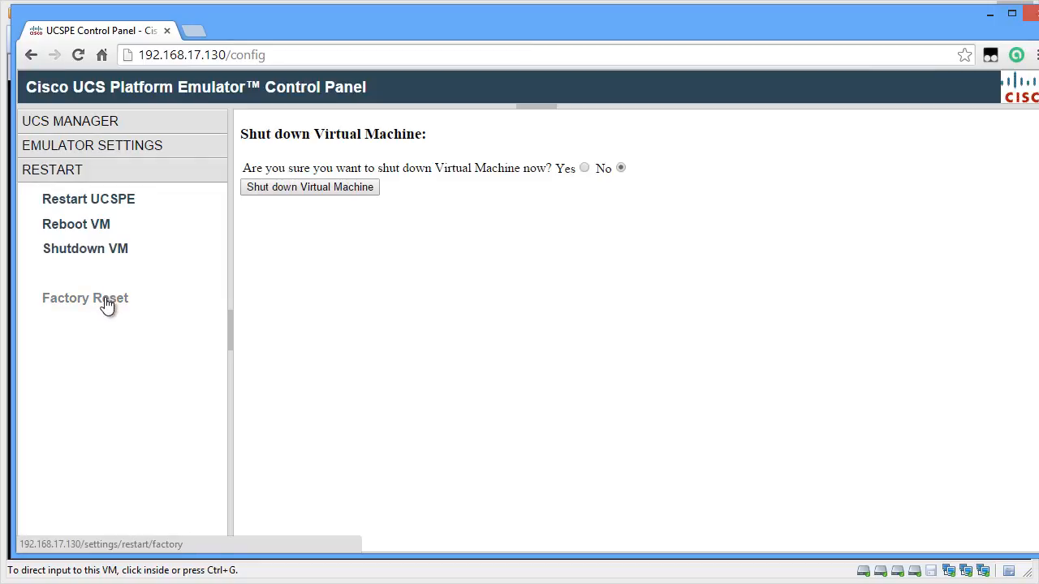
{"action": "left_click", "coordinate": [84, 298]}
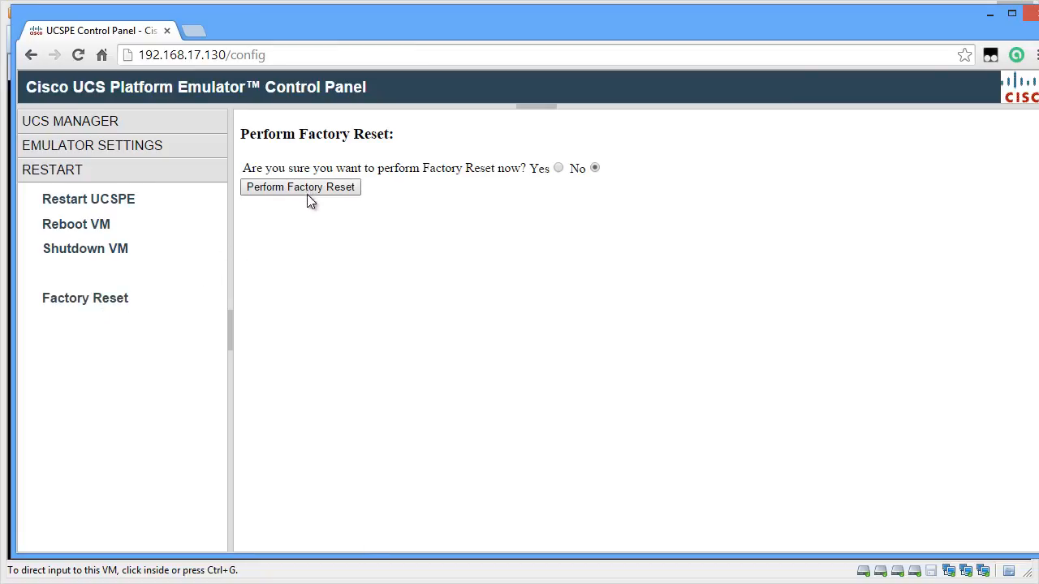
{"action": "mouse_move", "coordinate": [633, 192]}
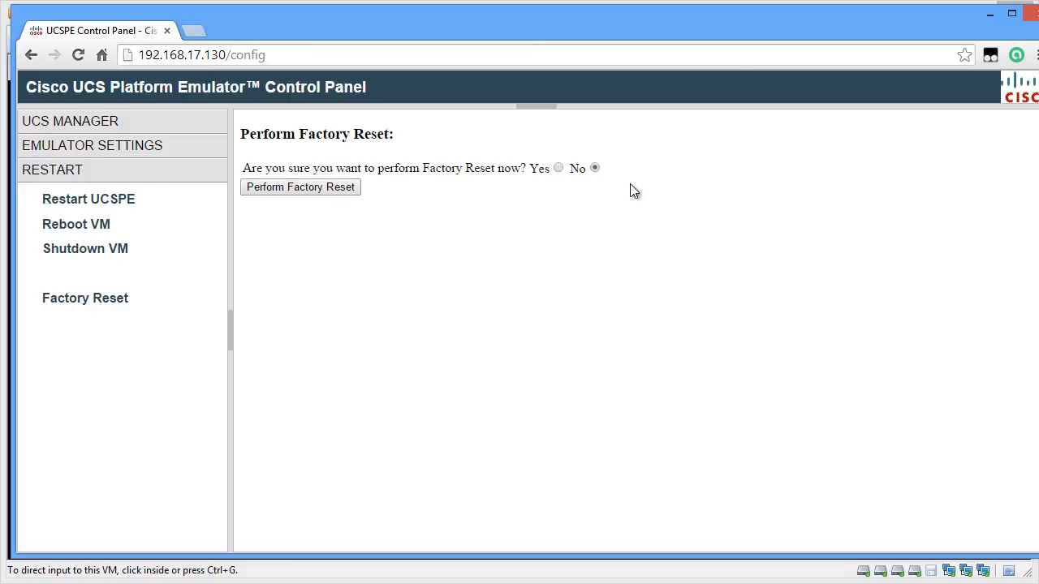